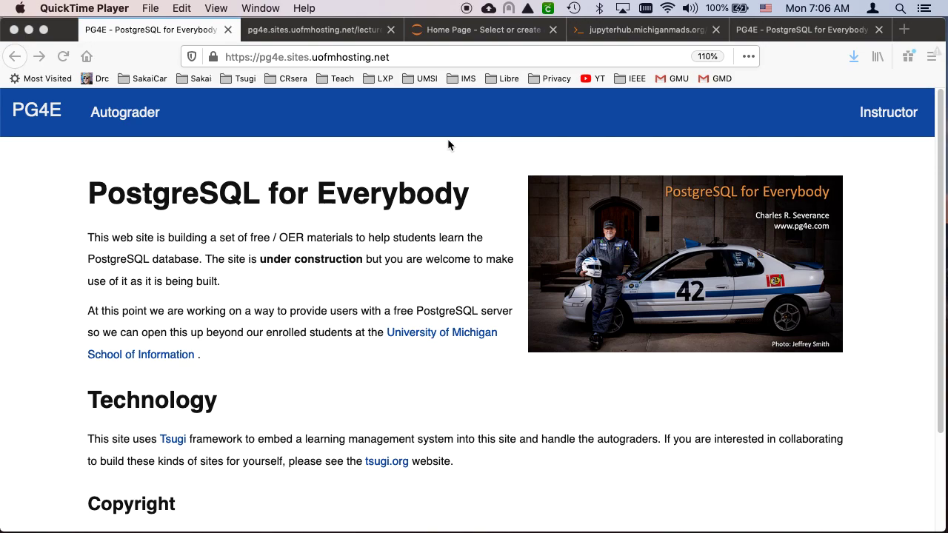
Open the PG4E many-to-many handout with the artist, album, genre and track SQL.
click(341, 30)
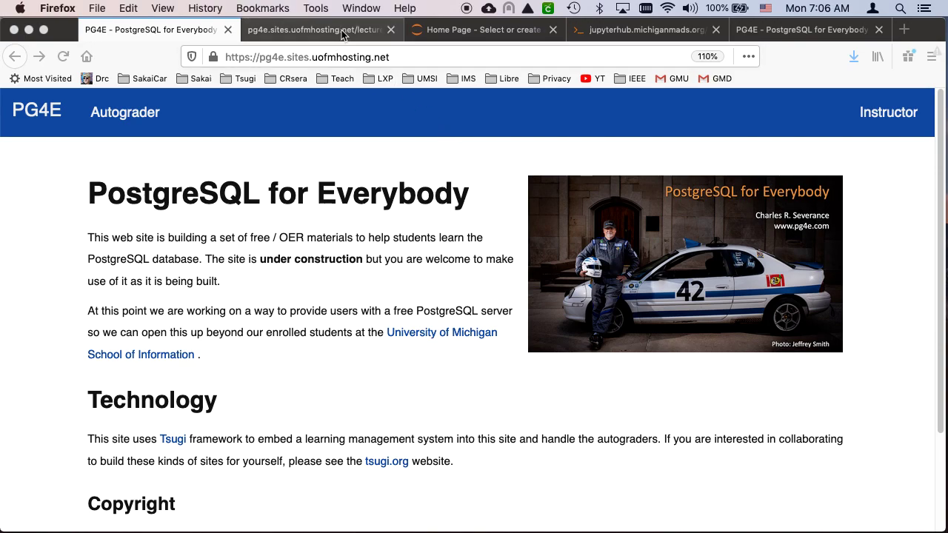
click(333, 30)
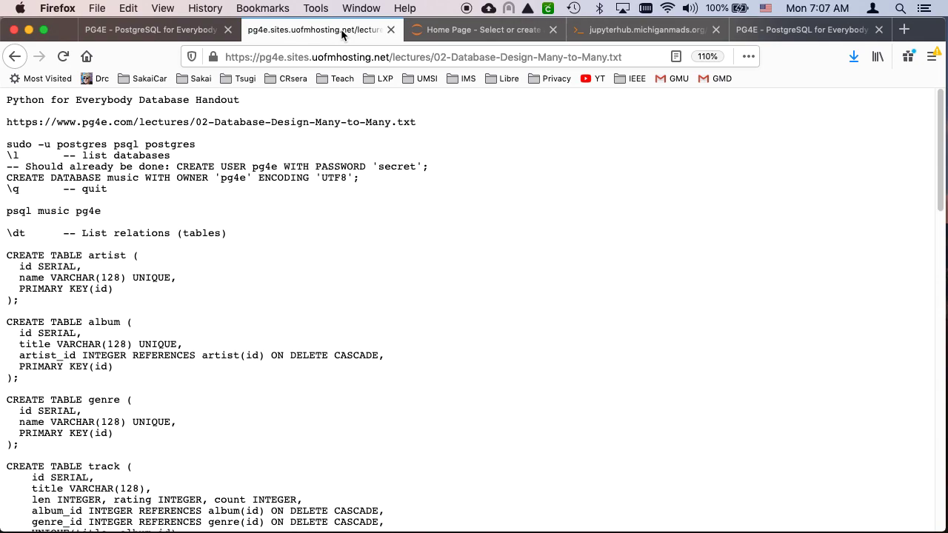
mouse_move(362, 110)
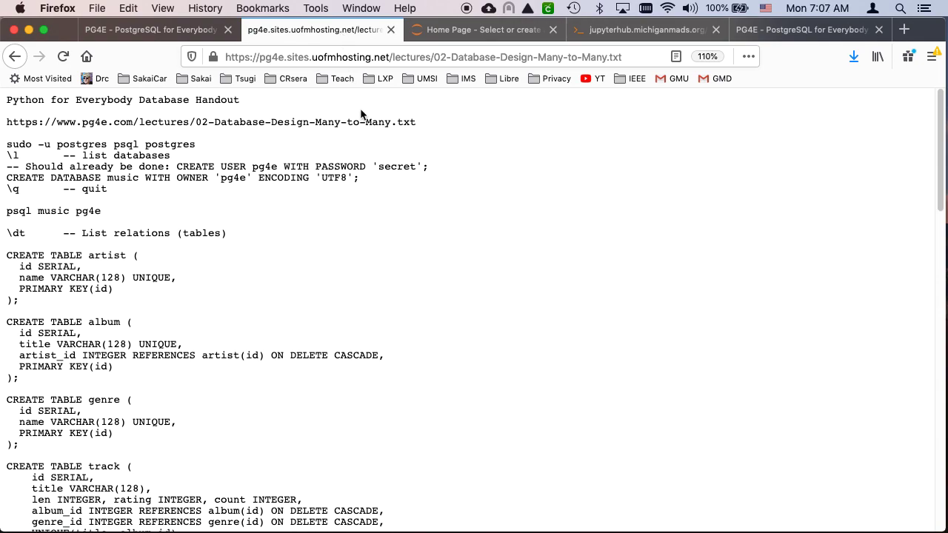
scroll(down, 3)
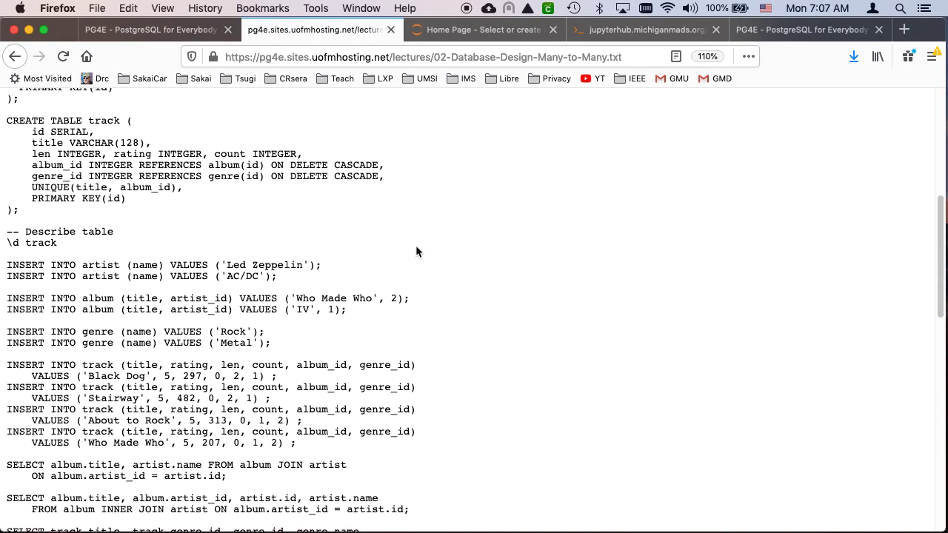
scroll(up, 3)
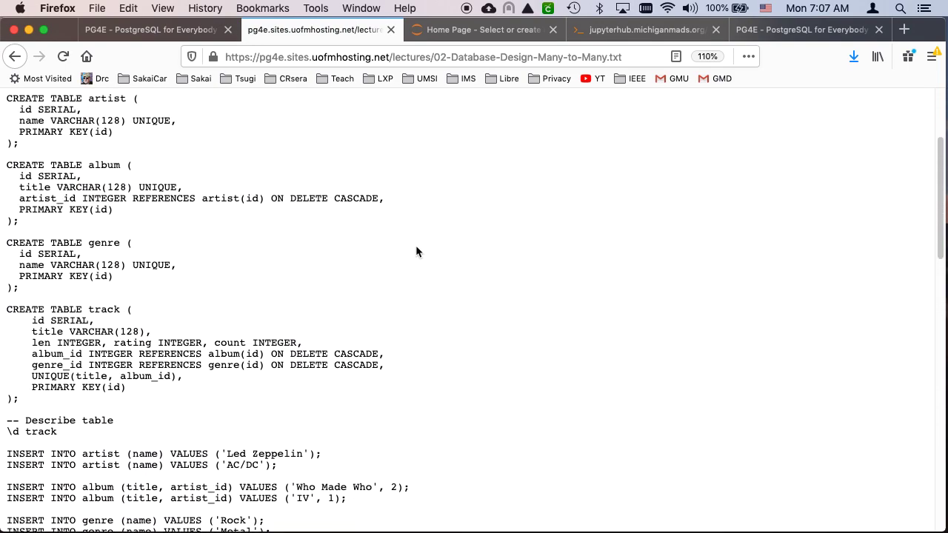
scroll(up, 3)
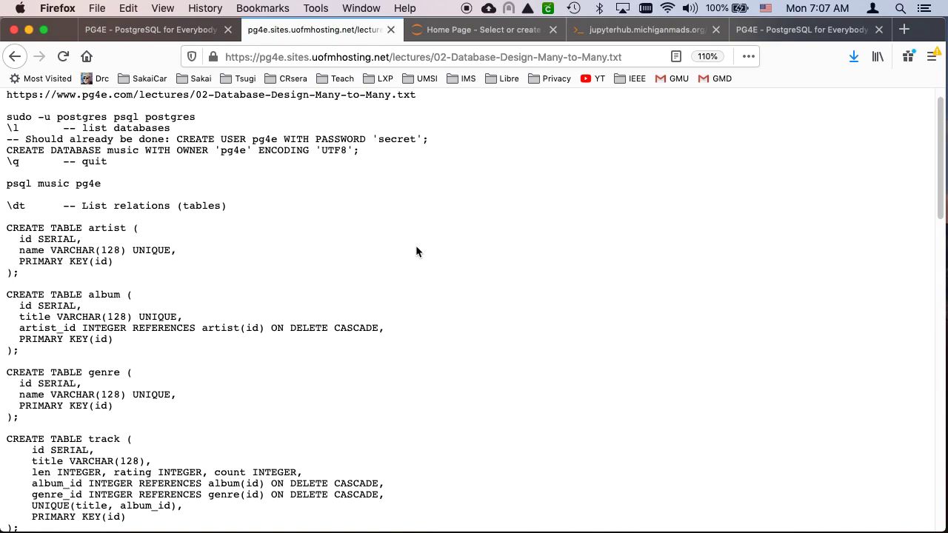
scroll(down, 3)
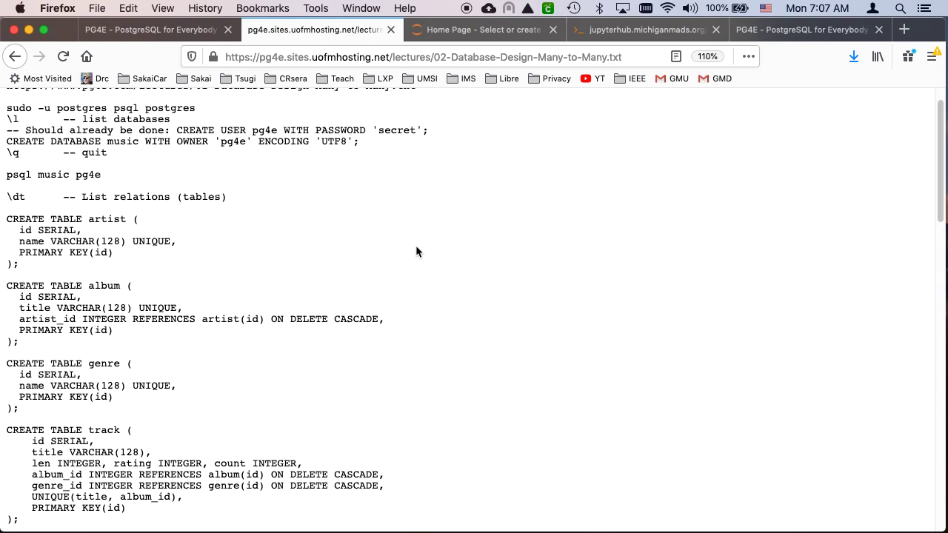
scroll(down, 3)
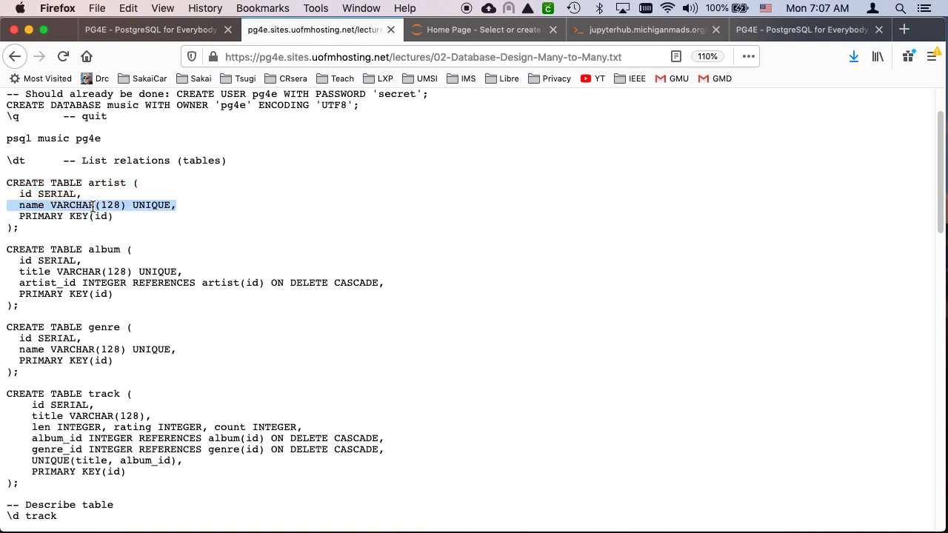
double_click(151, 205)
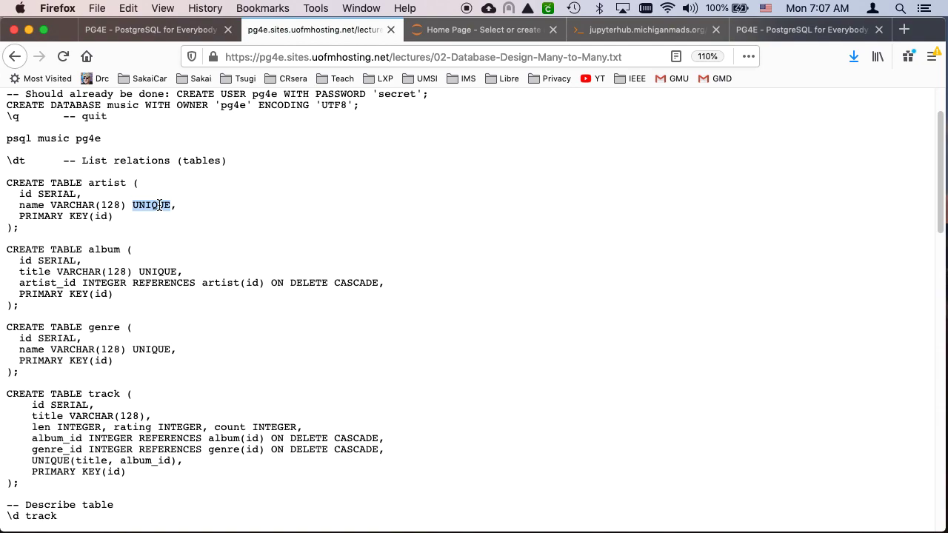
mouse_move(48, 269)
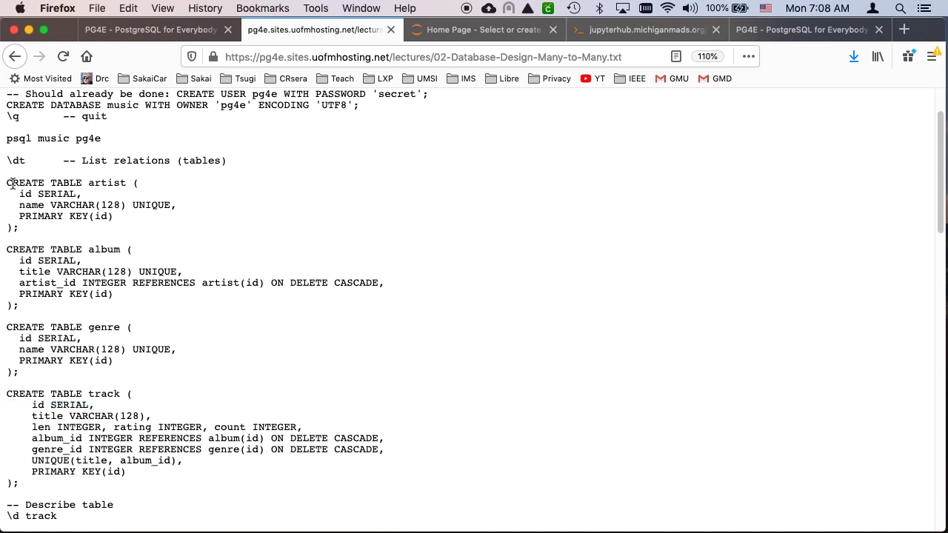
Create the artist table, then the album, genre and track tables, from the handout SQL.
drag(7, 183, 18, 228)
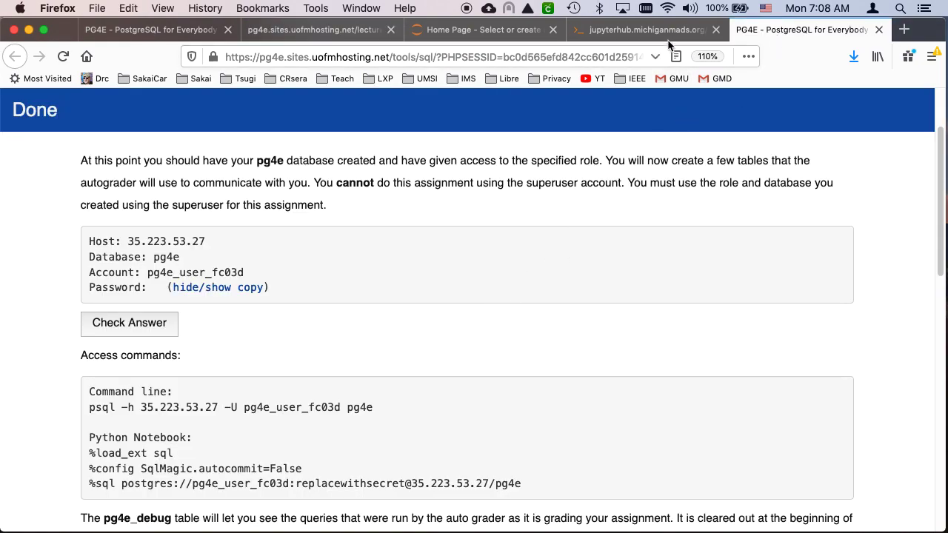
click(648, 29)
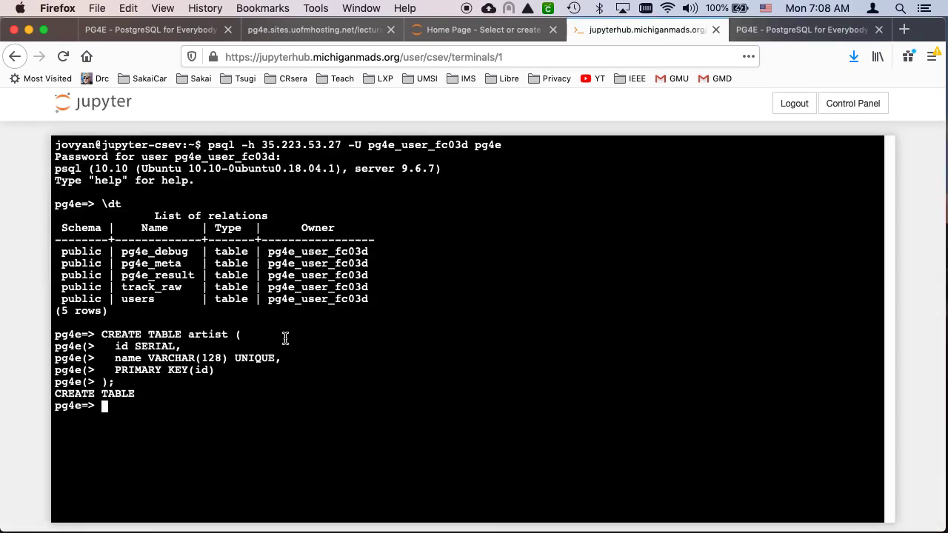
click(319, 30)
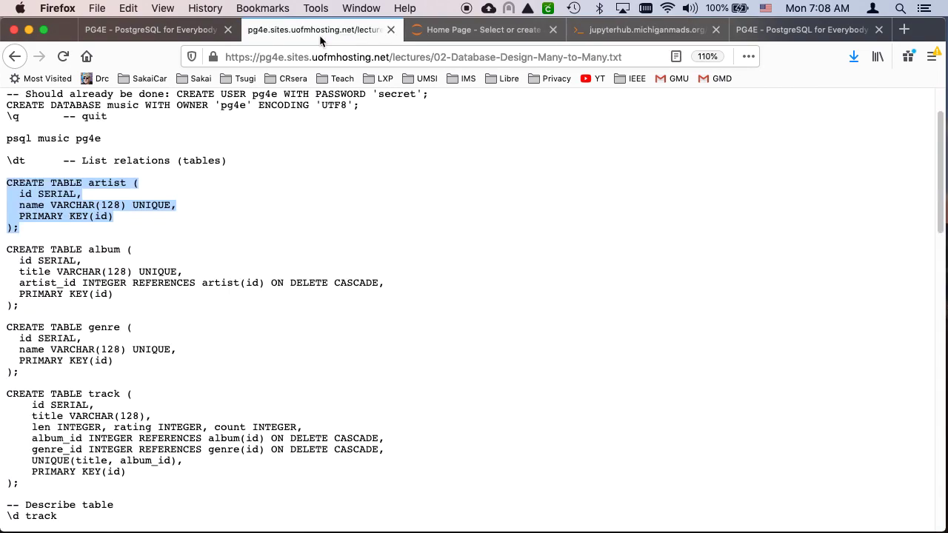
scroll(down, 3)
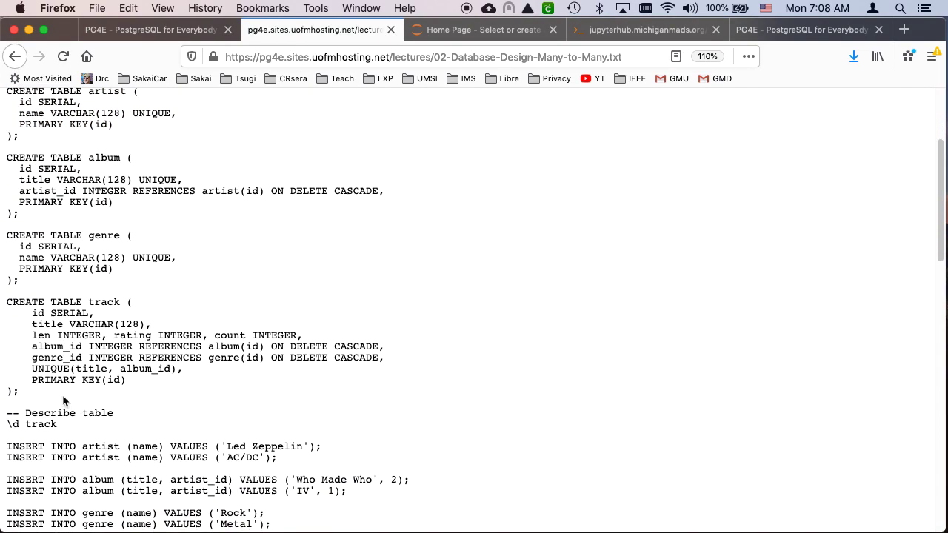
drag(6, 157, 19, 391)
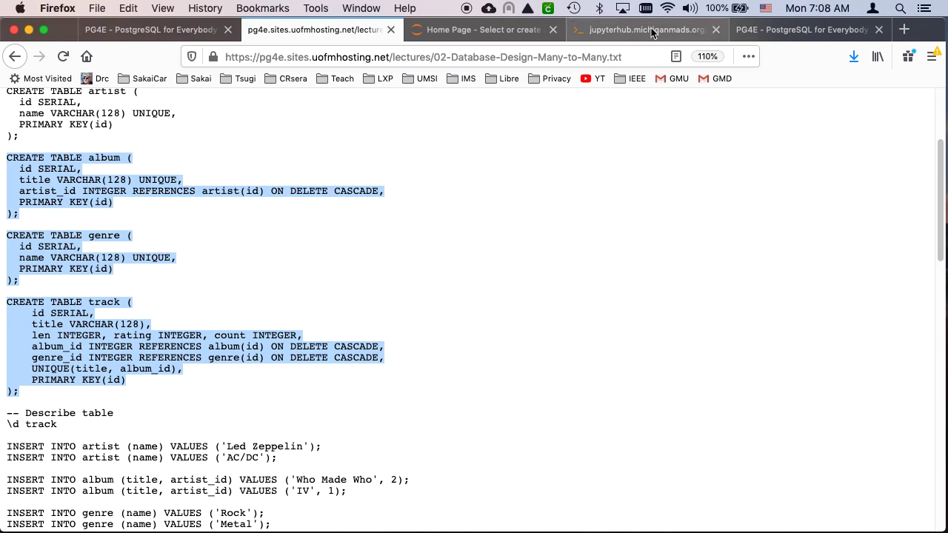
click(645, 29)
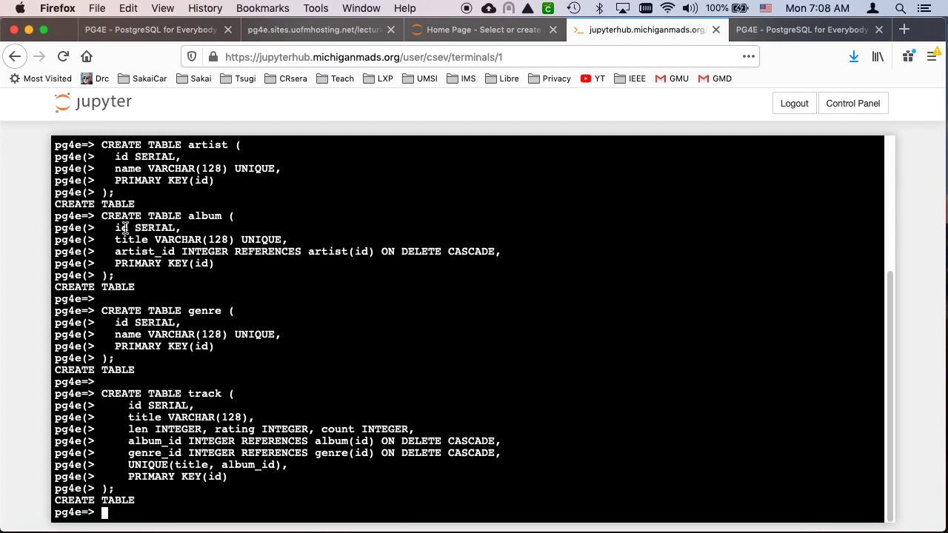
mouse_move(210, 232)
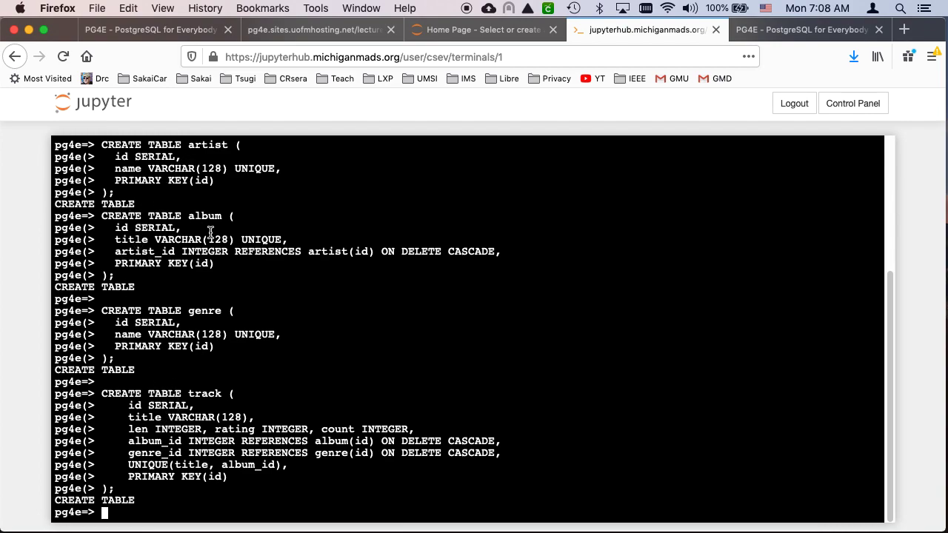
mouse_move(602, 112)
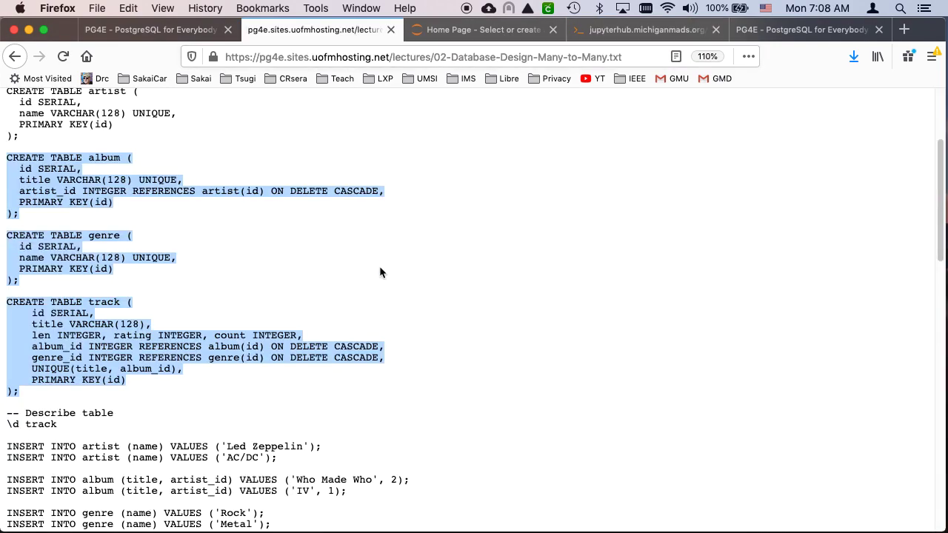
Insert Led Zeppelin into the artist table and run select * from artist.
scroll(down, 3)
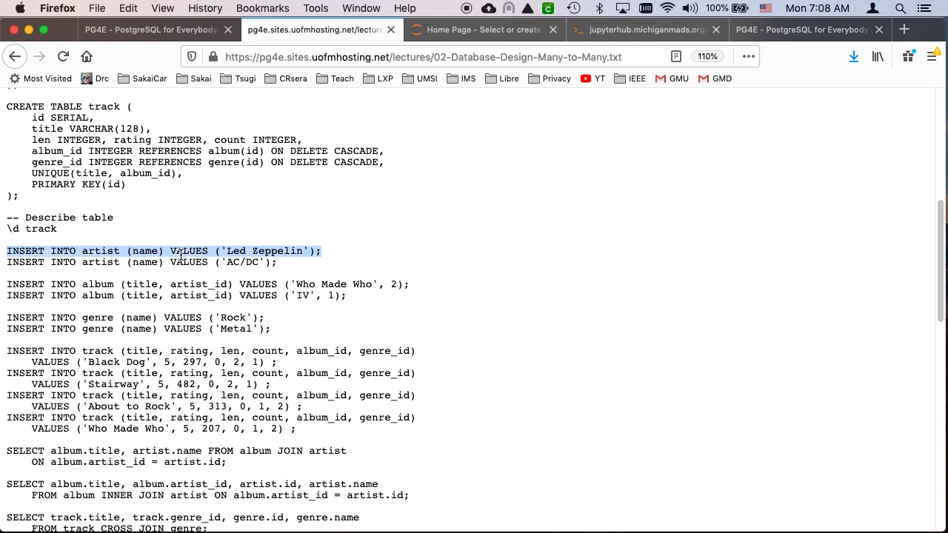
click(643, 30)
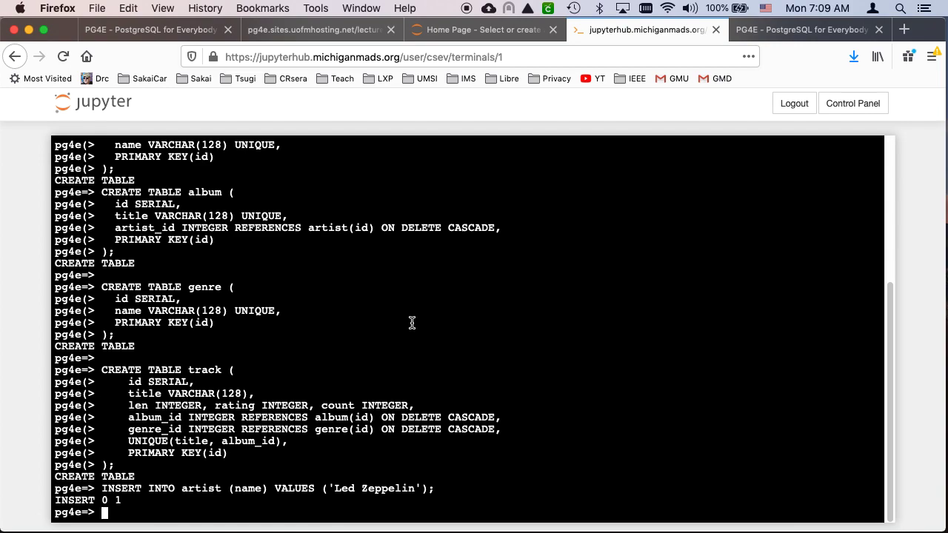
text(select * from)
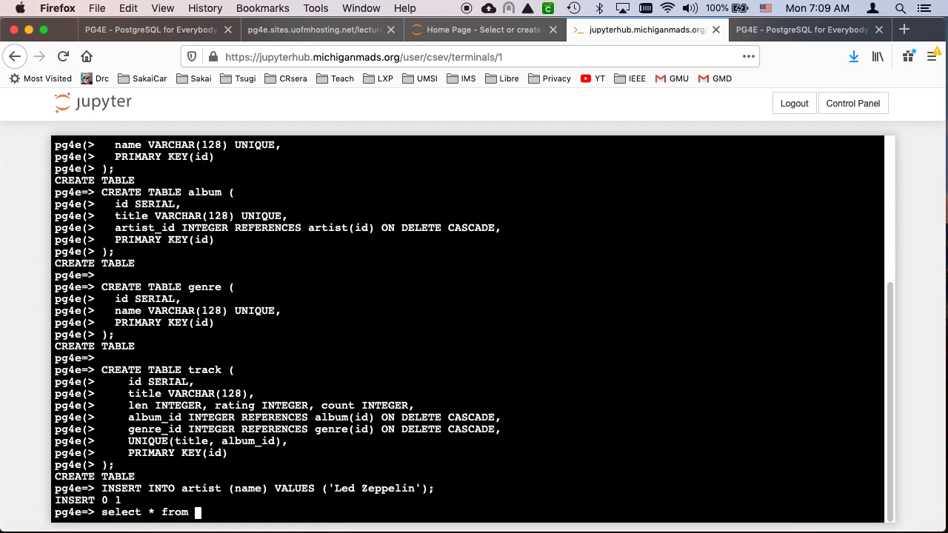
text(atist;)
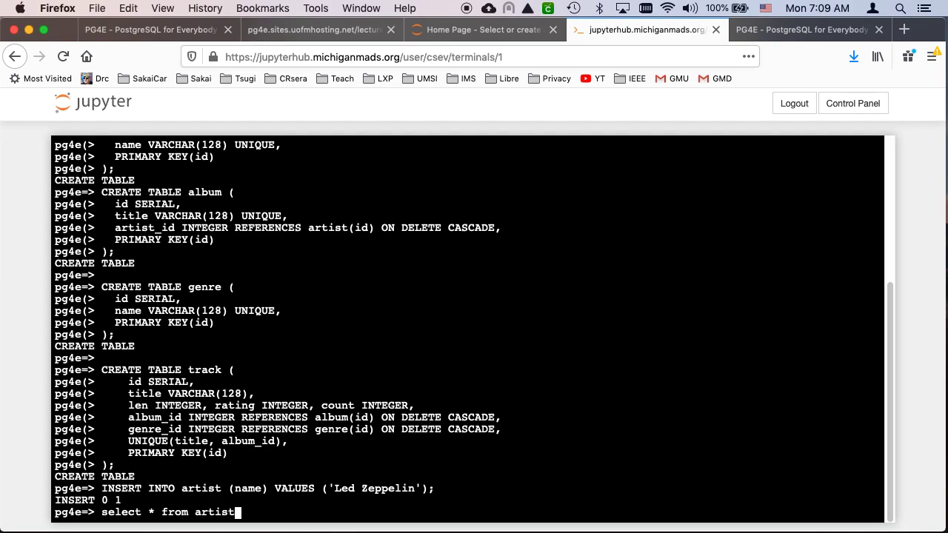
text(;)
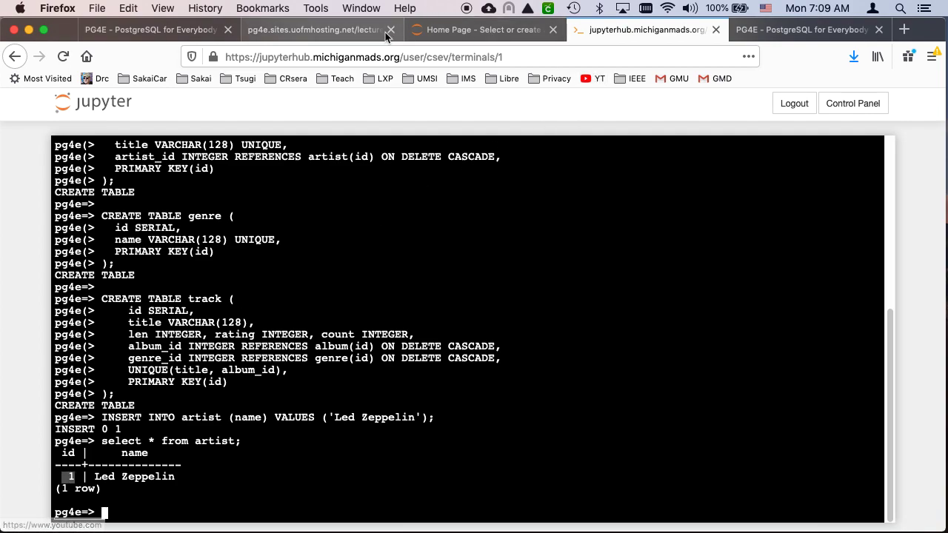
Insert AC/DC and confirm the artist table lists two rows, ids 1 and 2.
click(326, 30)
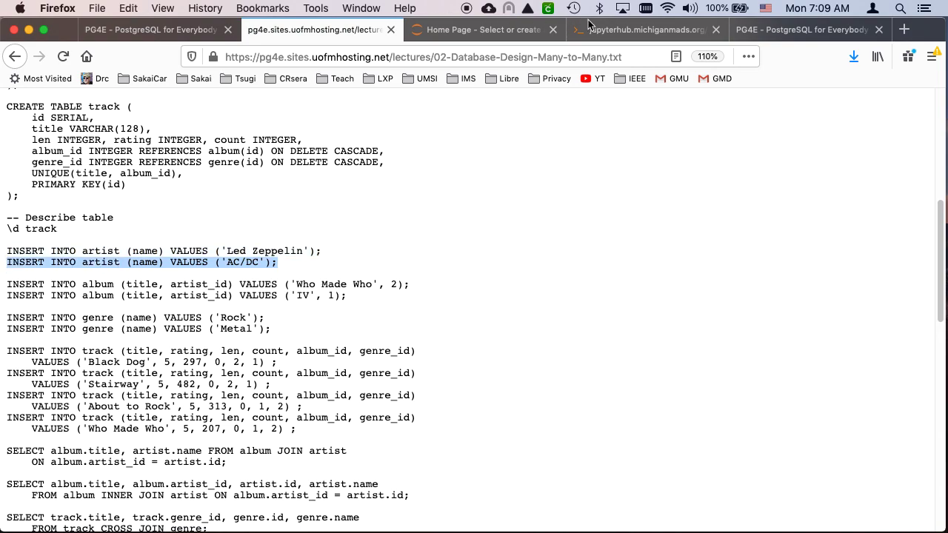
click(645, 30)
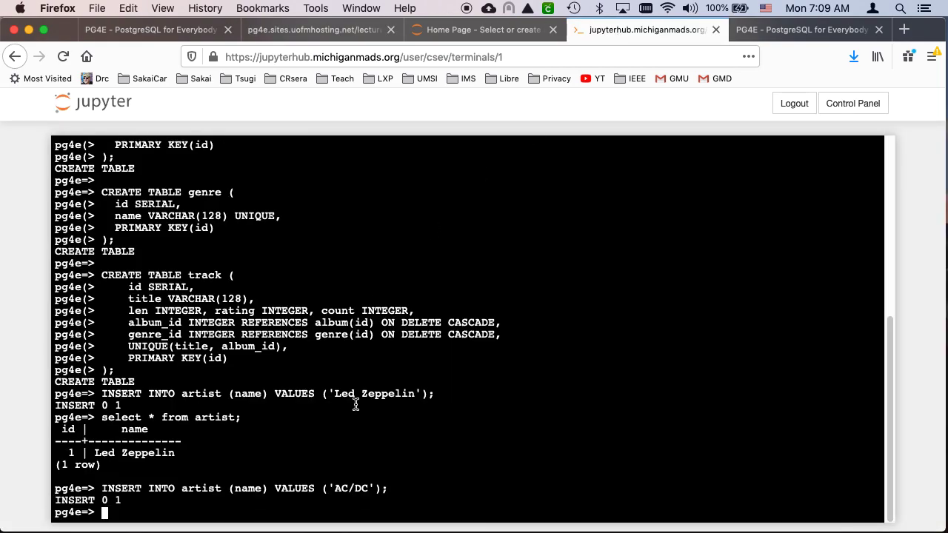
text(select * from artist;)
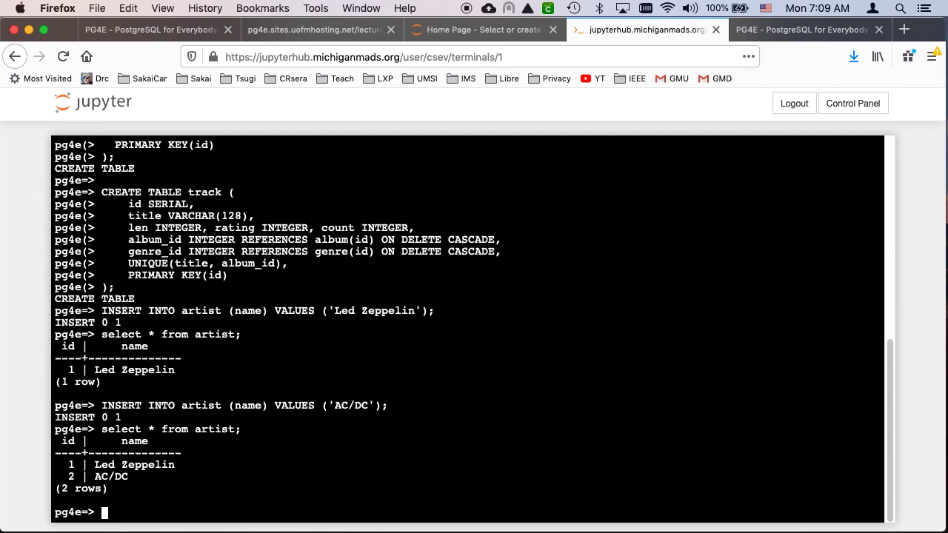
mouse_move(421, 309)
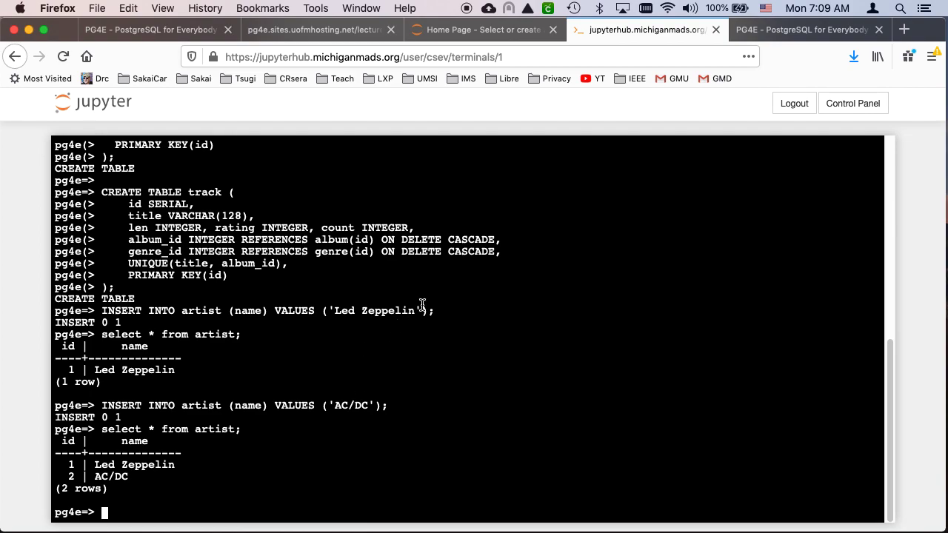
click(322, 29)
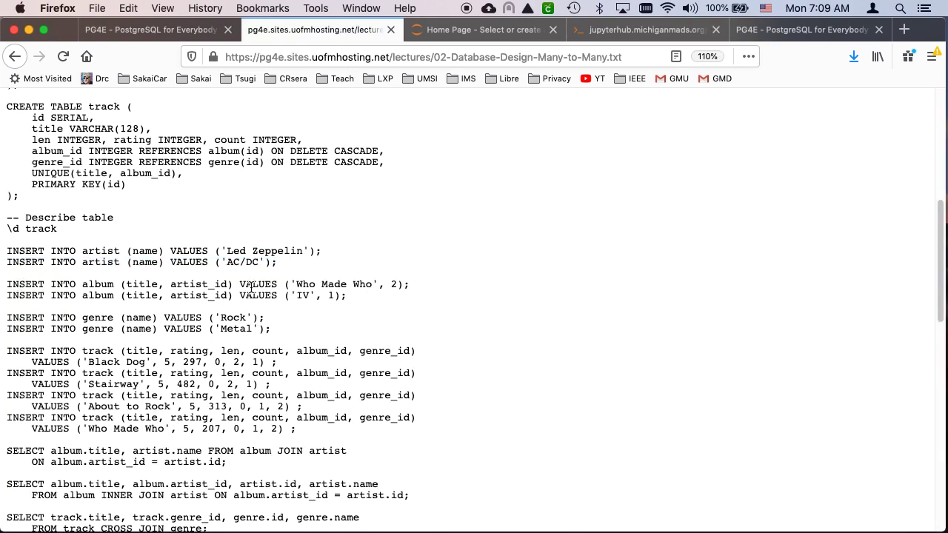
Insert the albums 'Who Made Who' (artist_id 2) and 'IV'.
double_click(198, 285)
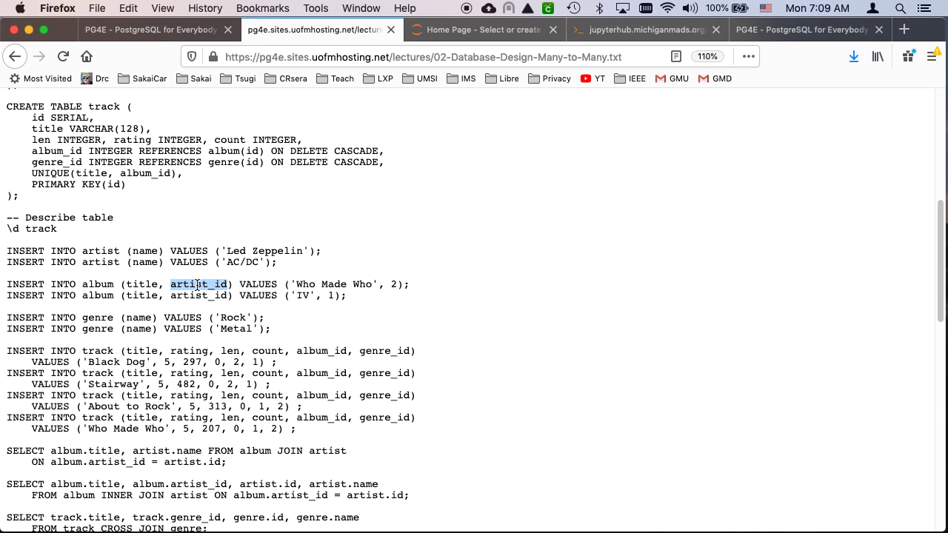
mouse_move(370, 295)
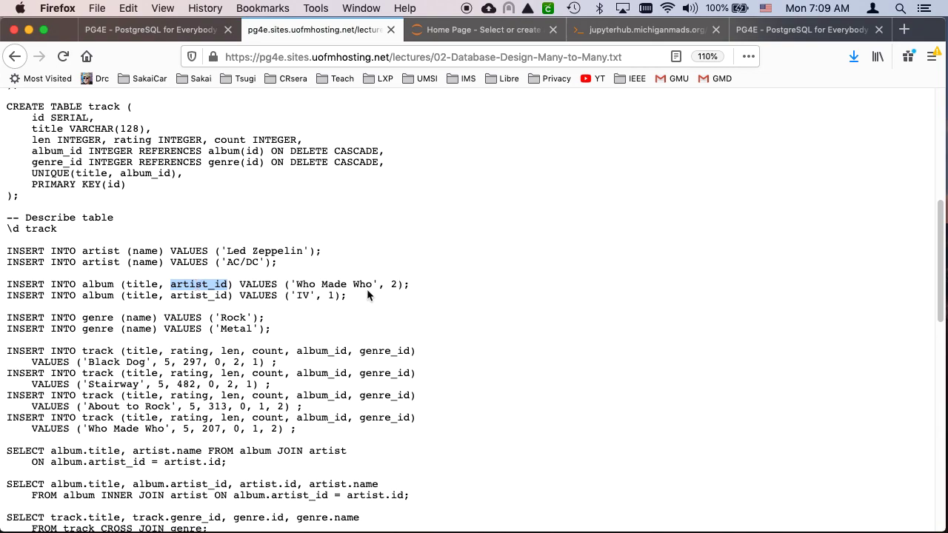
mouse_move(386, 296)
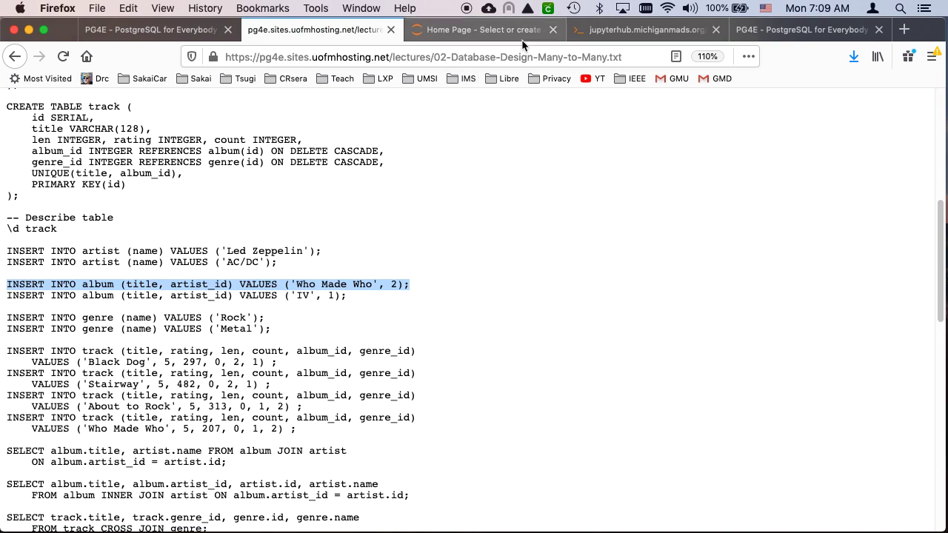
click(645, 30)
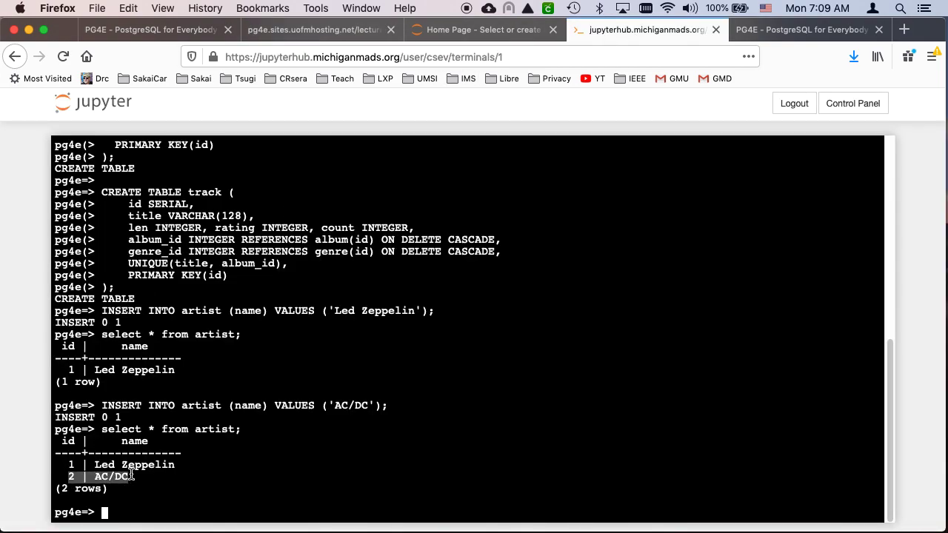
click(319, 30)
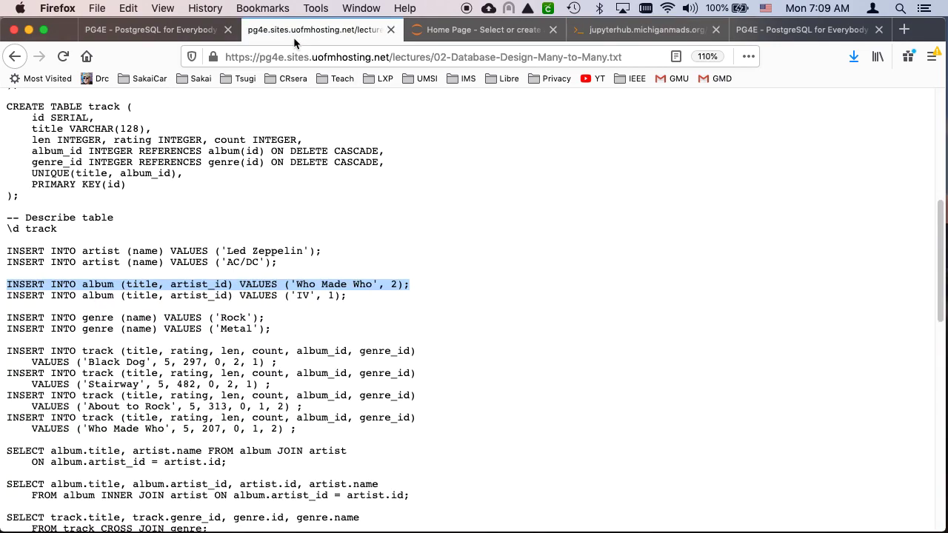
mouse_move(315, 299)
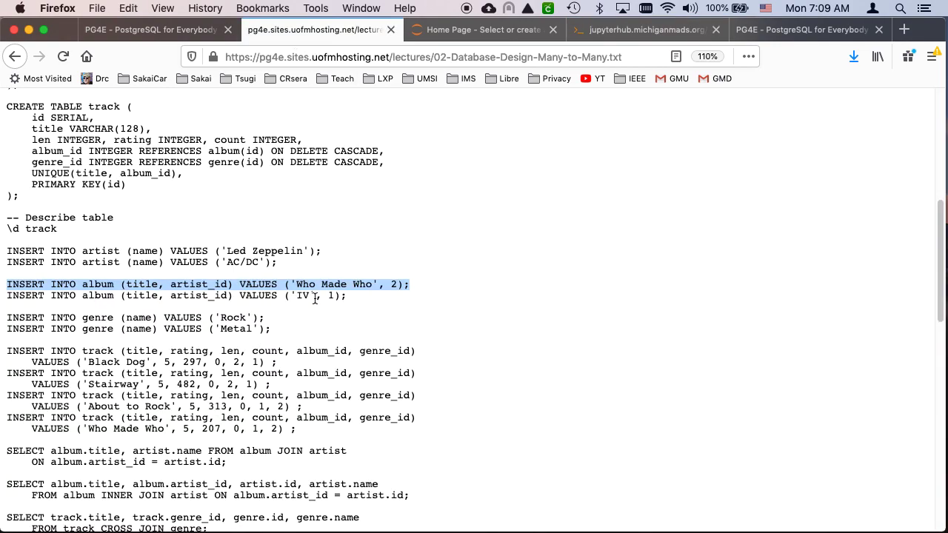
click(645, 30)
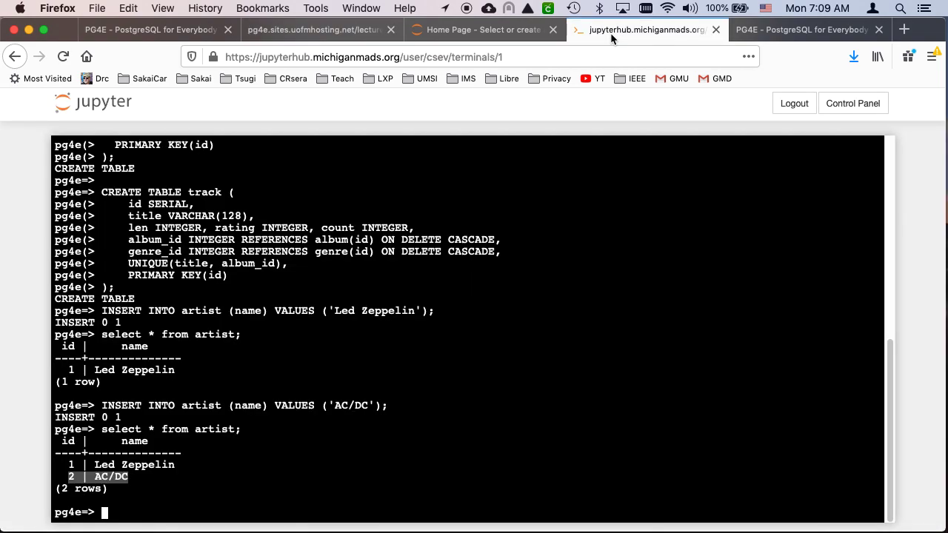
text(INSERT INTO album (title, artist_id) VALUES ('Who Made Who', 2);)
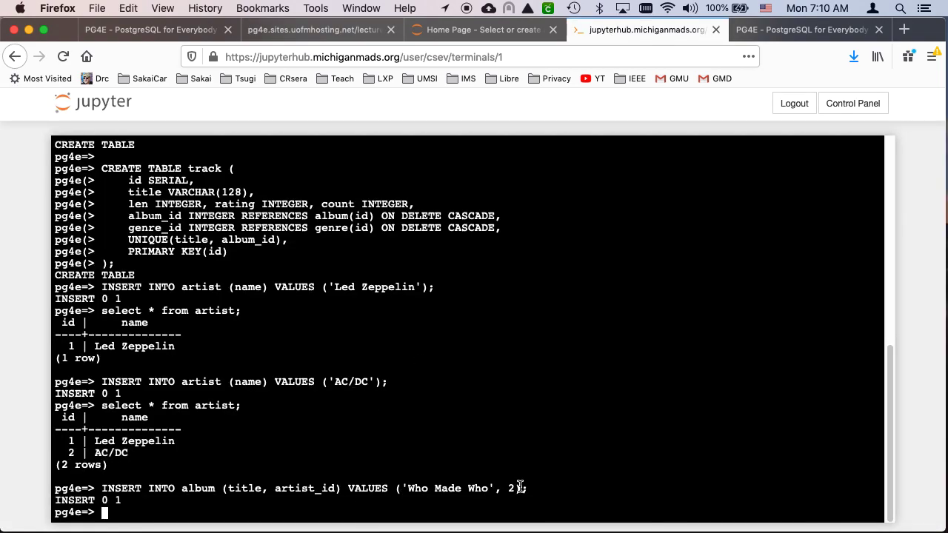
click(318, 29)
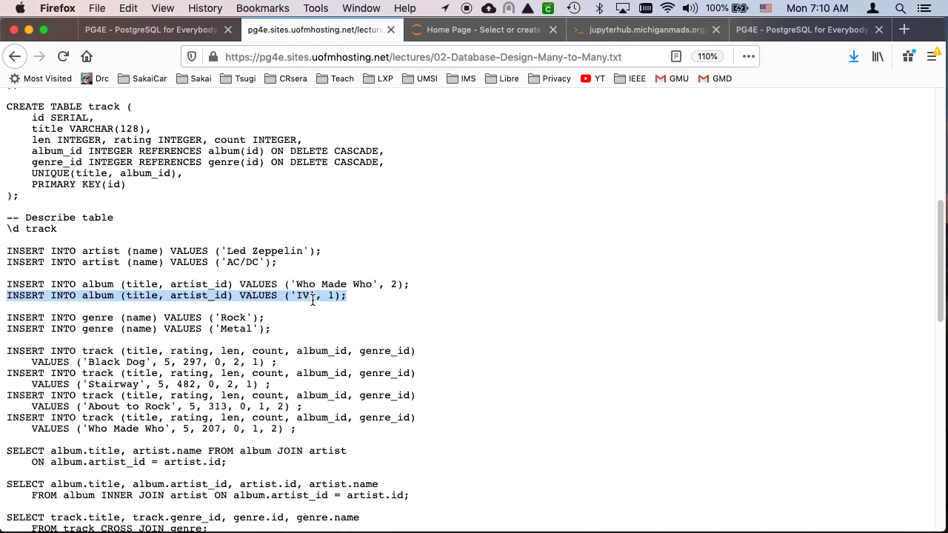
click(645, 30)
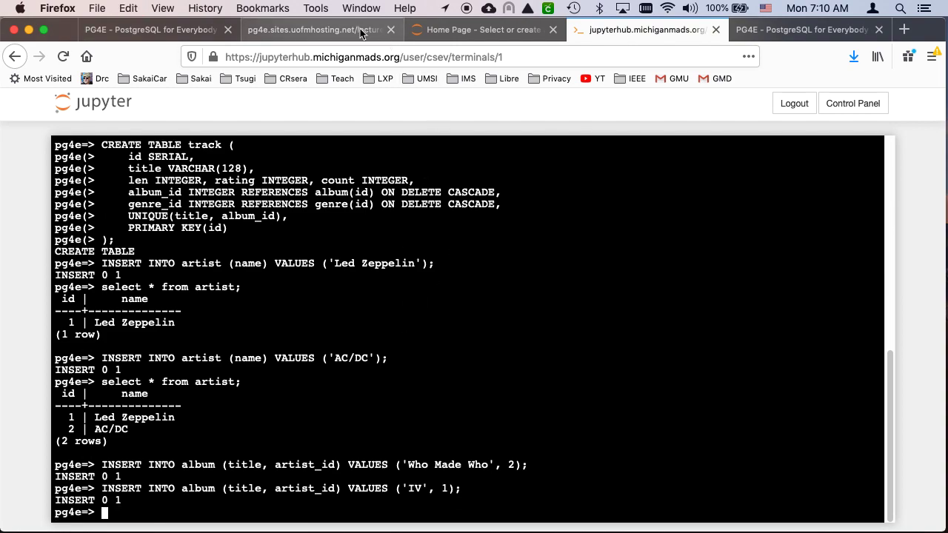
click(326, 30)
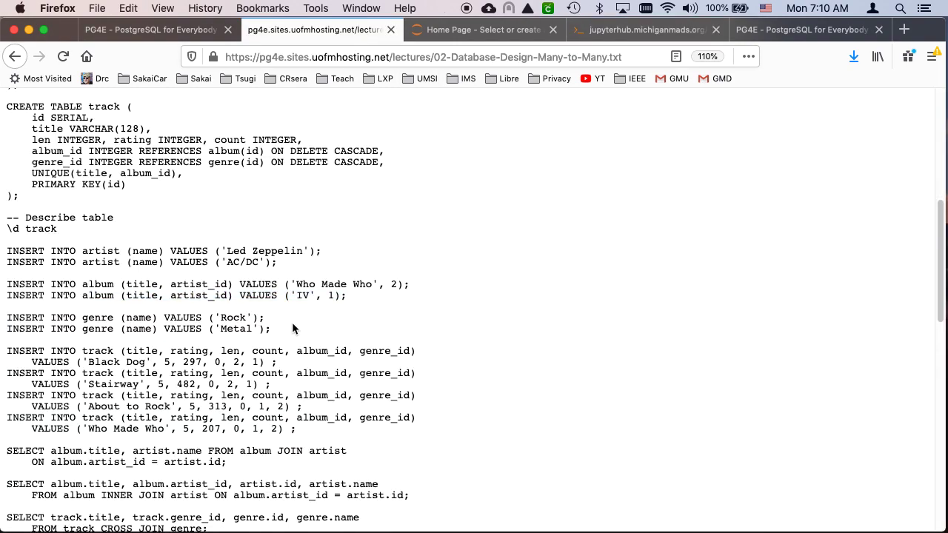
Insert genres Rock and Metal and list the genre table's two rows.
drag(6, 317, 278, 329)
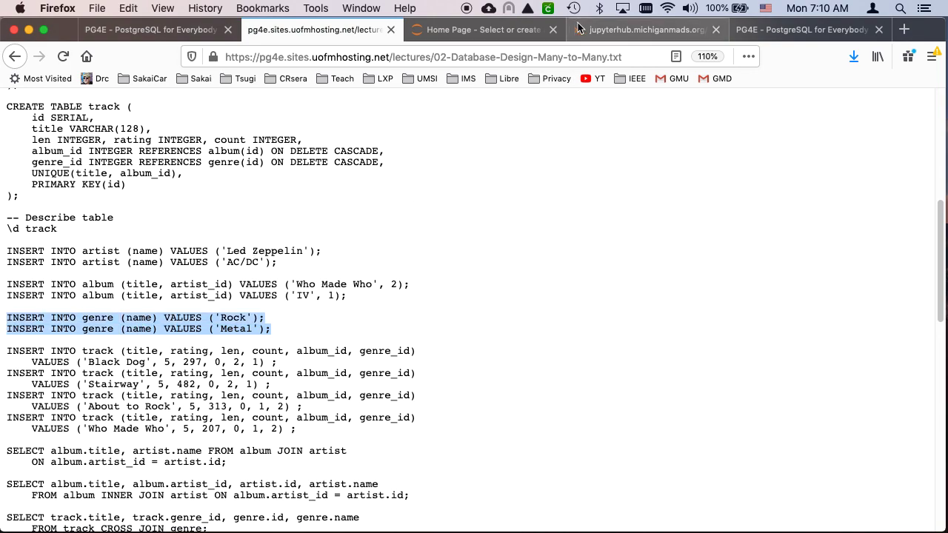
click(644, 30)
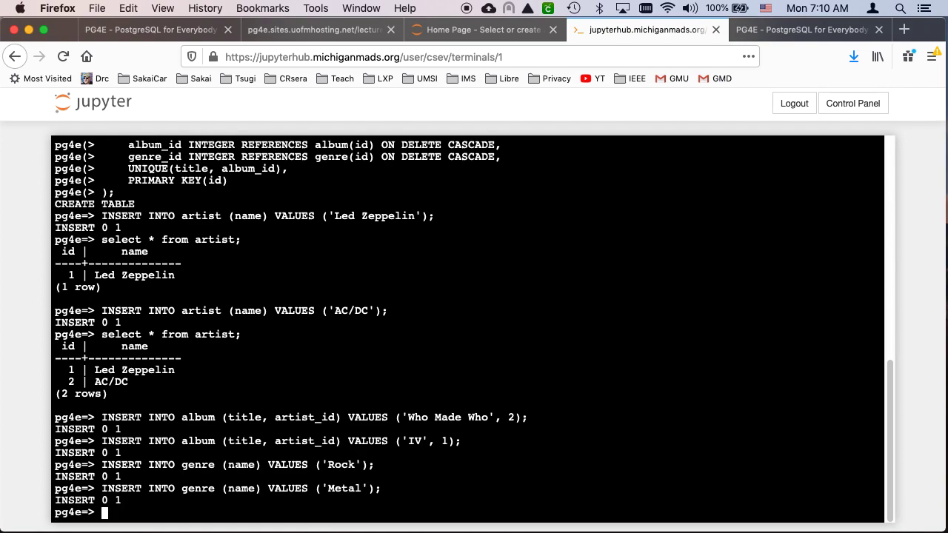
text(select *)
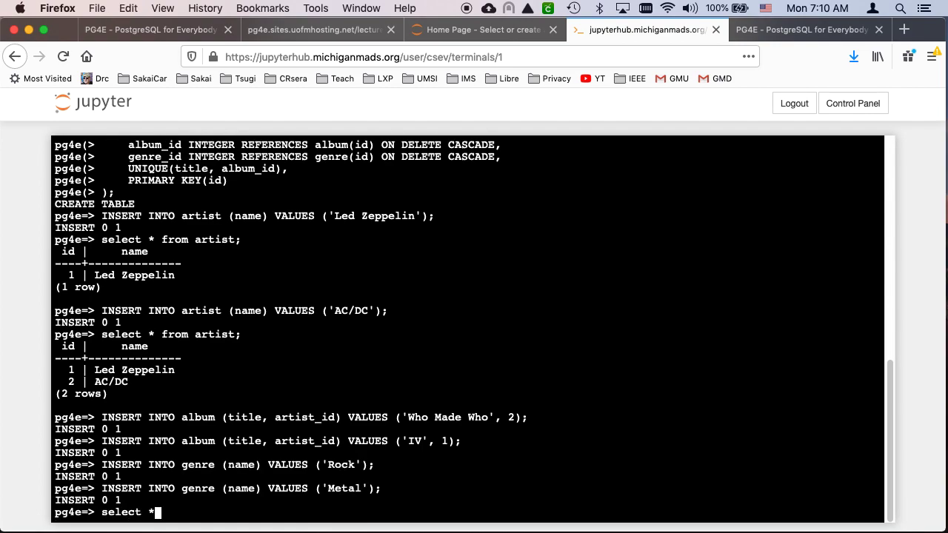
text(from g)
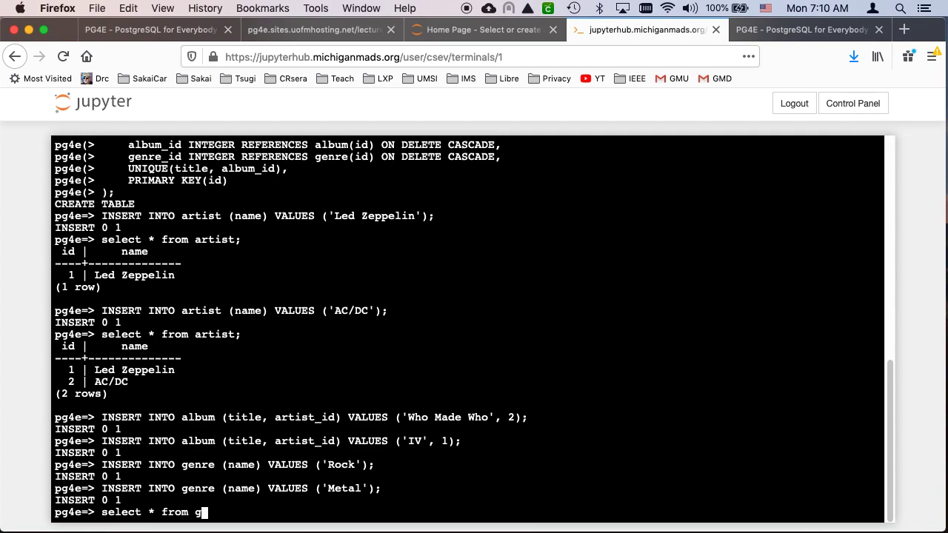
key(Return)
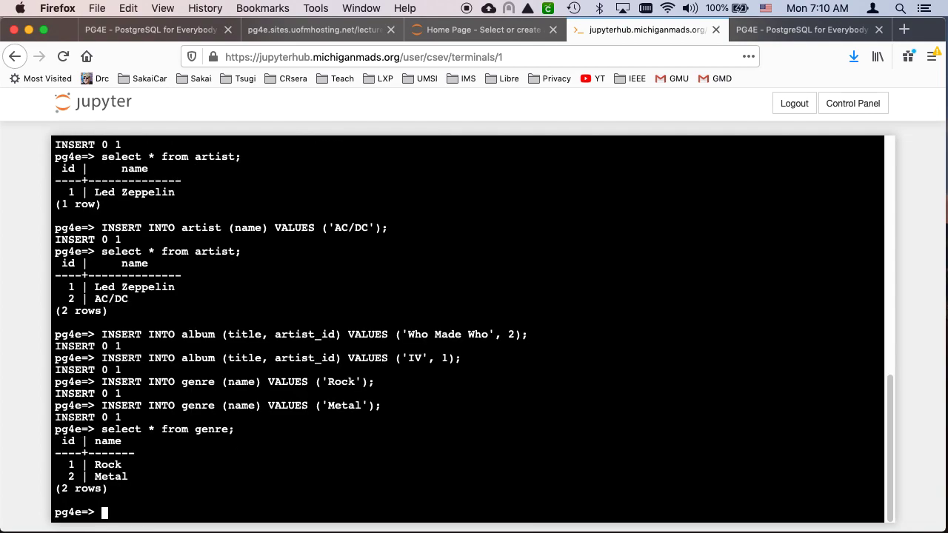
mouse_move(443, 281)
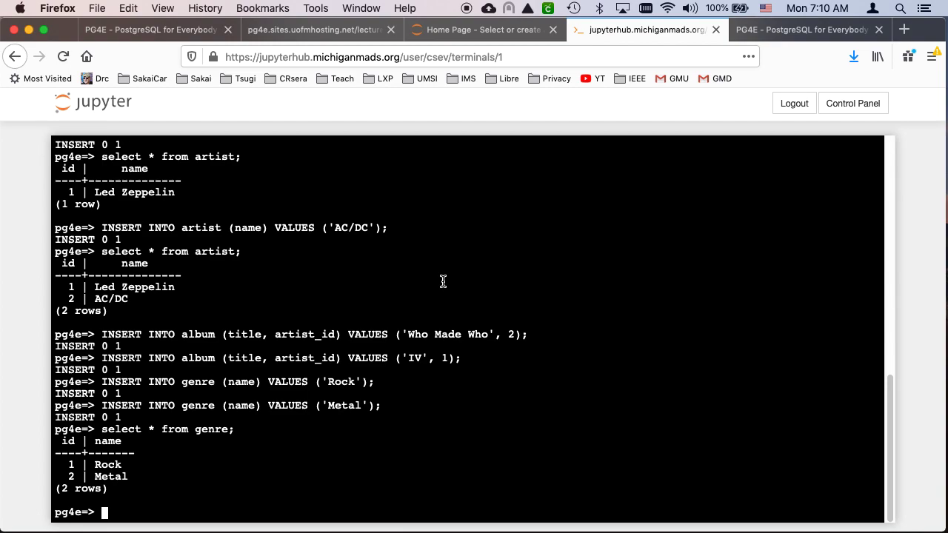
mouse_move(350, 27)
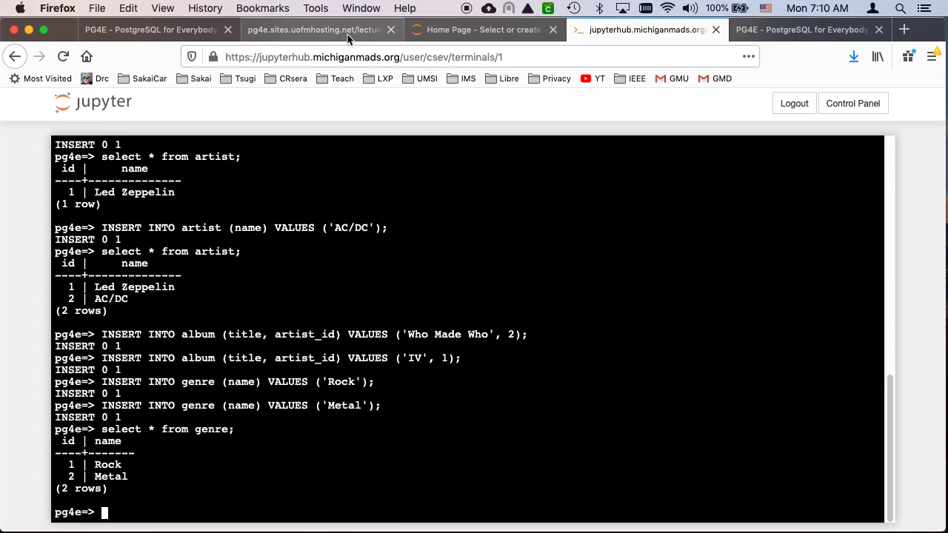
Review the Black Dog track insert and the album_id REFERENCES line in the handout.
click(318, 29)
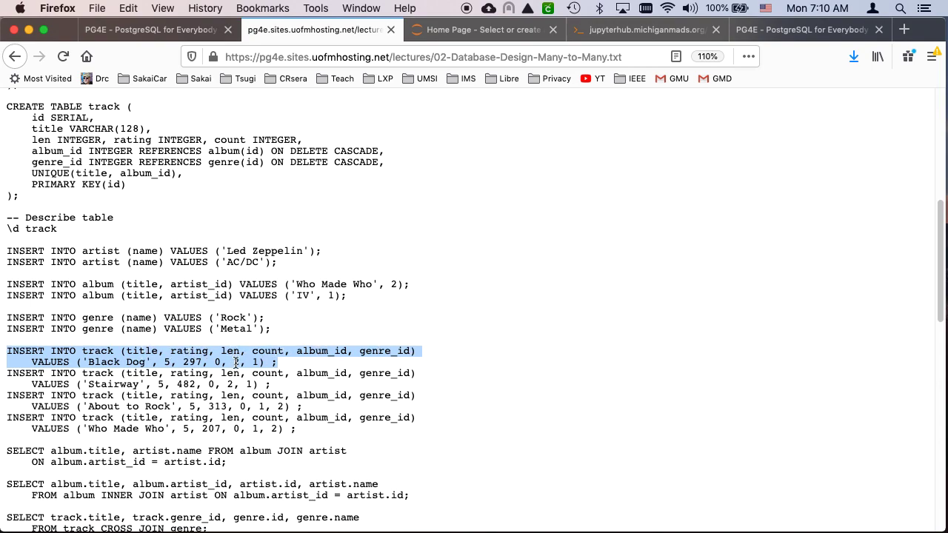
click(246, 373)
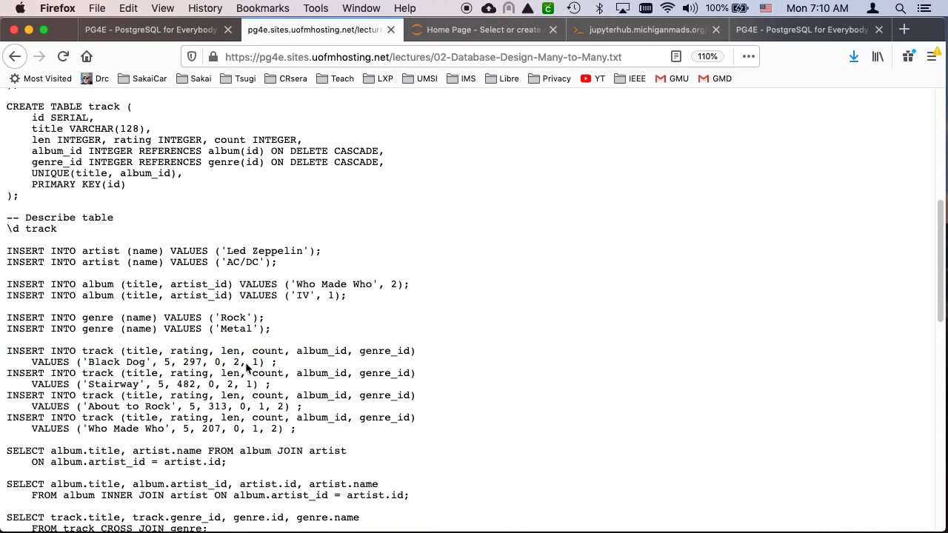
double_click(230, 363)
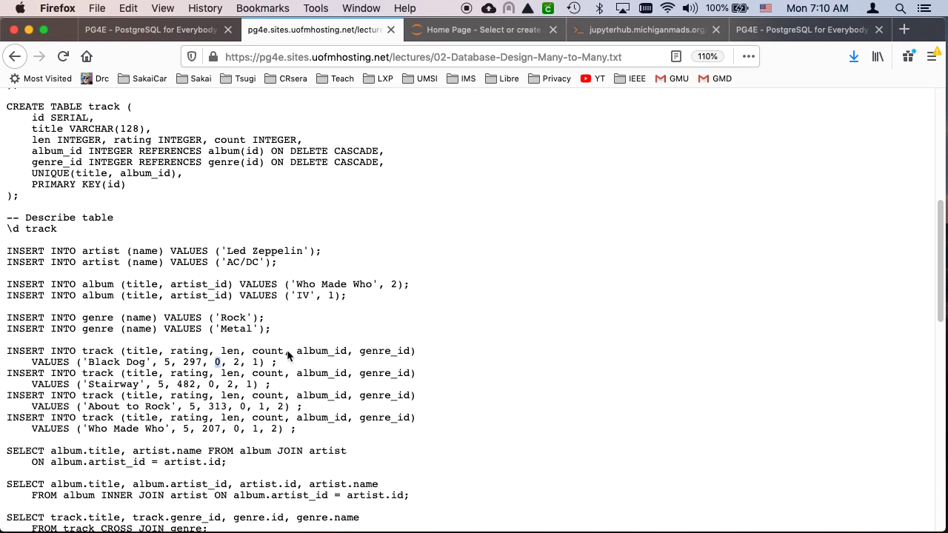
double_click(266, 352)
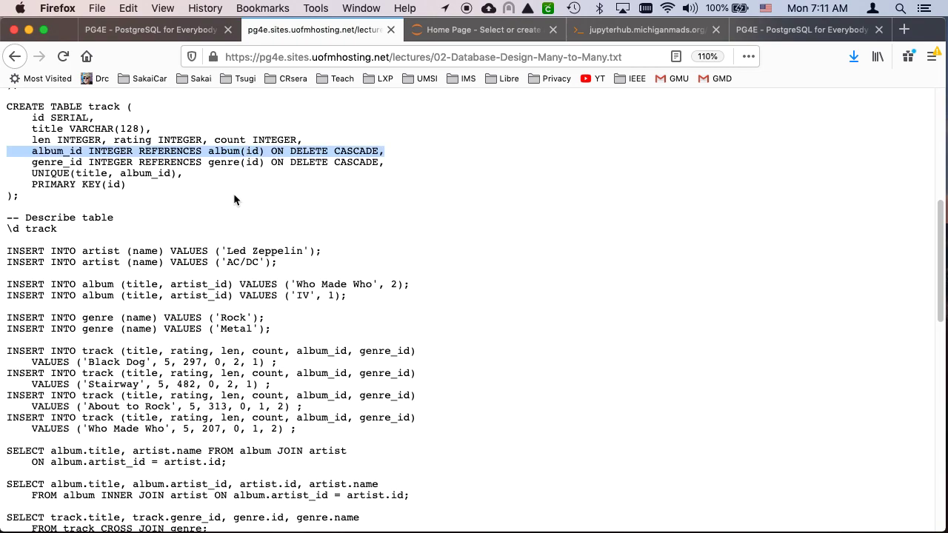
mouse_move(200, 156)
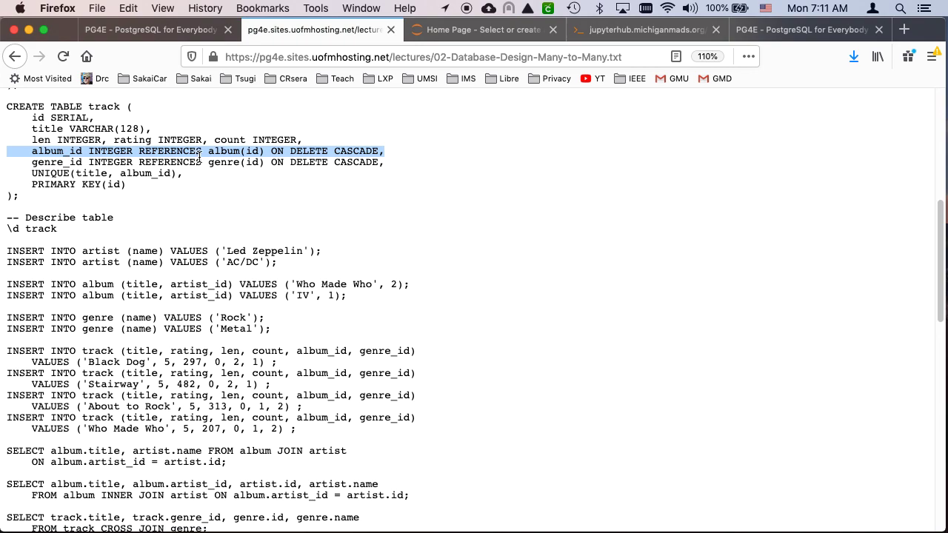
mouse_move(308, 395)
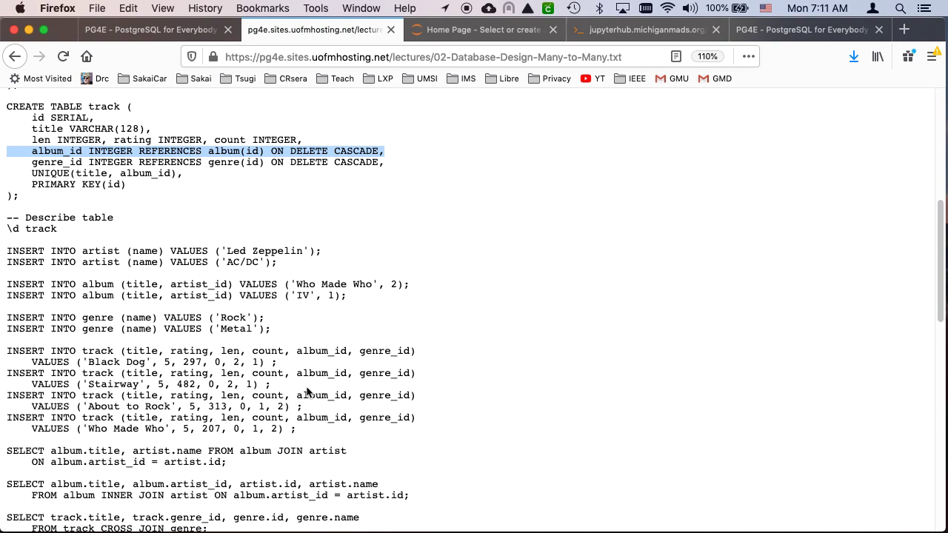
mouse_move(293, 374)
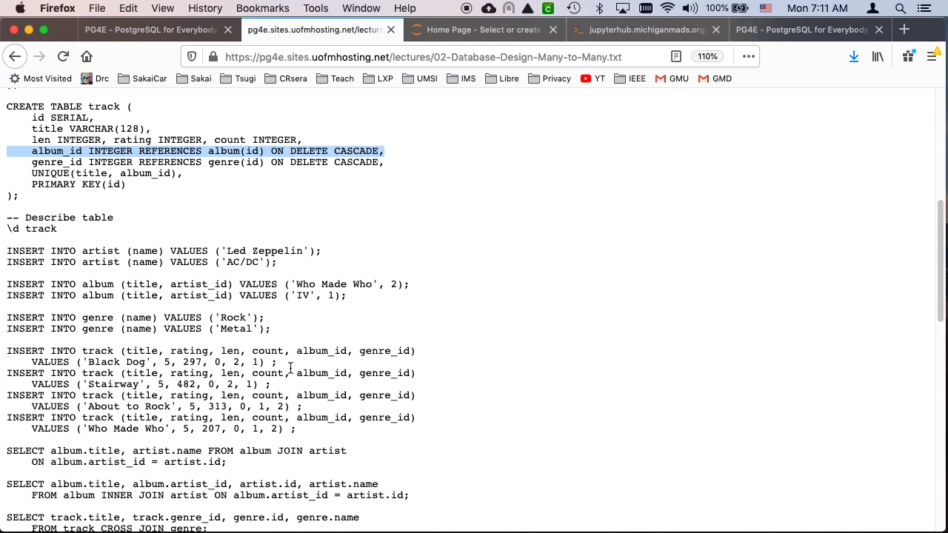
mouse_move(287, 367)
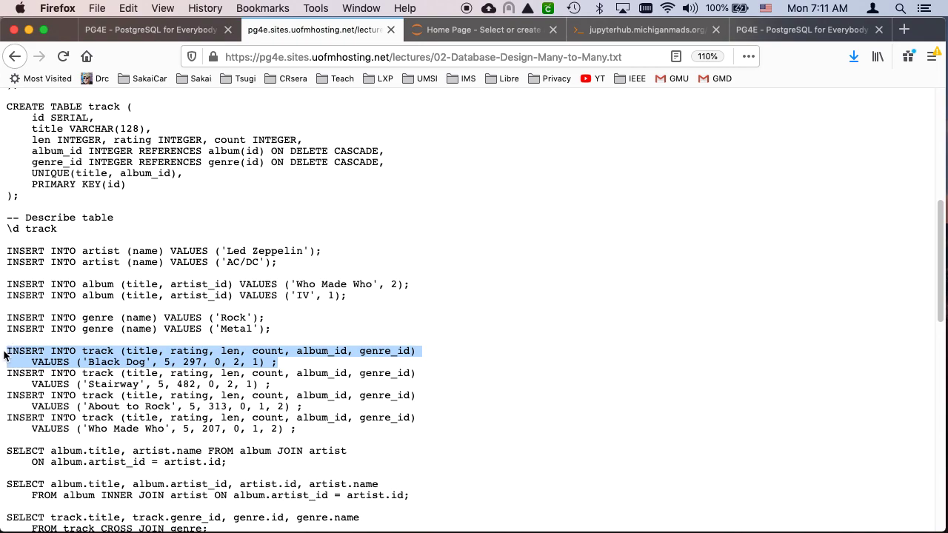
click(645, 30)
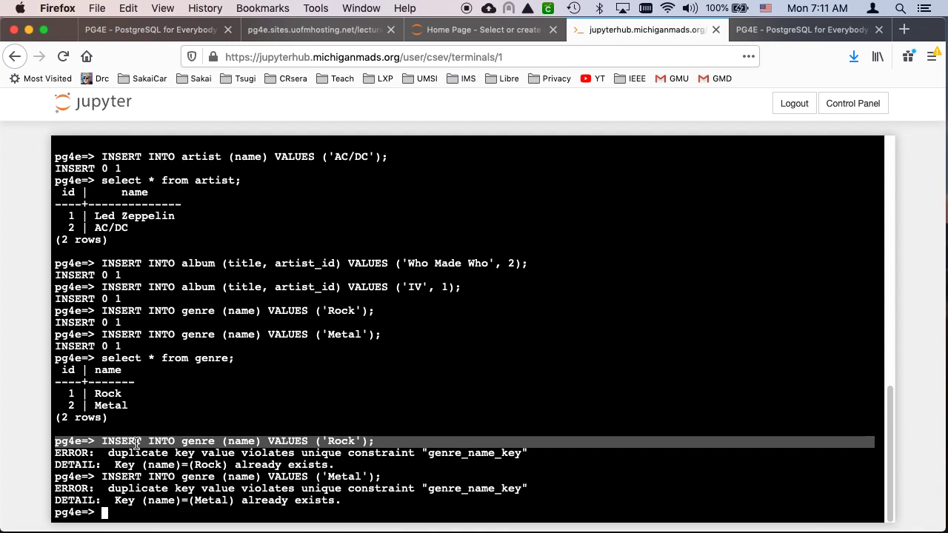
mouse_move(432, 456)
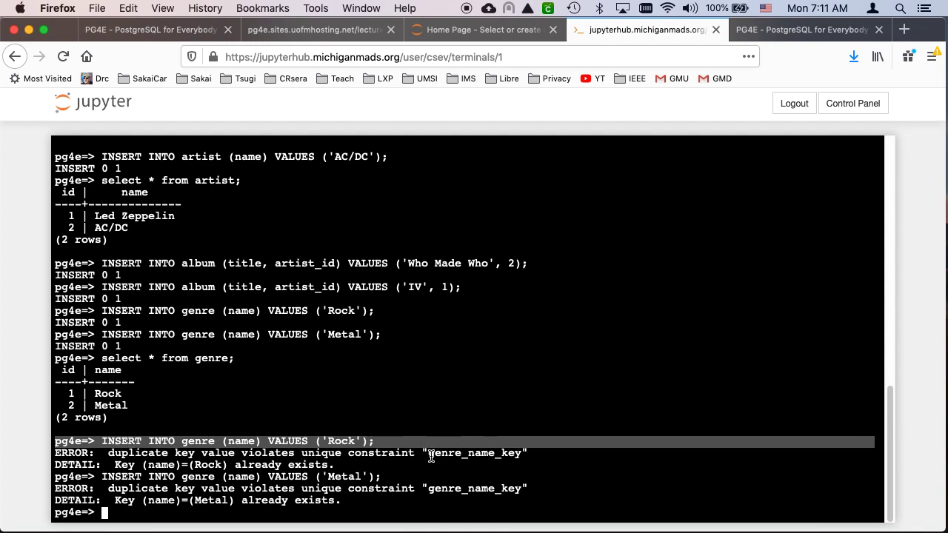
mouse_move(360, 103)
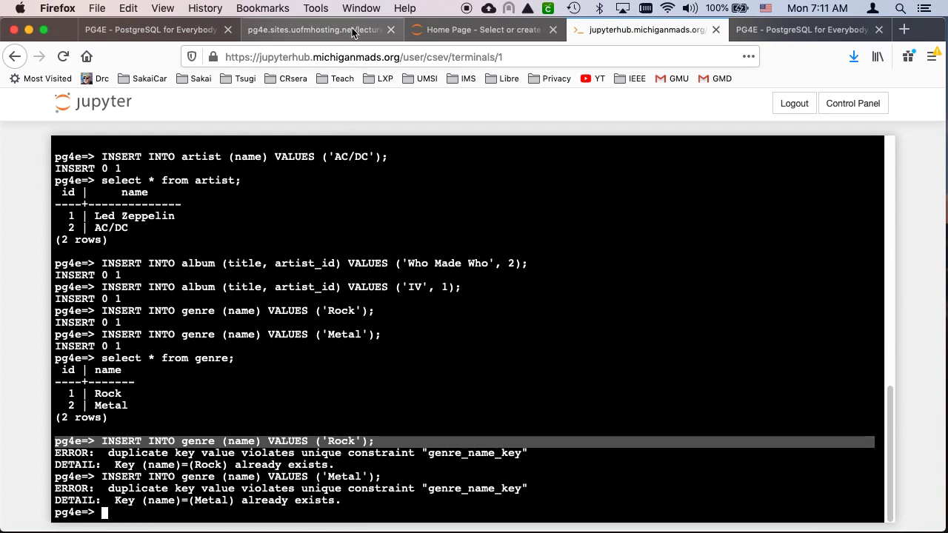
Check the genre name UNIQUE constraint behind the duplicate errors, then return to the track inserts.
click(318, 29)
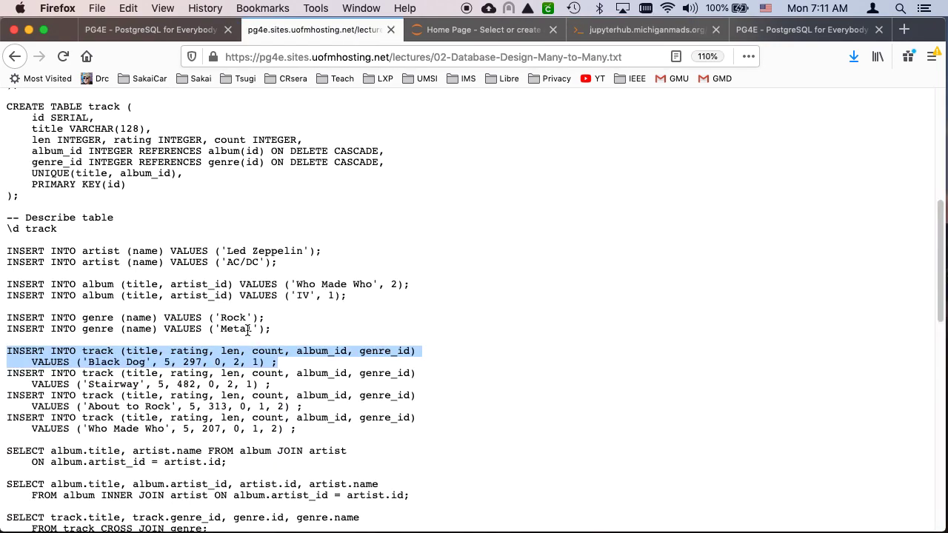
scroll(up, 3)
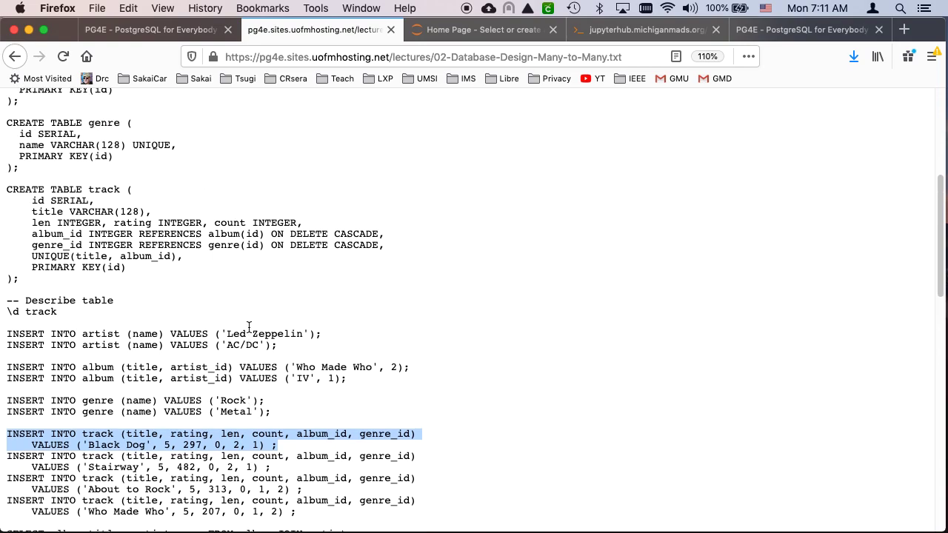
scroll(up, 3)
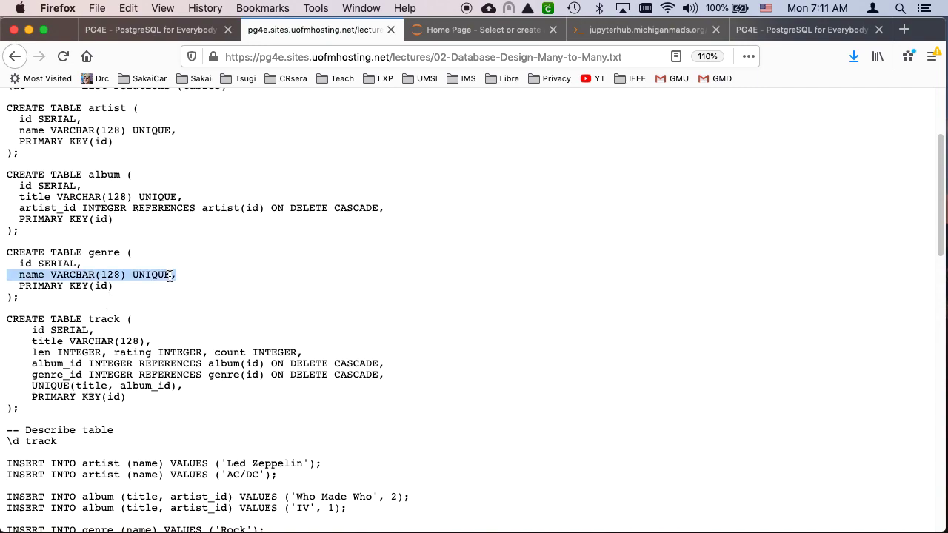
scroll(down, 3)
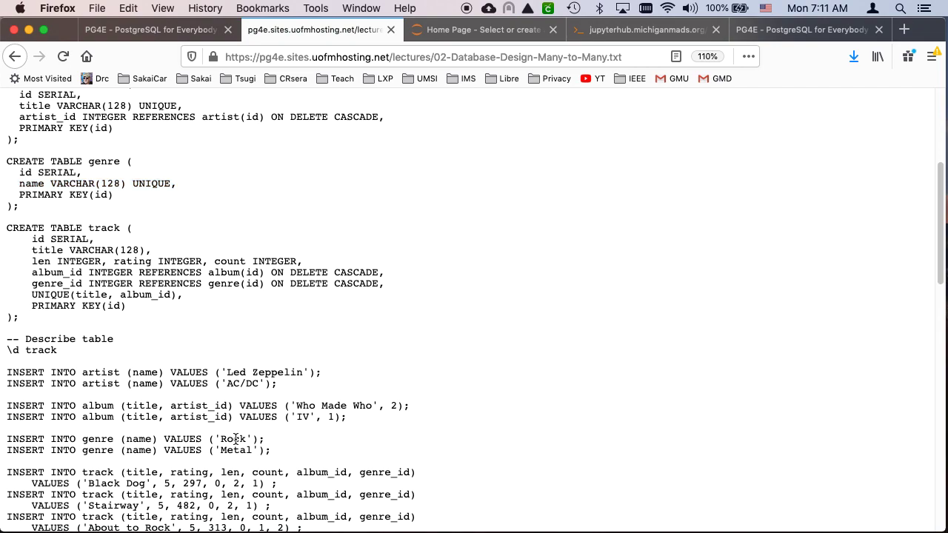
click(644, 30)
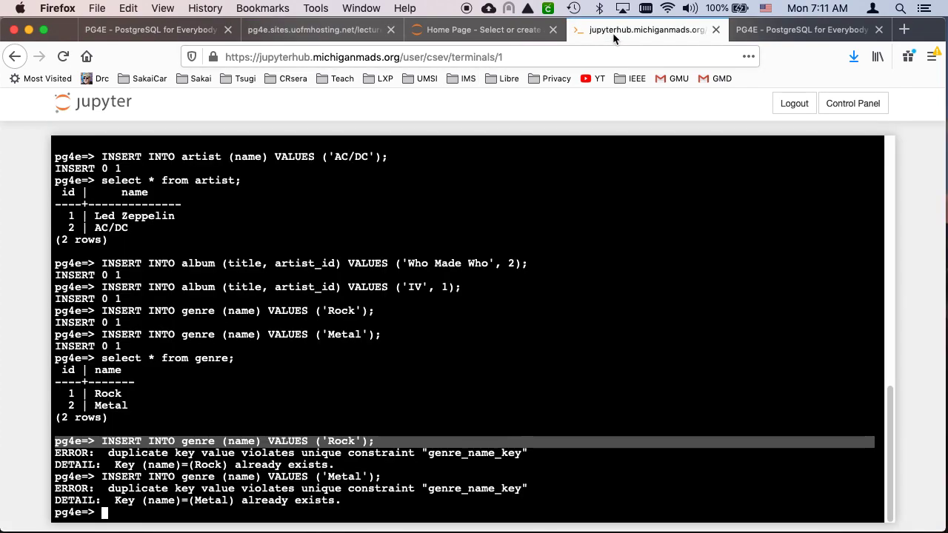
mouse_move(372, 334)
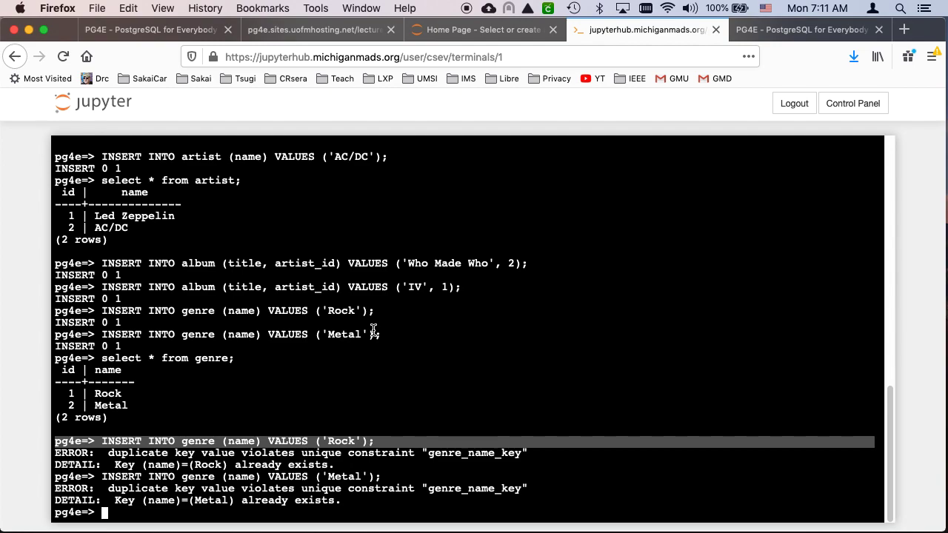
mouse_move(309, 48)
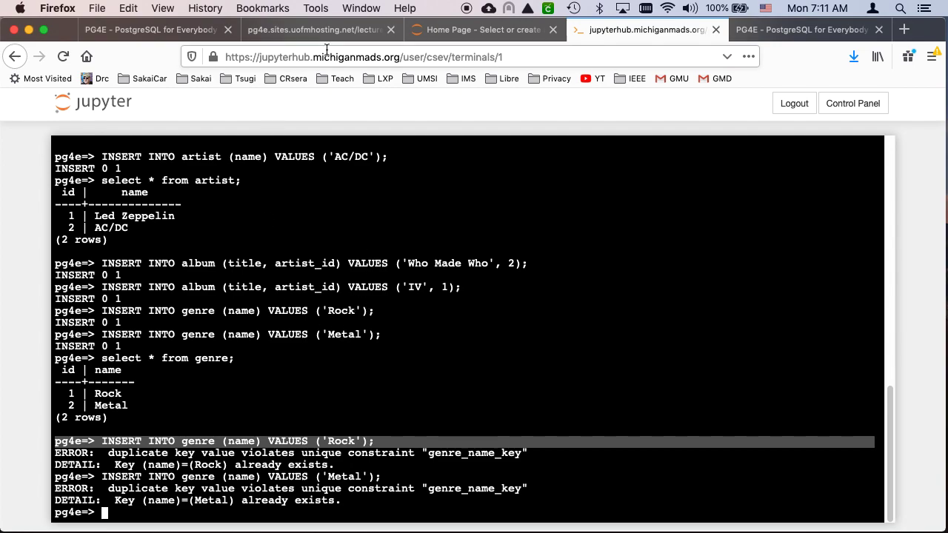
click(319, 30)
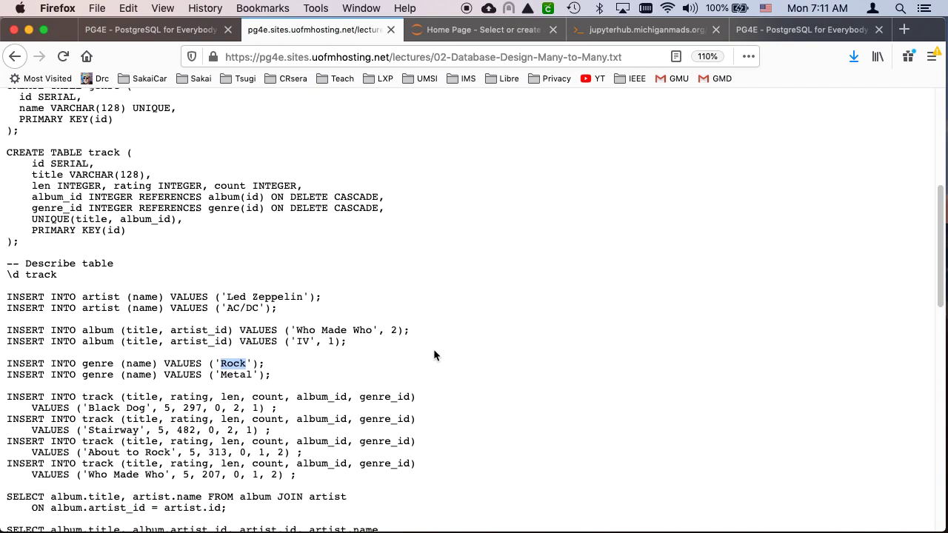
scroll(down, 3)
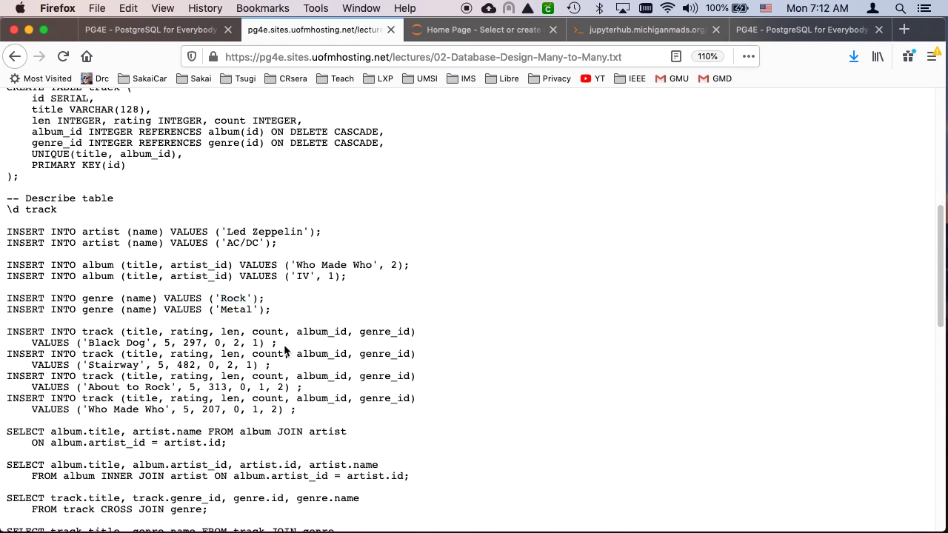
Insert tracks Black Dog, Stairway, About to Rock and Who Made Who; confirm count is 4.
drag(7, 331, 276, 343)
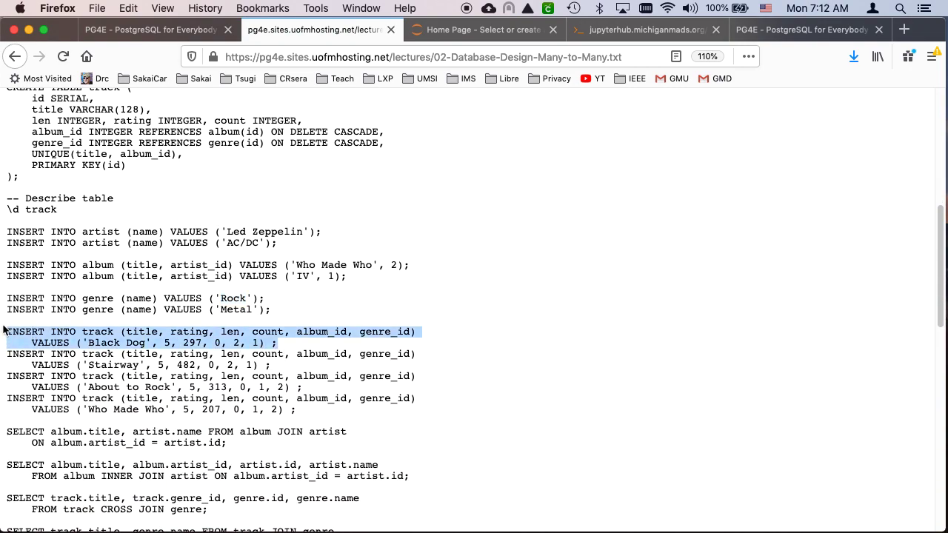
click(637, 30)
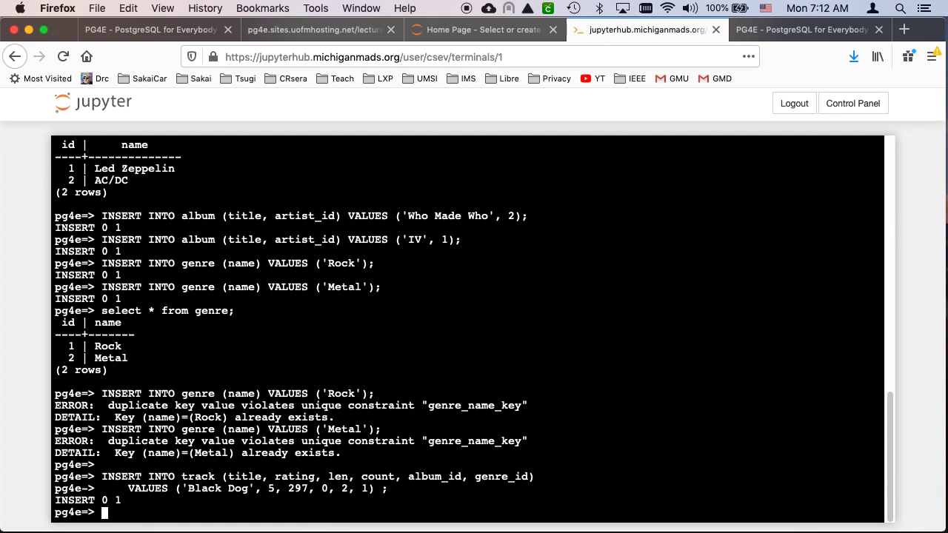
text(select * from track;)
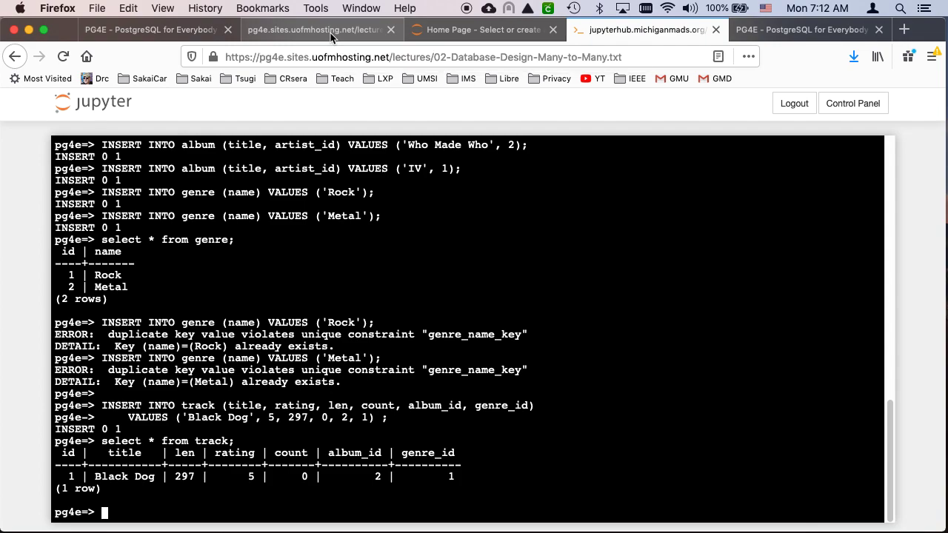
click(319, 30)
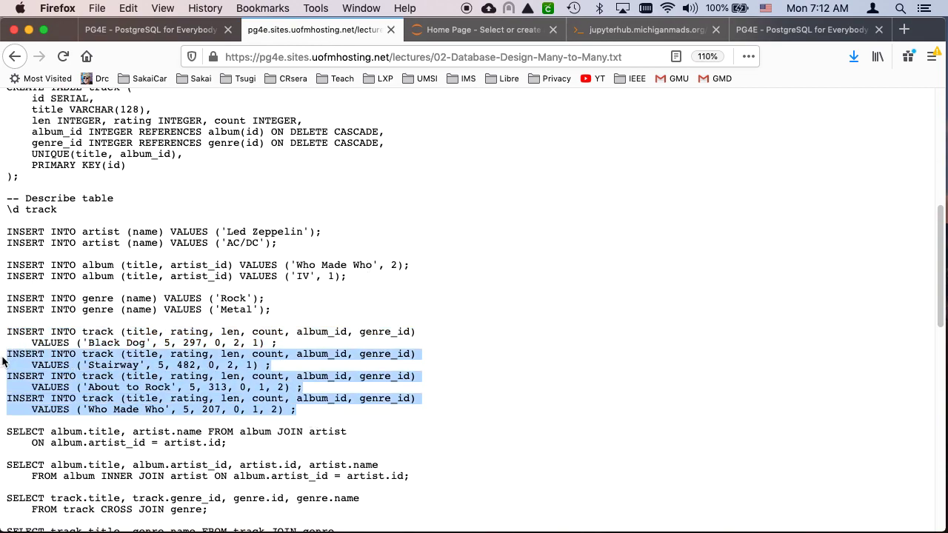
click(645, 29)
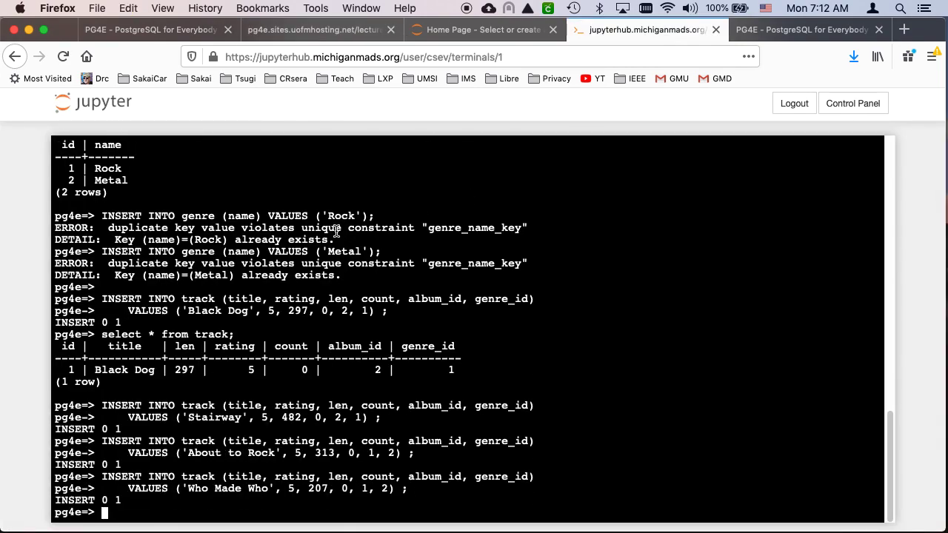
text(sel)
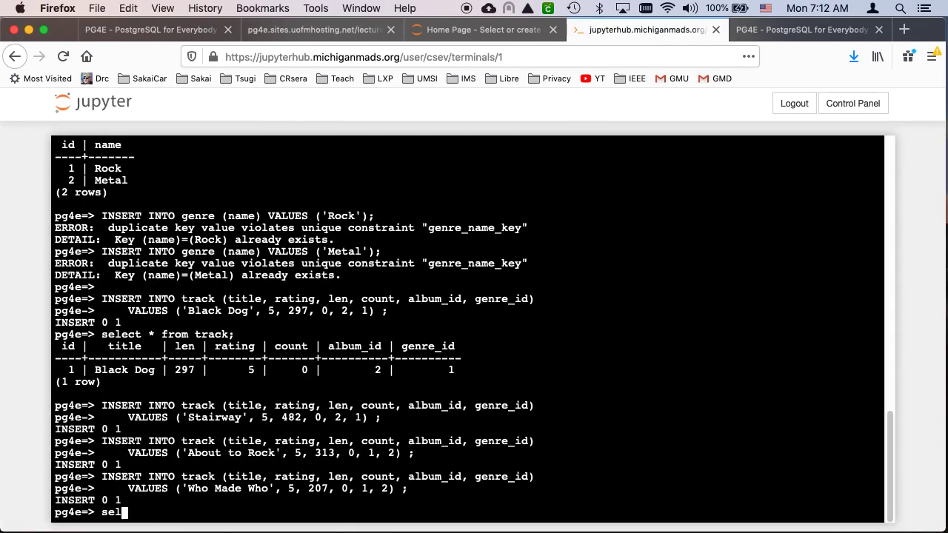
text(ect count(*) from)
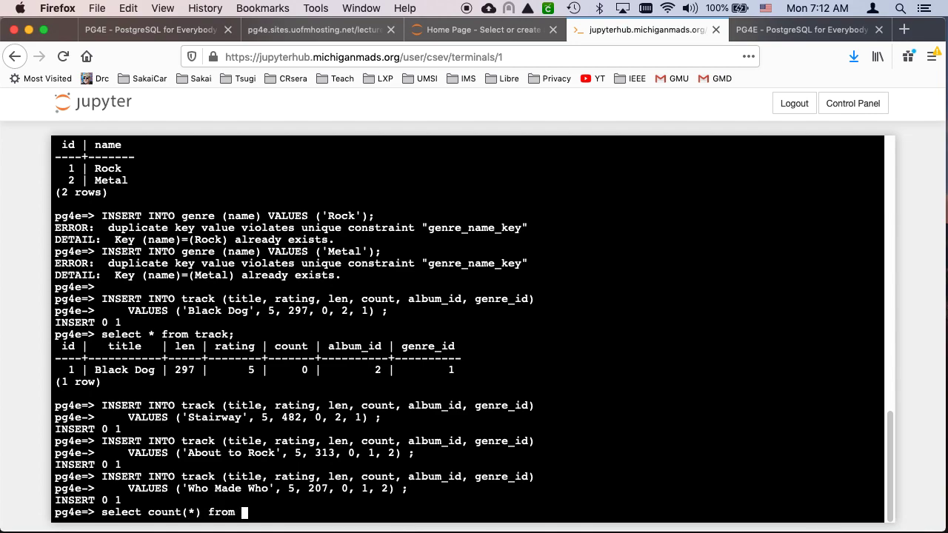
text(traks)
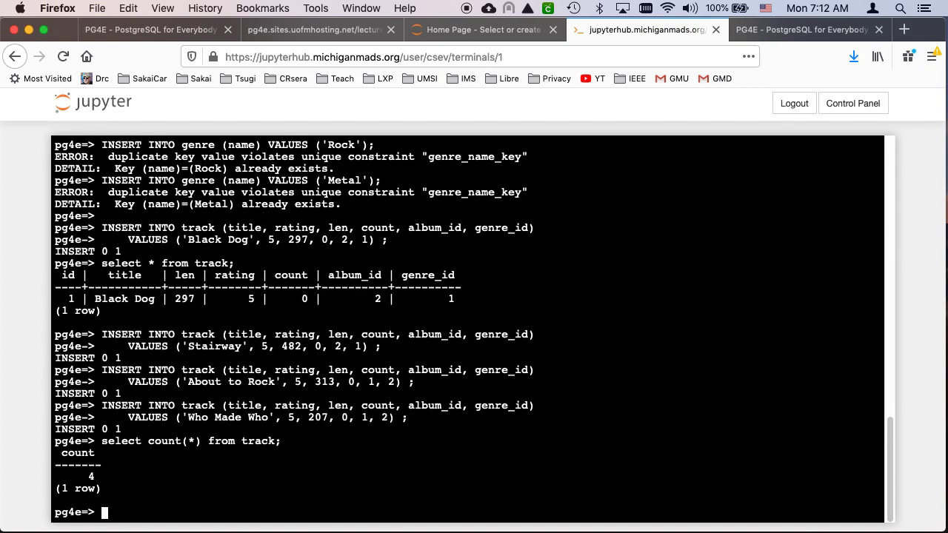
Run the album title and artist name INNER JOIN query from the handout in psql.
click(319, 30)
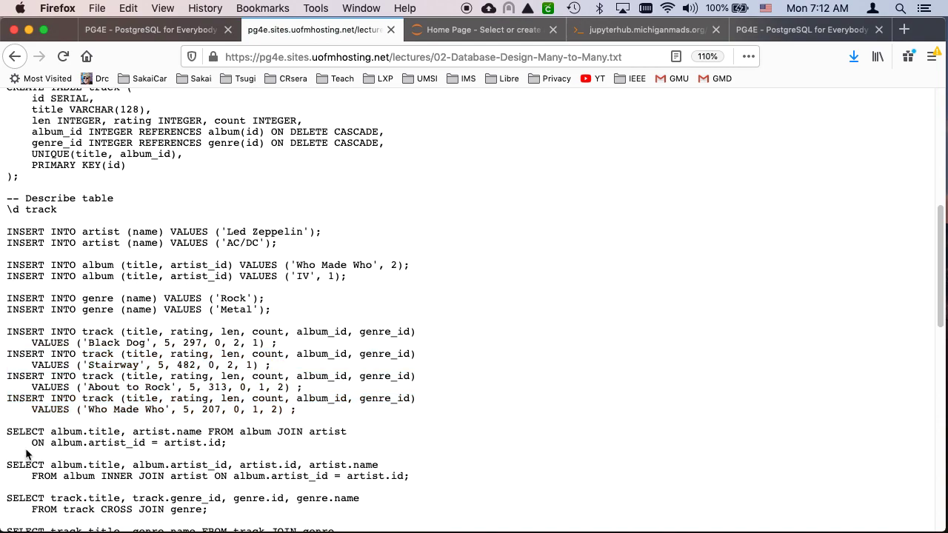
drag(50, 432, 149, 443)
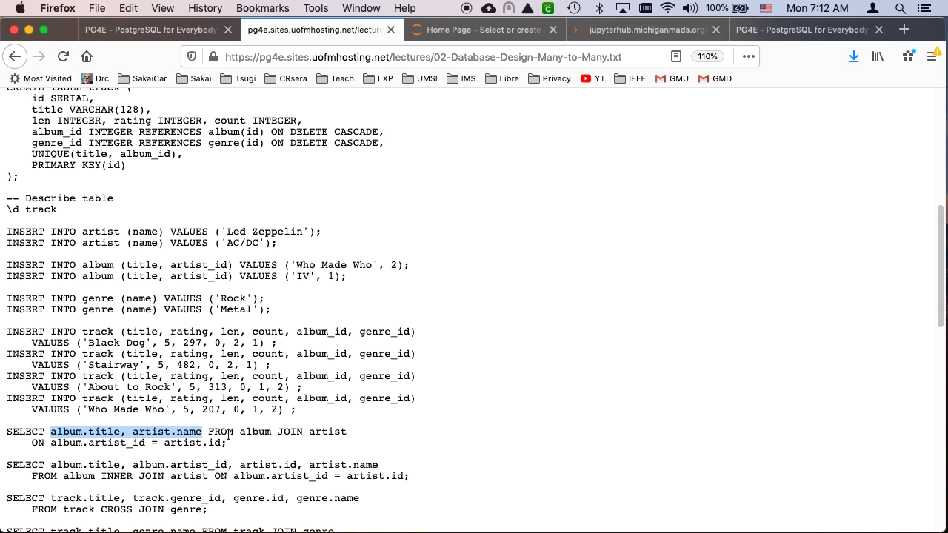
drag(208, 432, 353, 432)
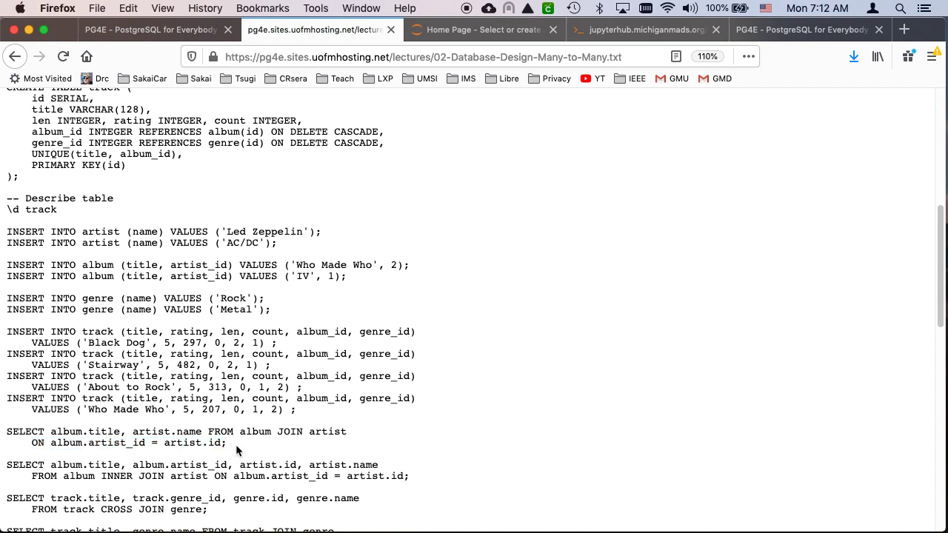
drag(7, 432, 226, 443)
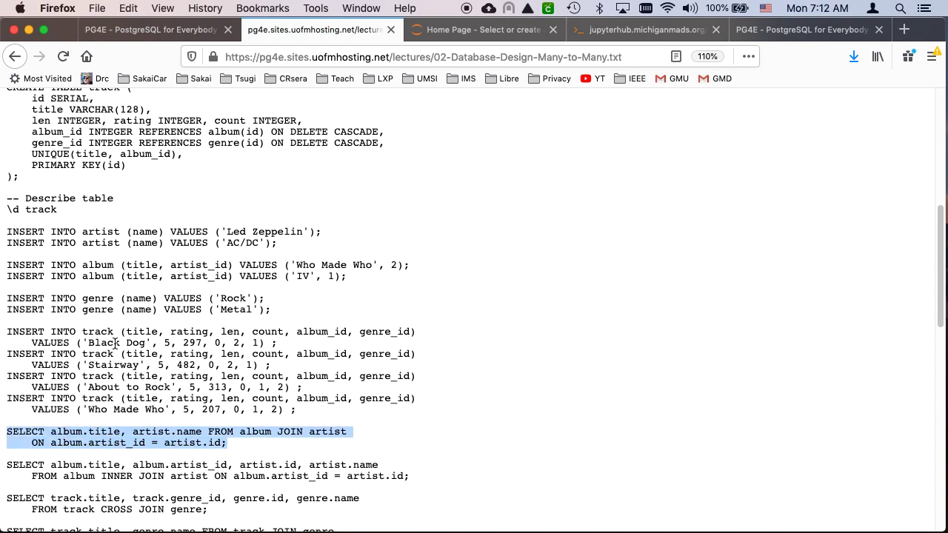
click(645, 29)
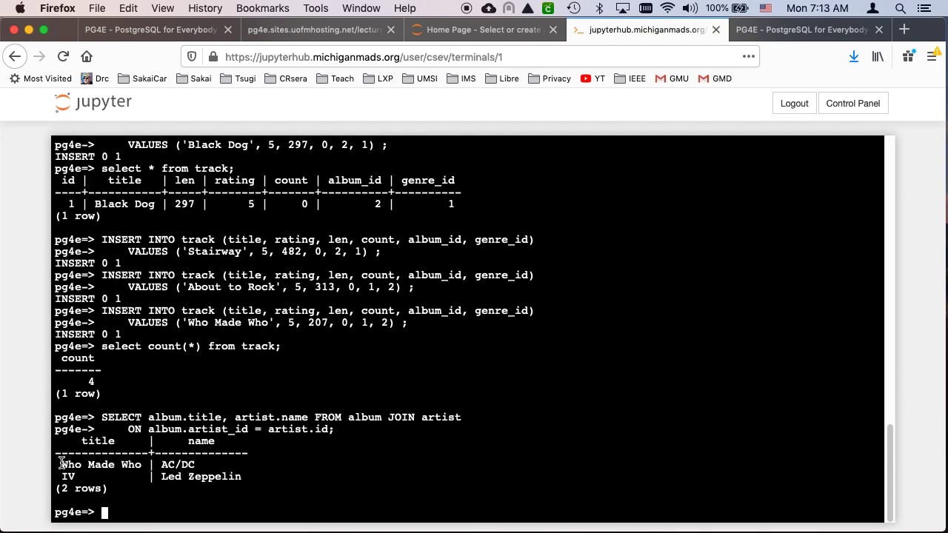
mouse_move(174, 436)
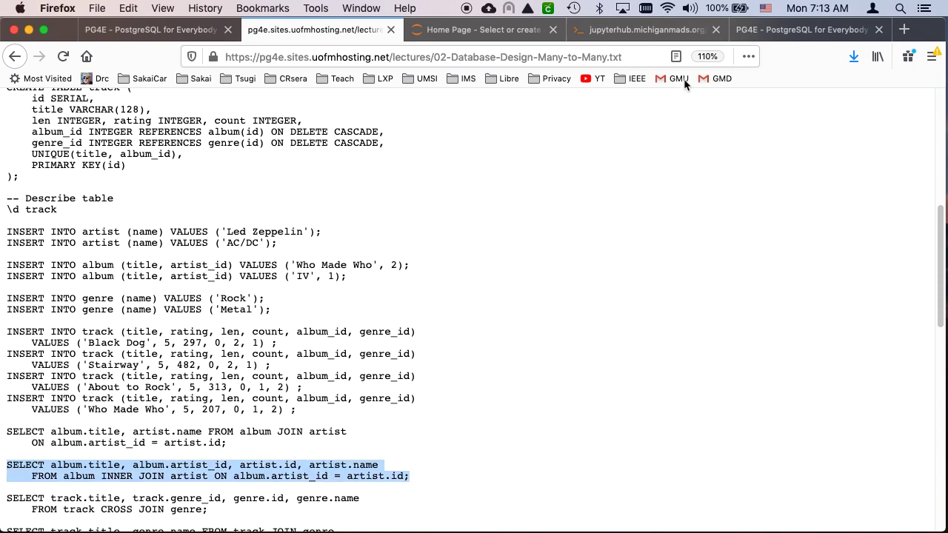
Rerun the join with artist ids: Who Made Who–AC/DC, IV–Led Zeppelin.
click(644, 30)
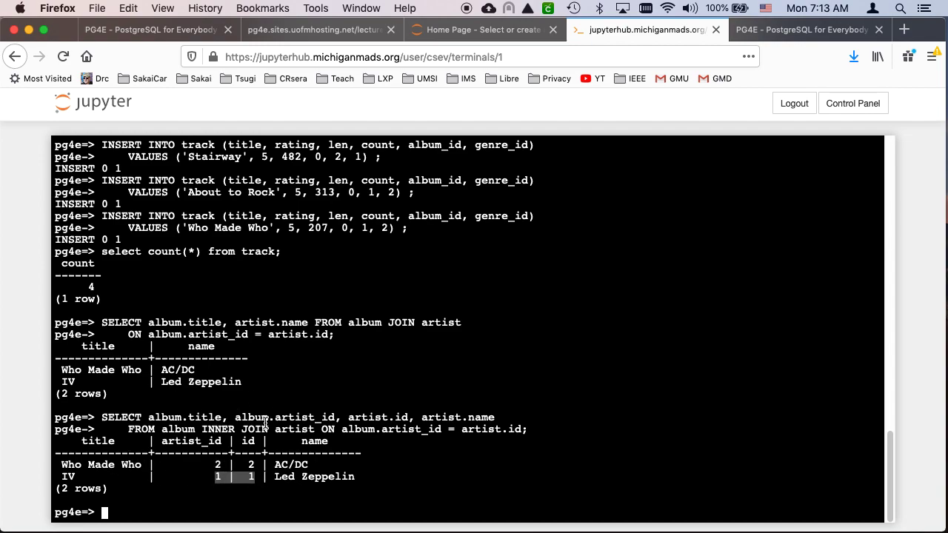
double_click(250, 418)
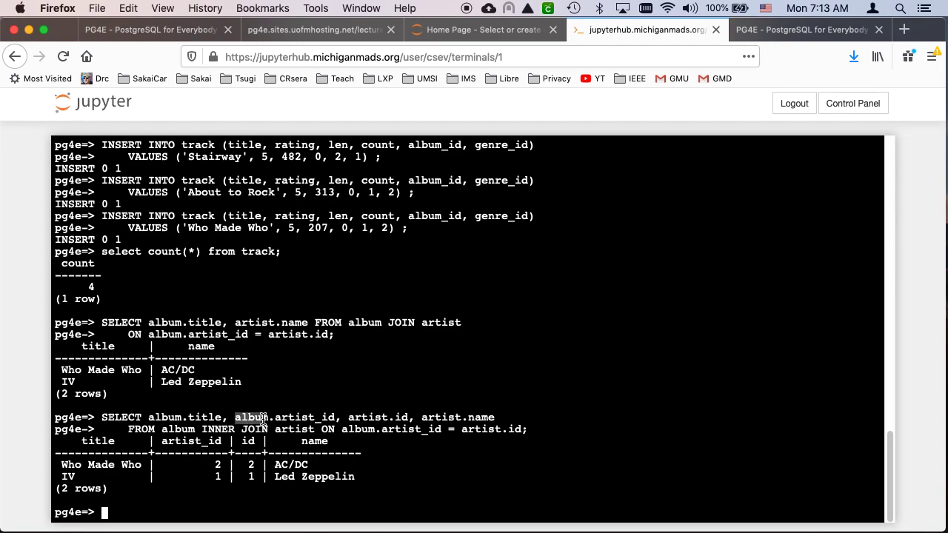
click(411, 417)
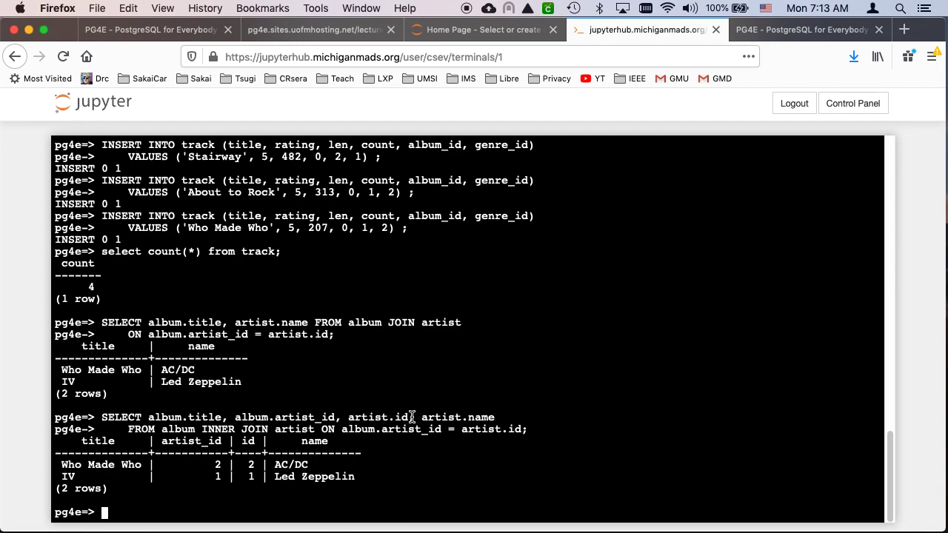
mouse_move(381, 415)
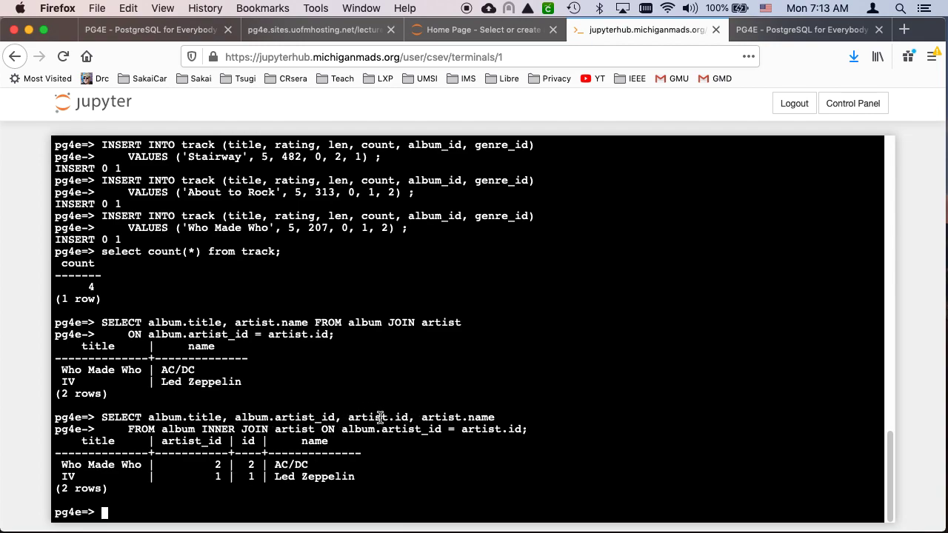
mouse_move(398, 418)
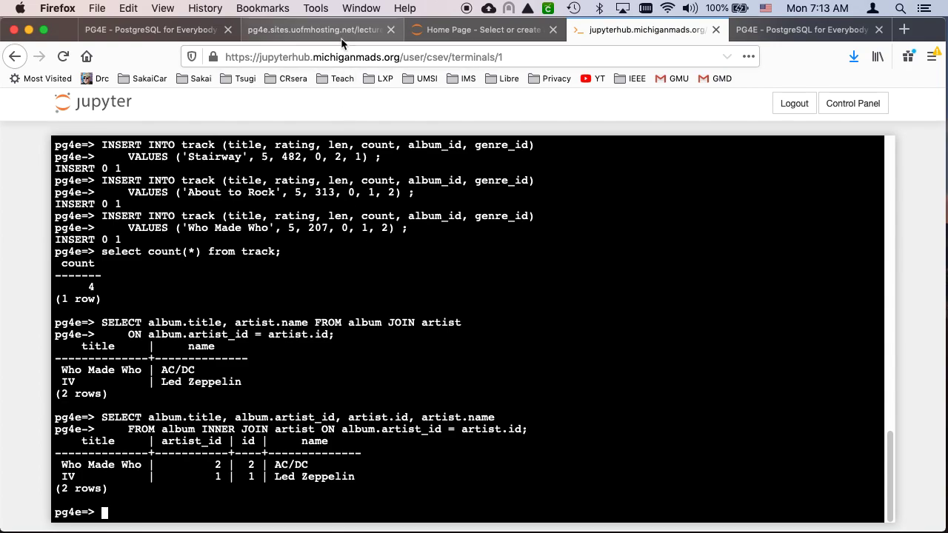
click(319, 30)
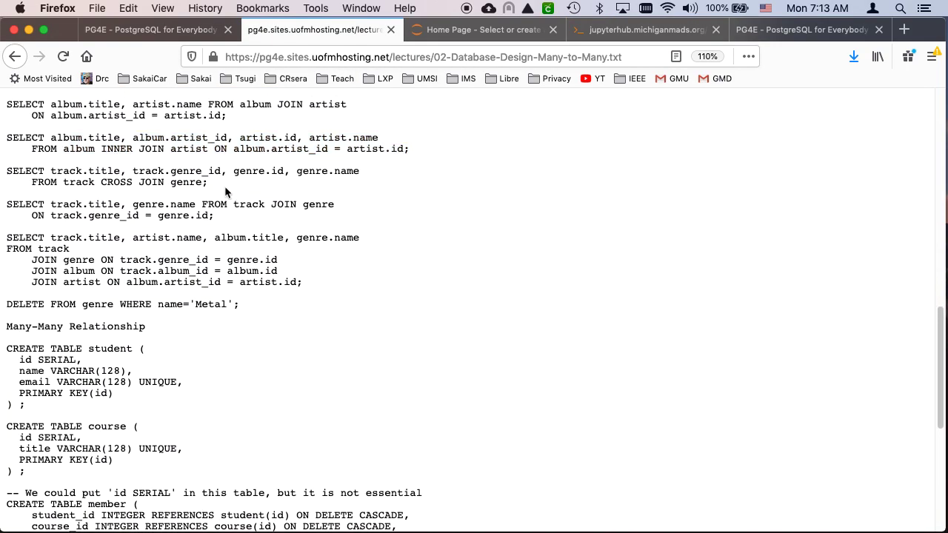
Run the track–genre CROSS JOIN, pairing all four tracks with Rock and Metal.
drag(7, 170, 209, 182)
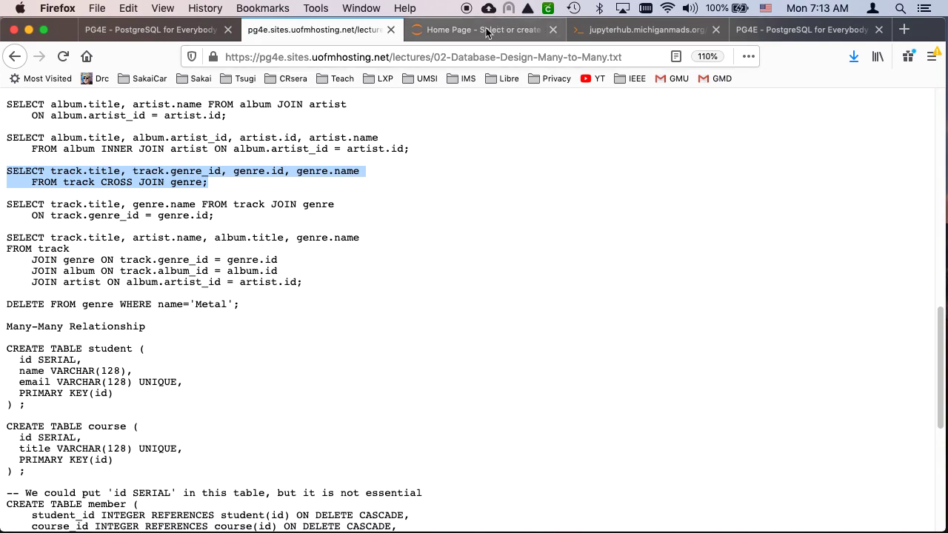
click(644, 30)
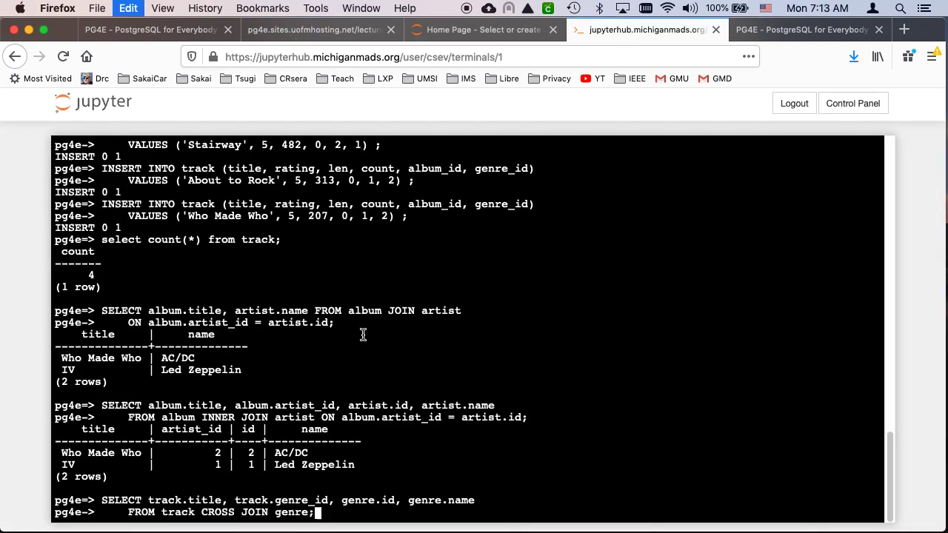
key(Return)
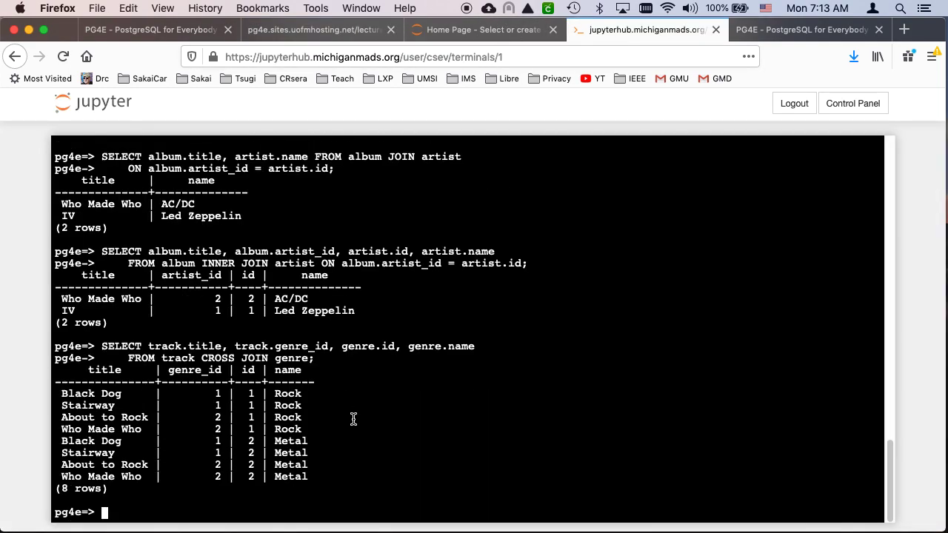
mouse_move(212, 393)
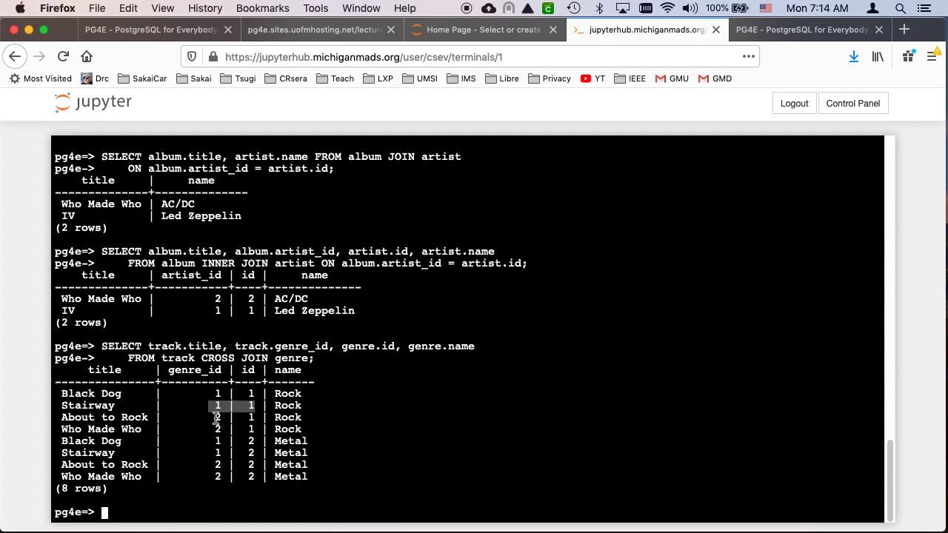
mouse_move(236, 441)
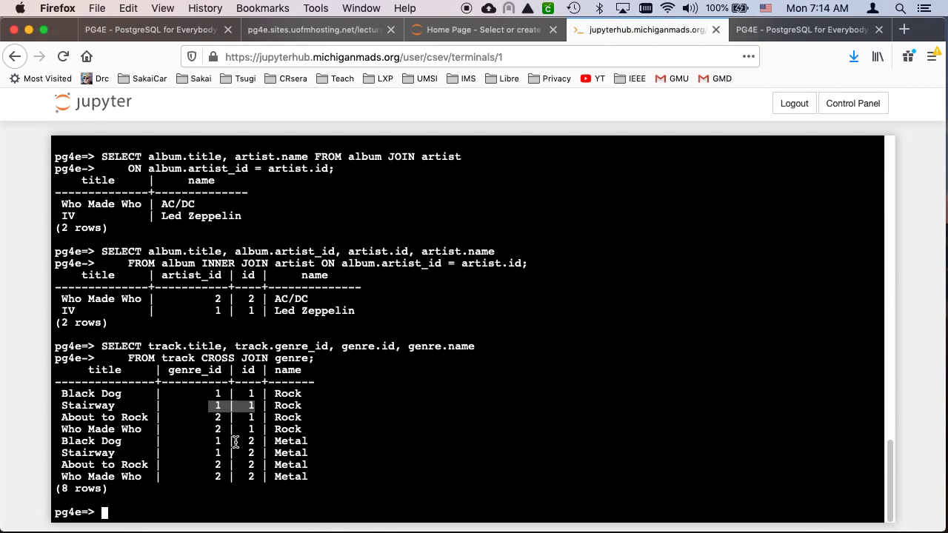
mouse_move(171, 445)
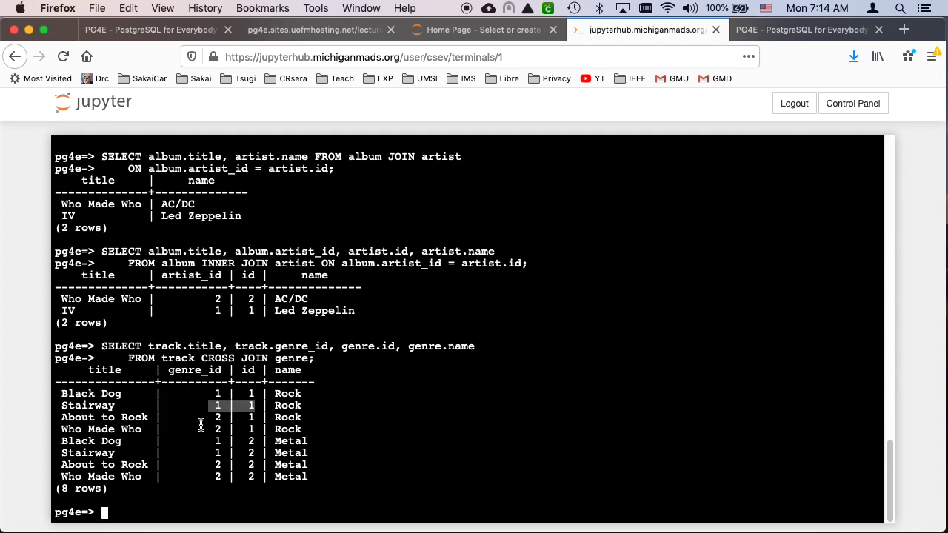
mouse_move(335, 280)
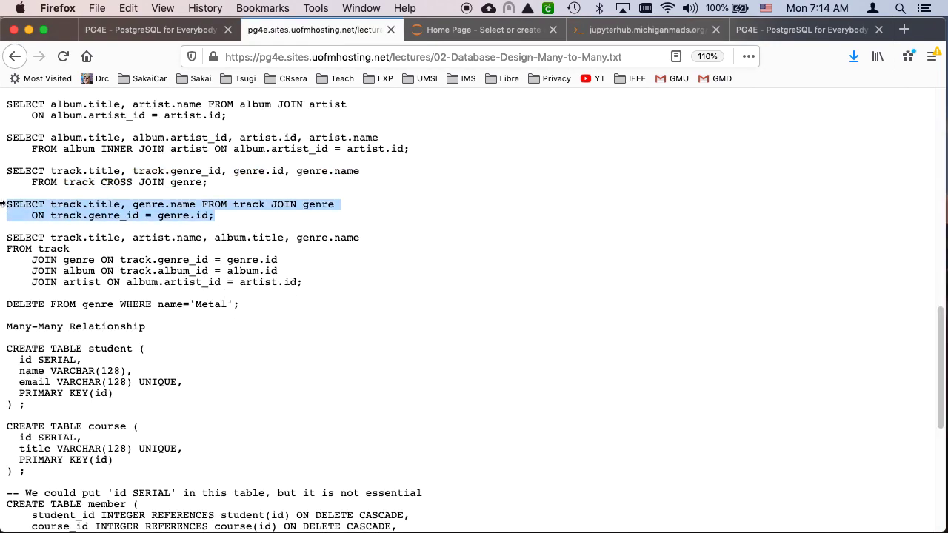
Join track to genre on genre_id, listing Black Dog and Stairway as Rock, others Metal.
click(644, 29)
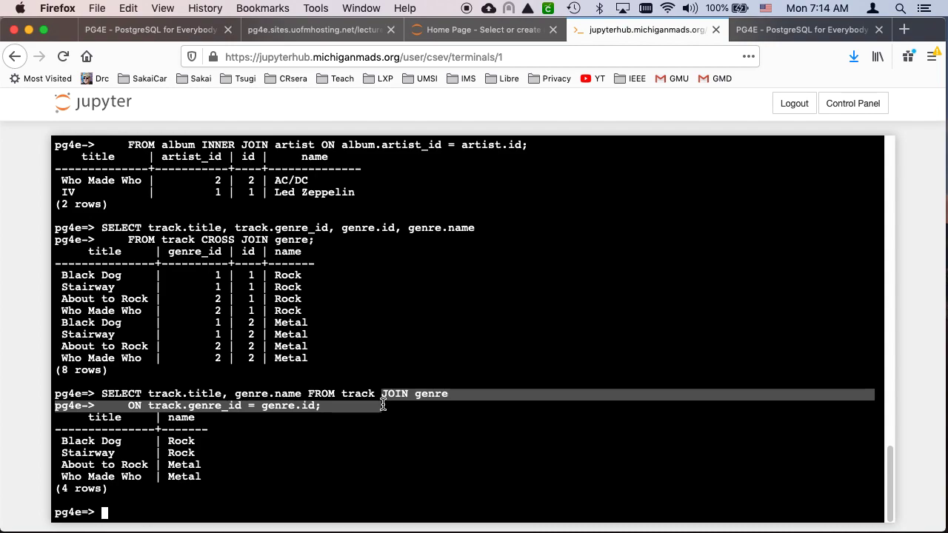
click(323, 29)
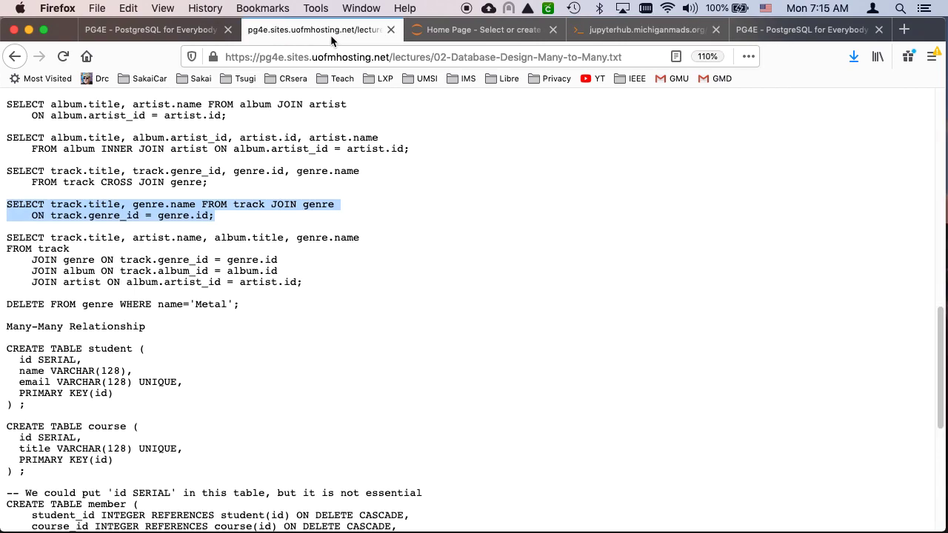
Run the handout's join query in psql, listing each track with its artist, album and genre.
scroll(down, 3)
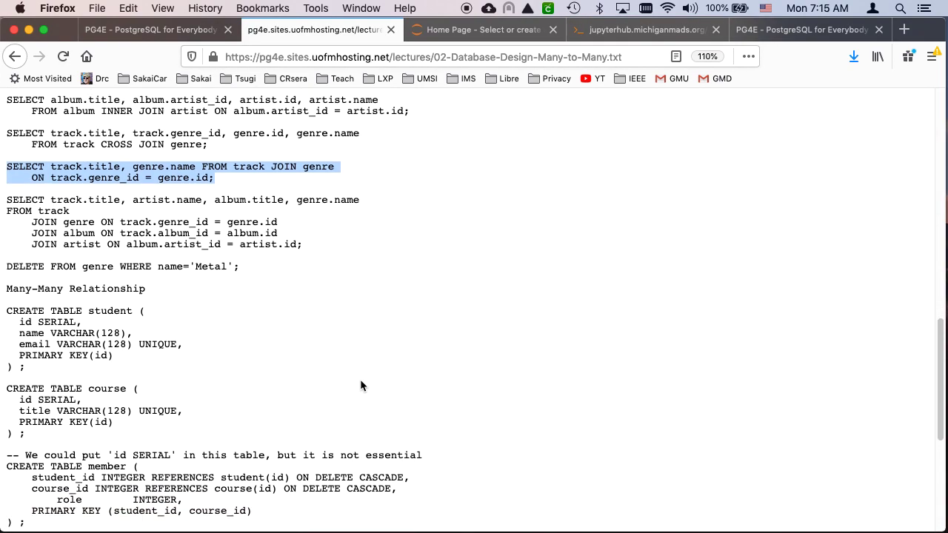
scroll(down, 3)
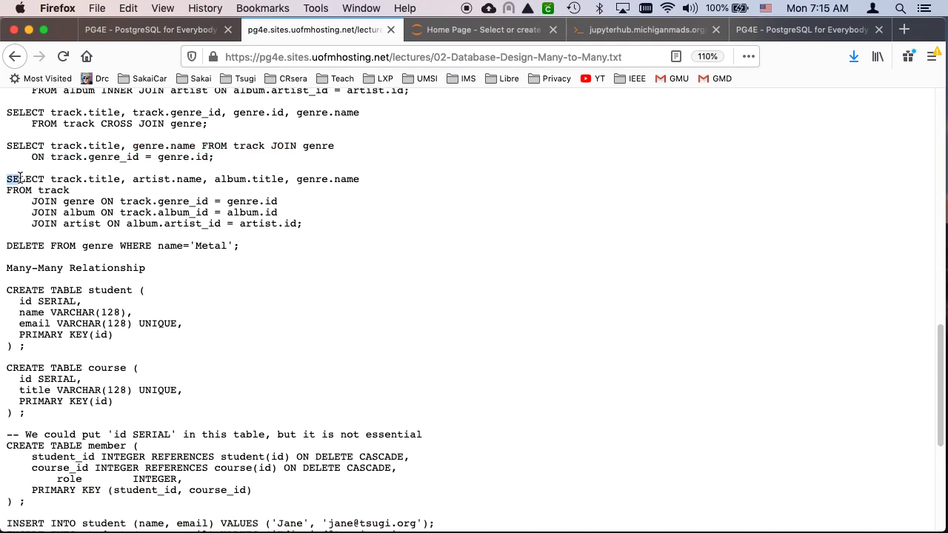
drag(6, 178, 302, 224)
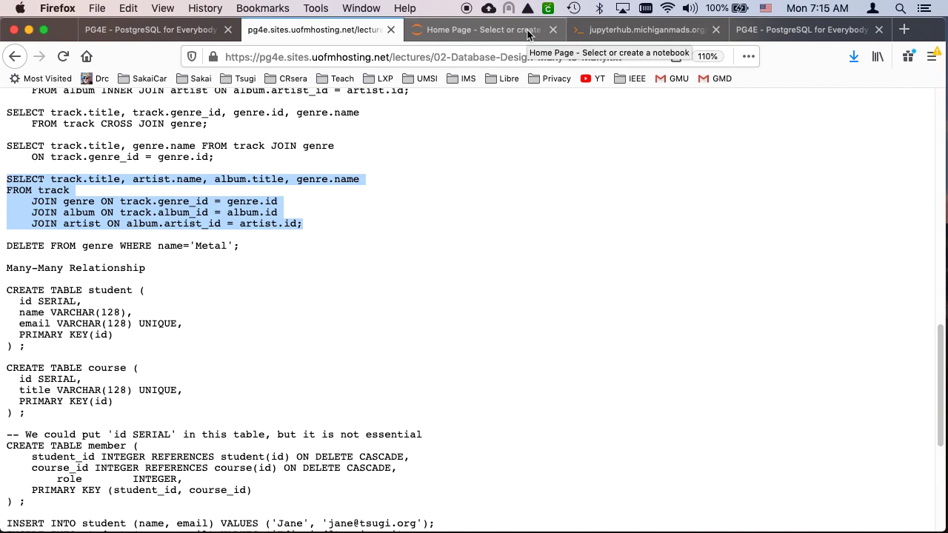
mouse_move(629, 37)
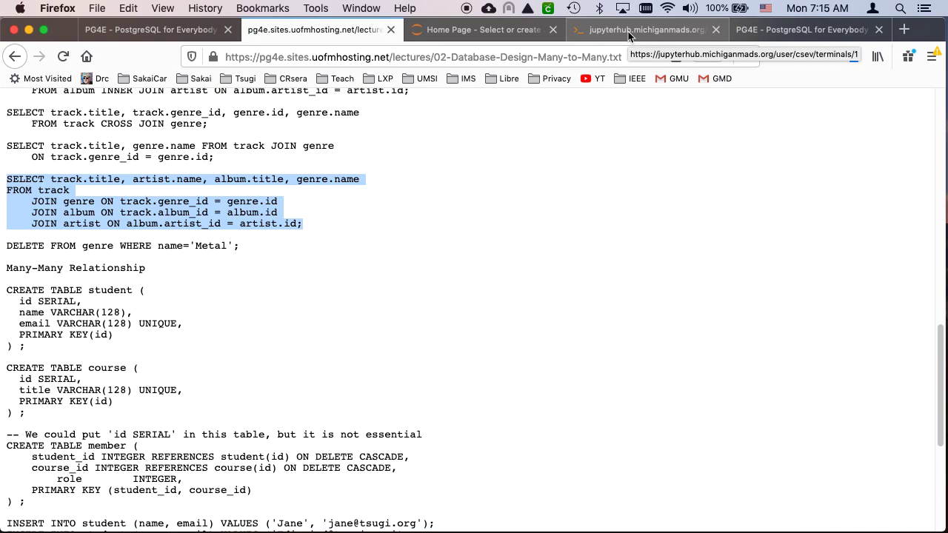
click(649, 29)
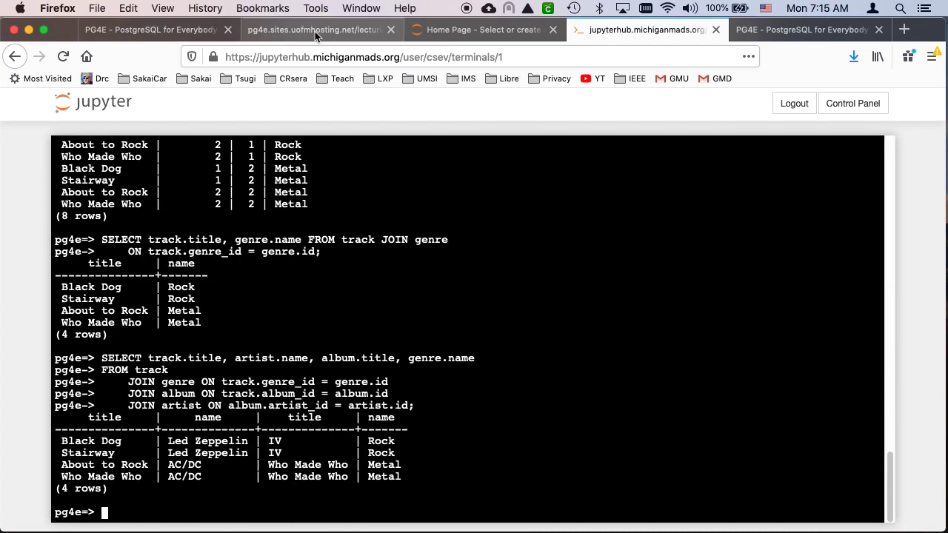
Return to the lecture handout and scroll through it.
click(329, 30)
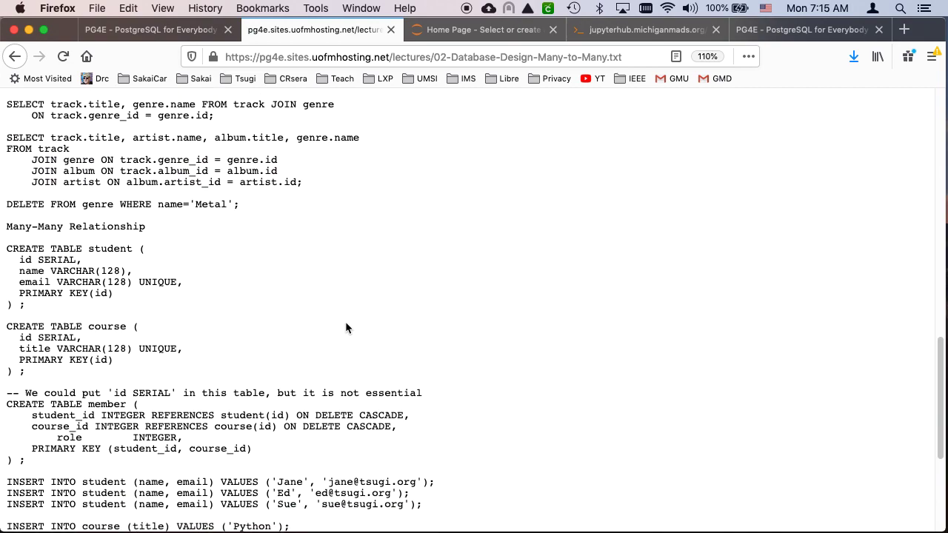
scroll(down, 3)
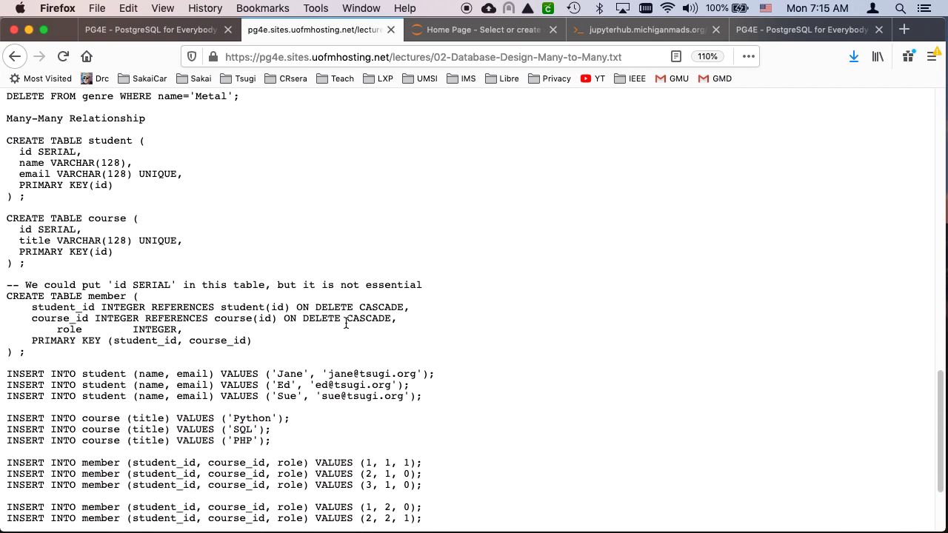
scroll(up, 3)
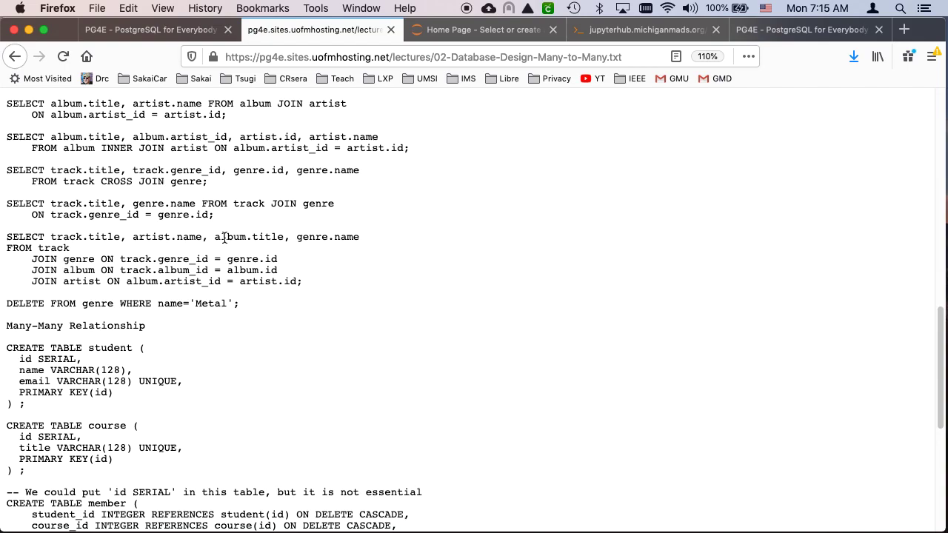
scroll(down, 3)
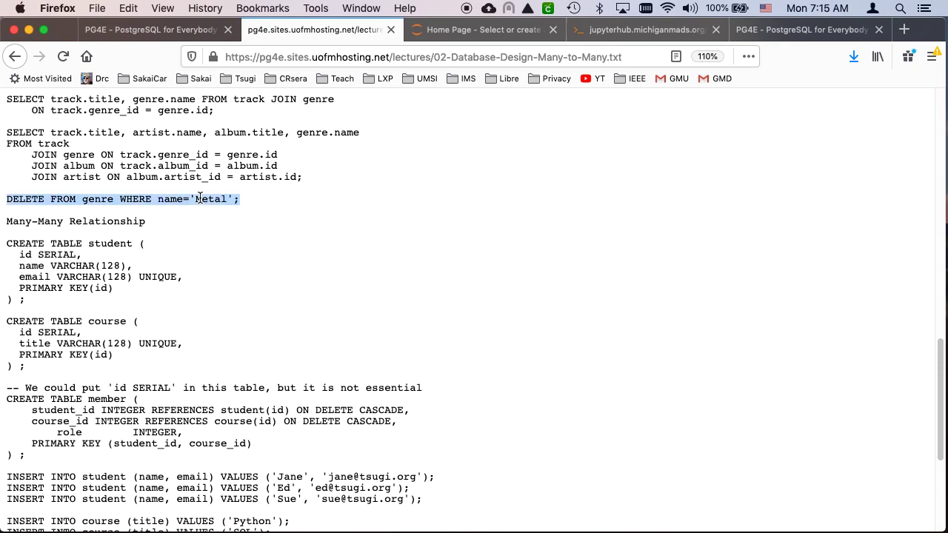
List the track table in psql with select * from track, then review the handout.
click(645, 30)
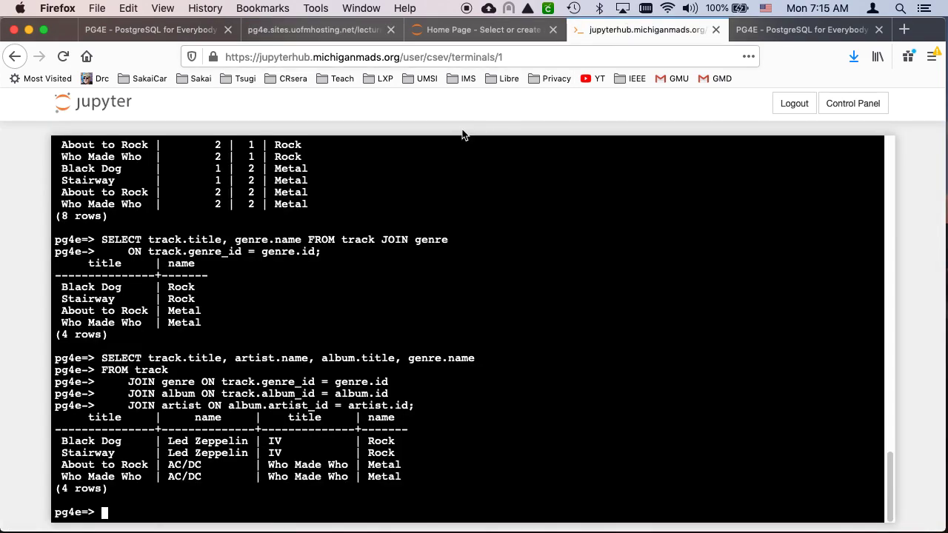
text(select *)
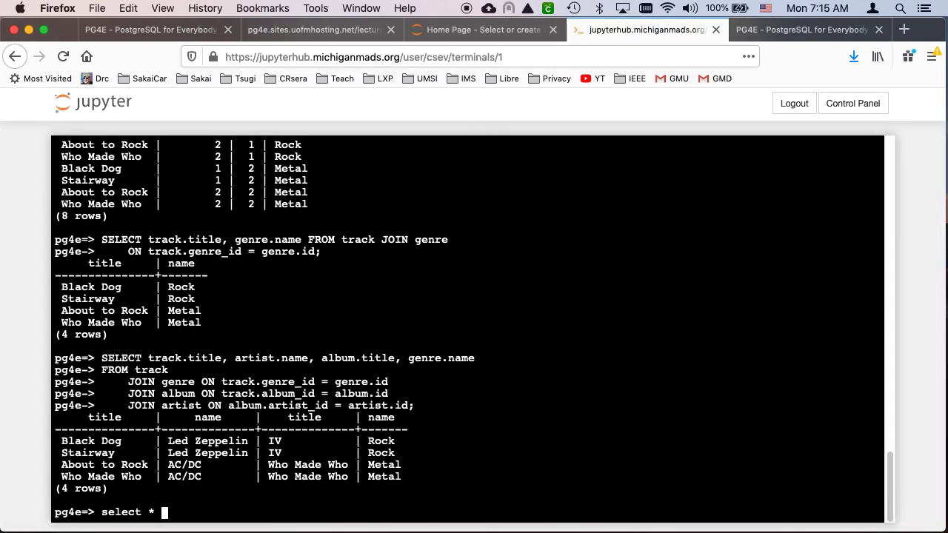
text(from track;)
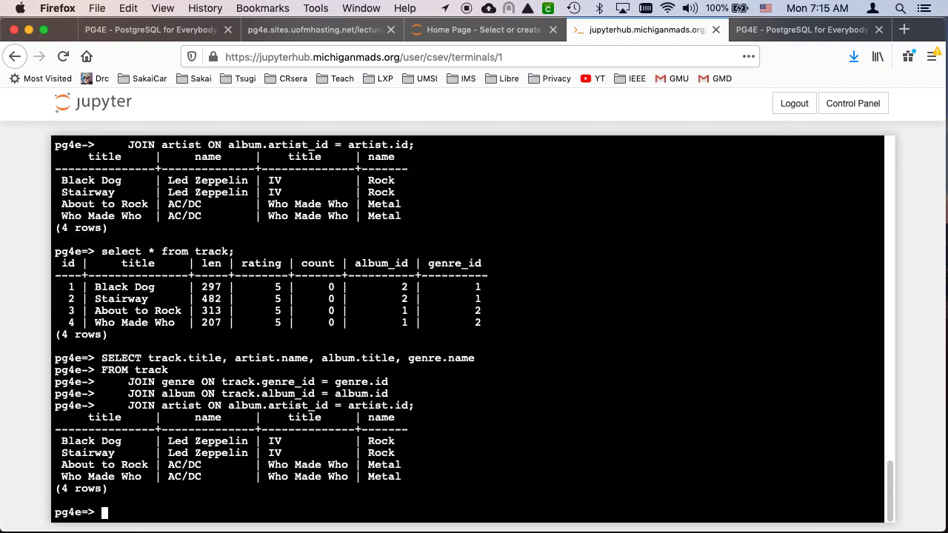
text(select * from track;)
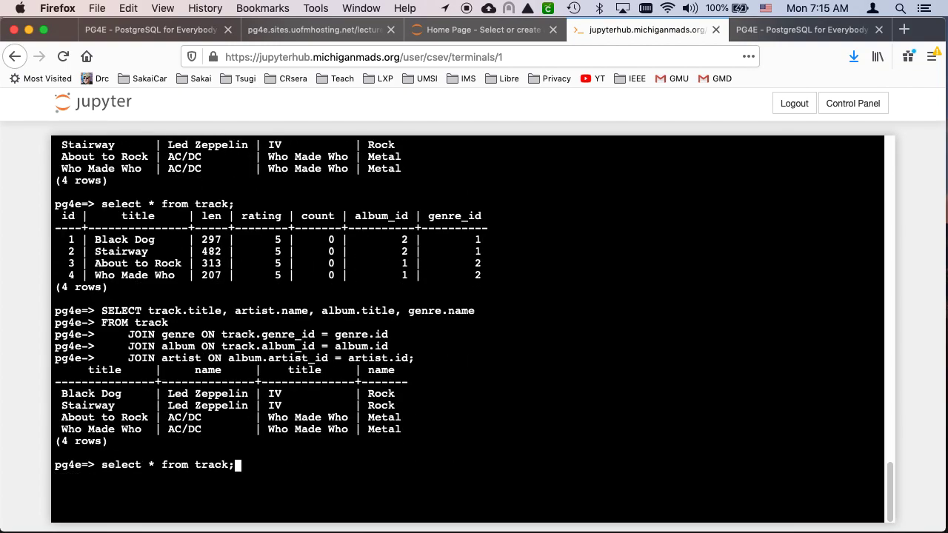
click(314, 30)
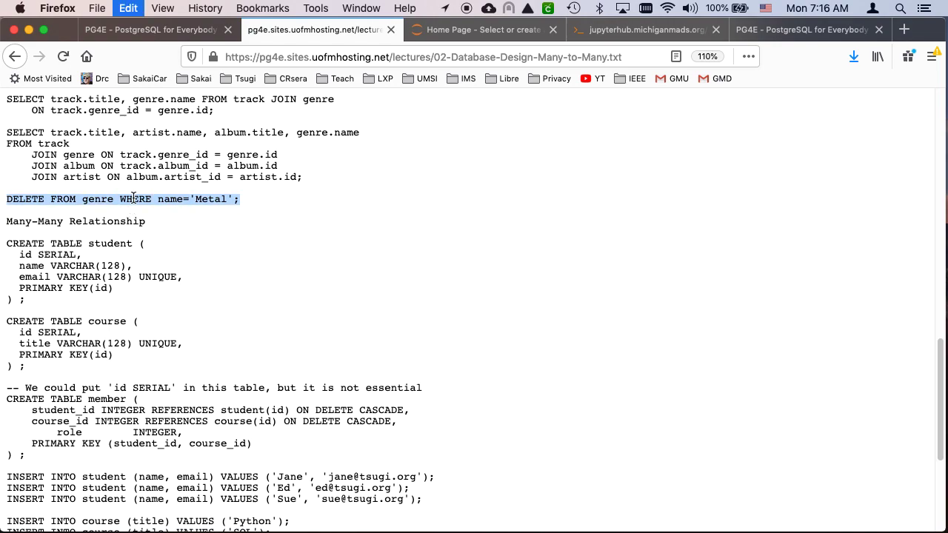
scroll(down, 3)
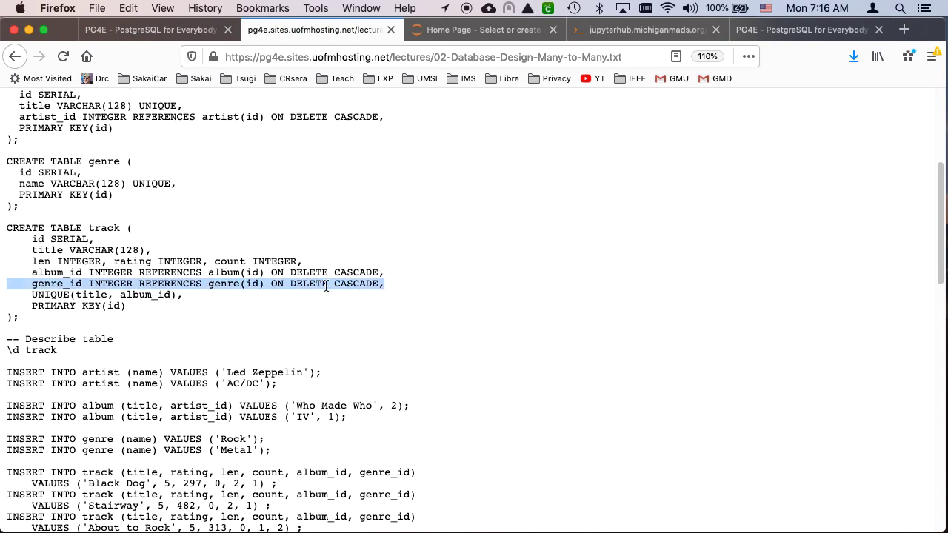
mouse_move(303, 284)
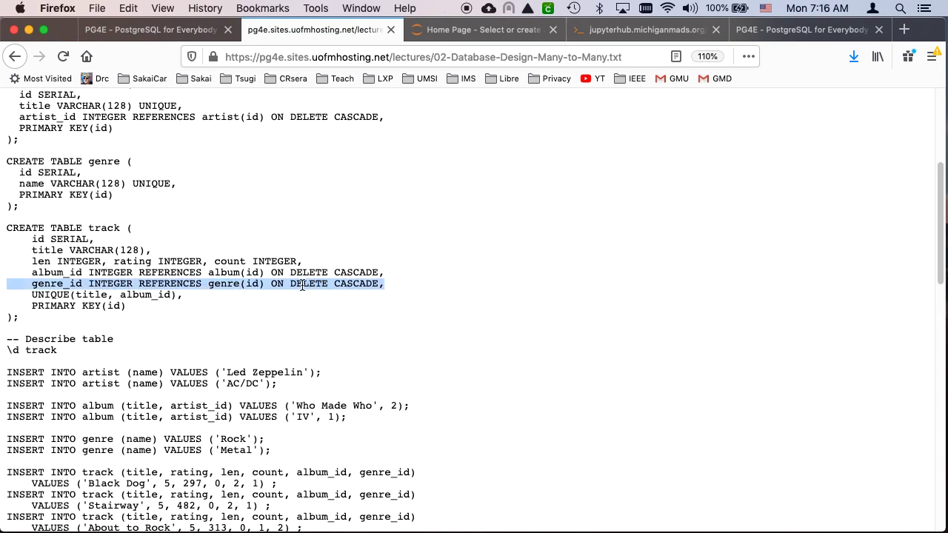
mouse_move(629, 30)
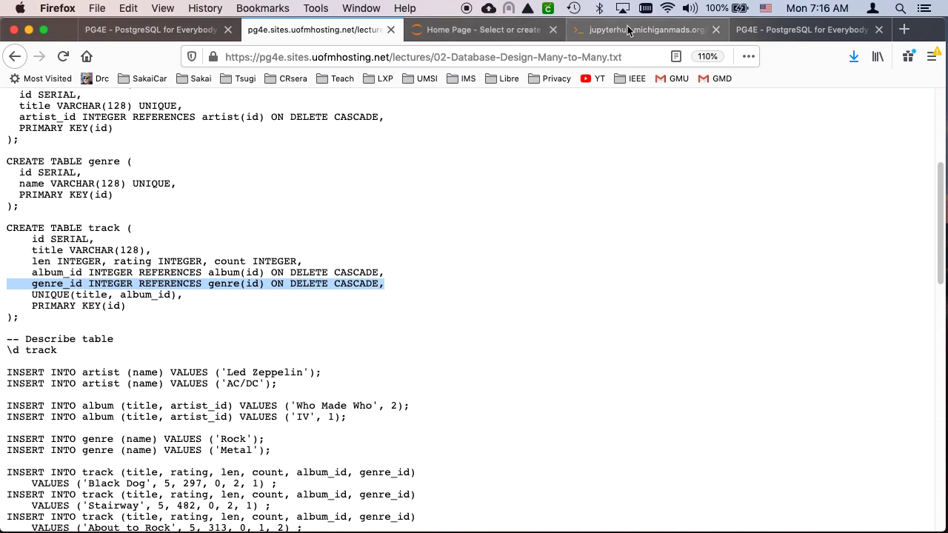
Delete the Metal genre and confirm only Rock and the two Led Zeppelin tracks remain.
click(642, 29)
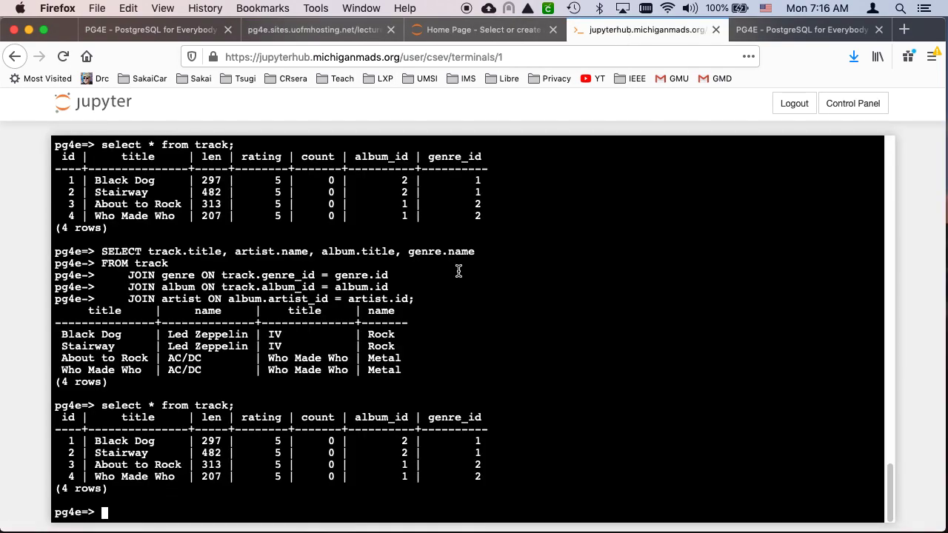
text(DELETE FROM genre WHERE name='Metal';)
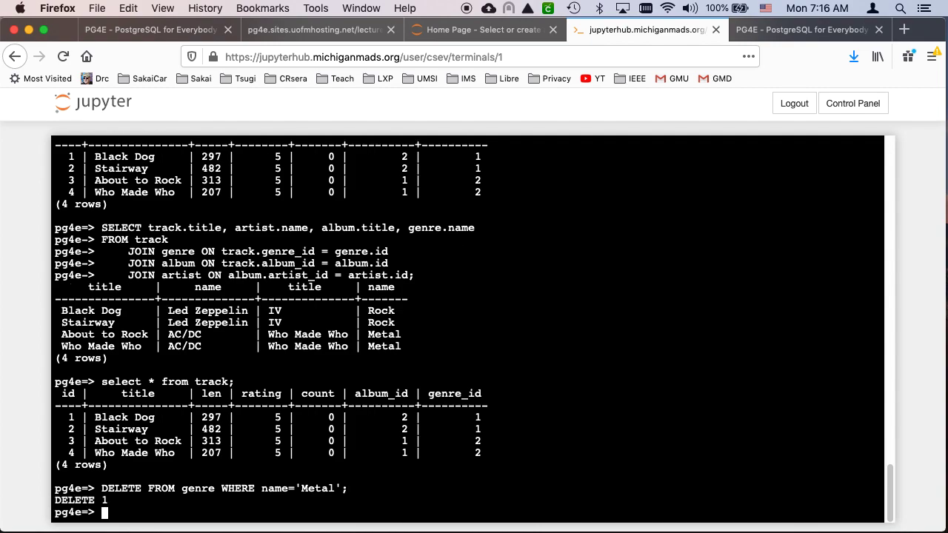
text(selec t*)
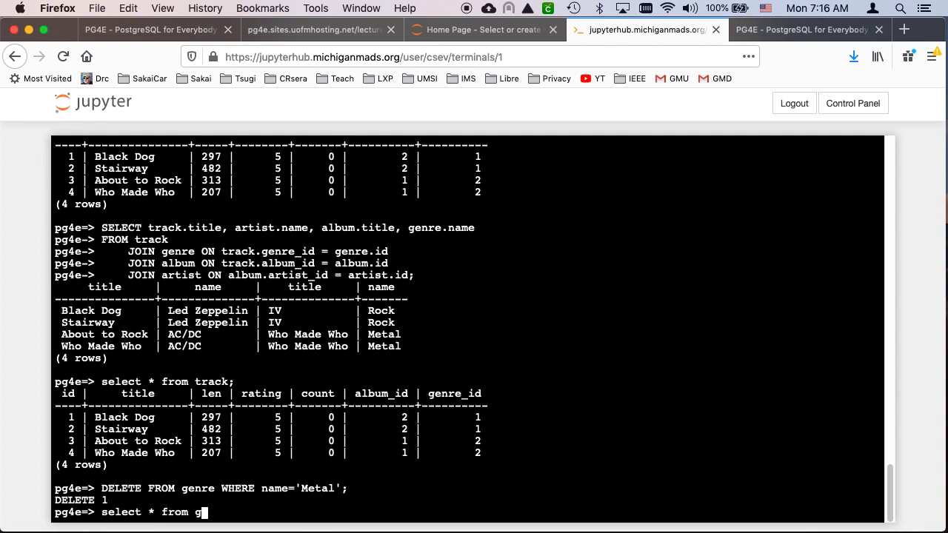
text(re)
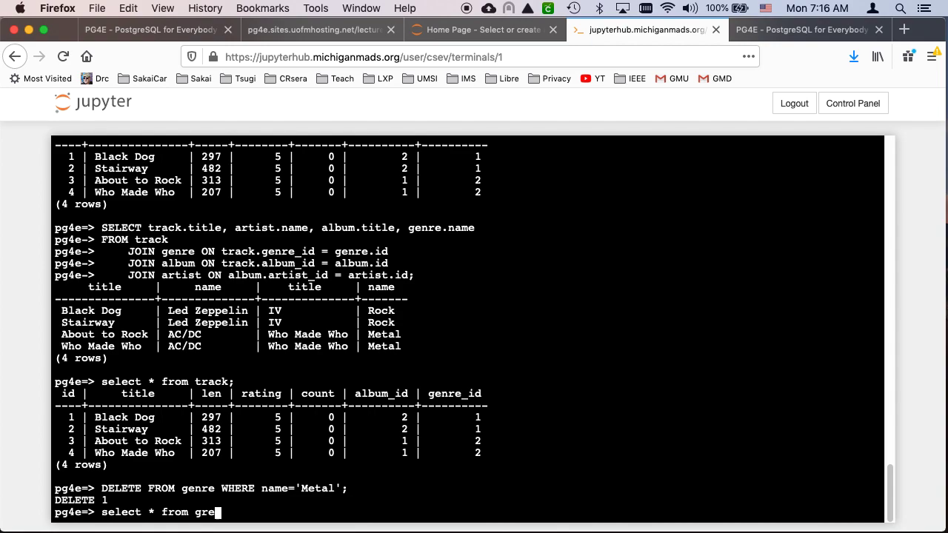
text(nre;)
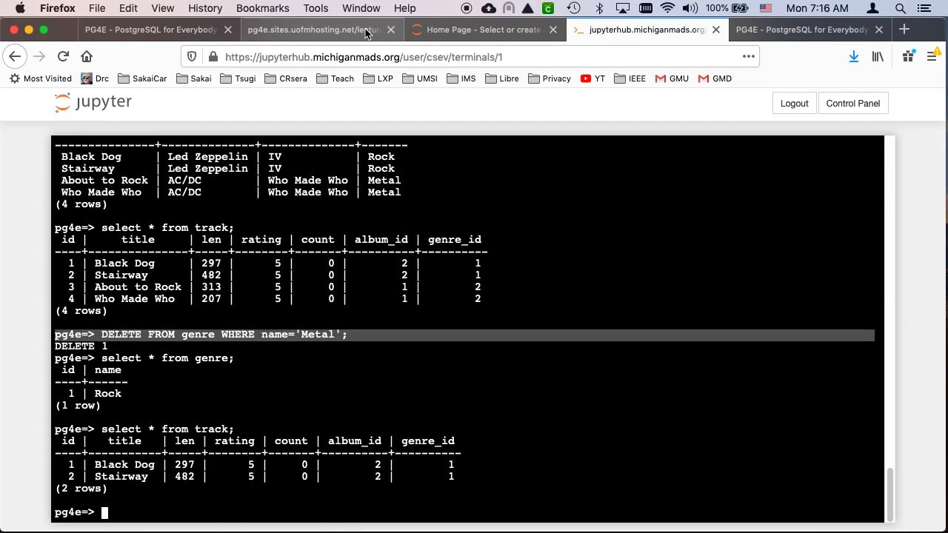
click(319, 29)
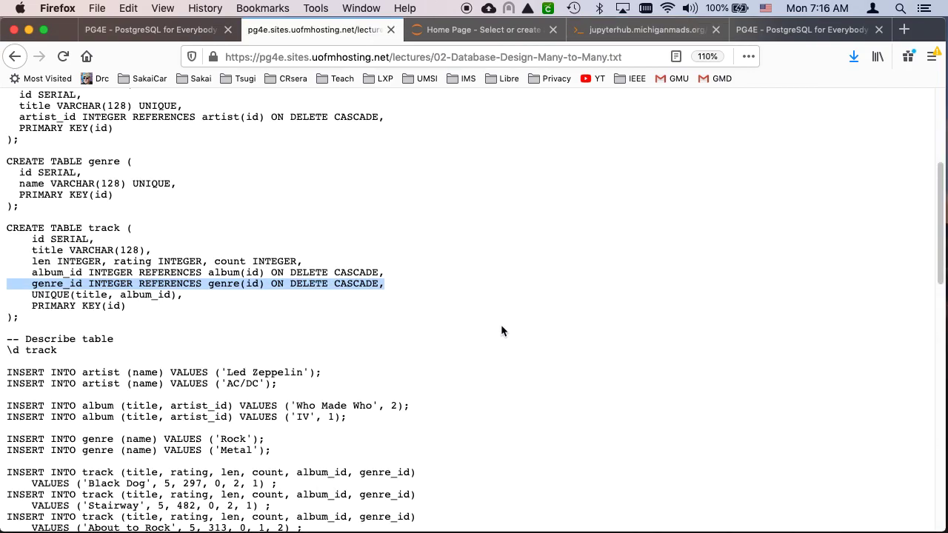
Paste the handout's CREATE TABLE student and course statements into psql, then return to the handout.
scroll(down, 3)
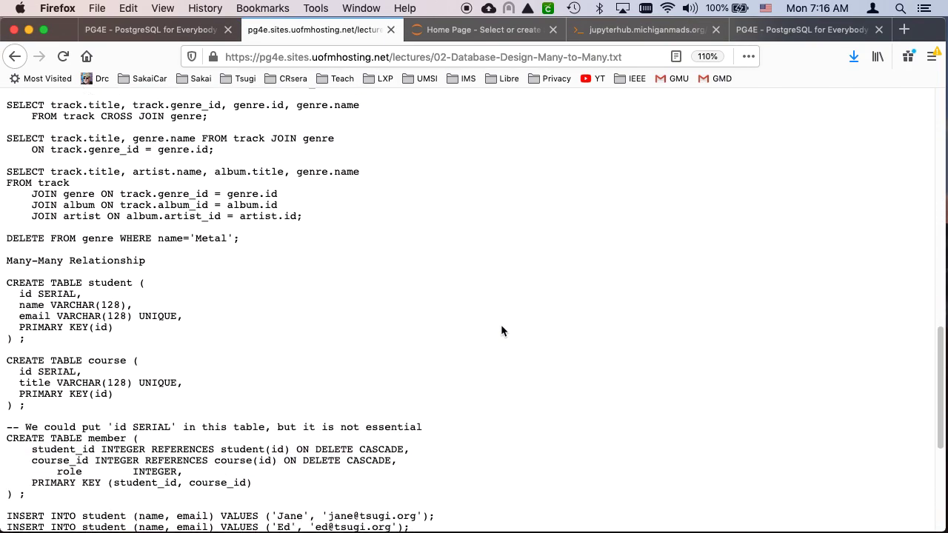
scroll(down, 3)
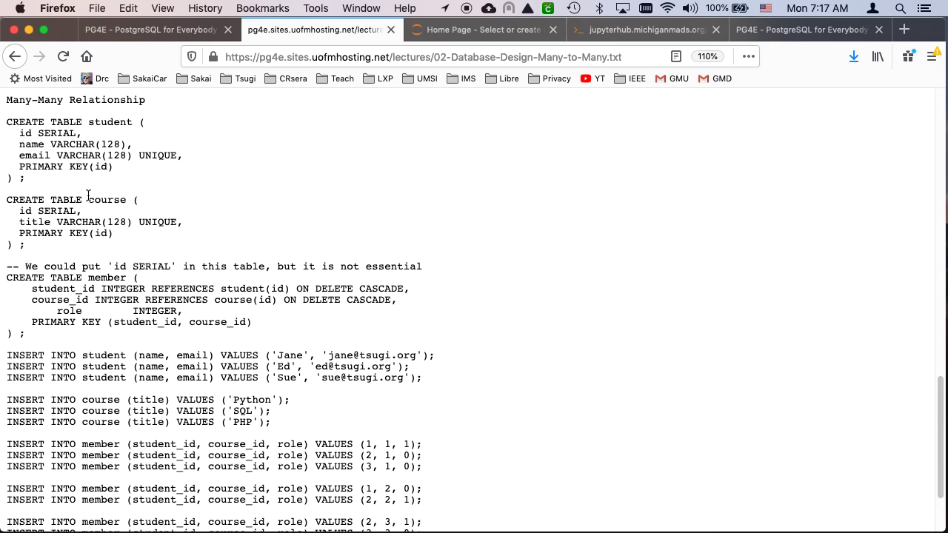
mouse_move(36, 121)
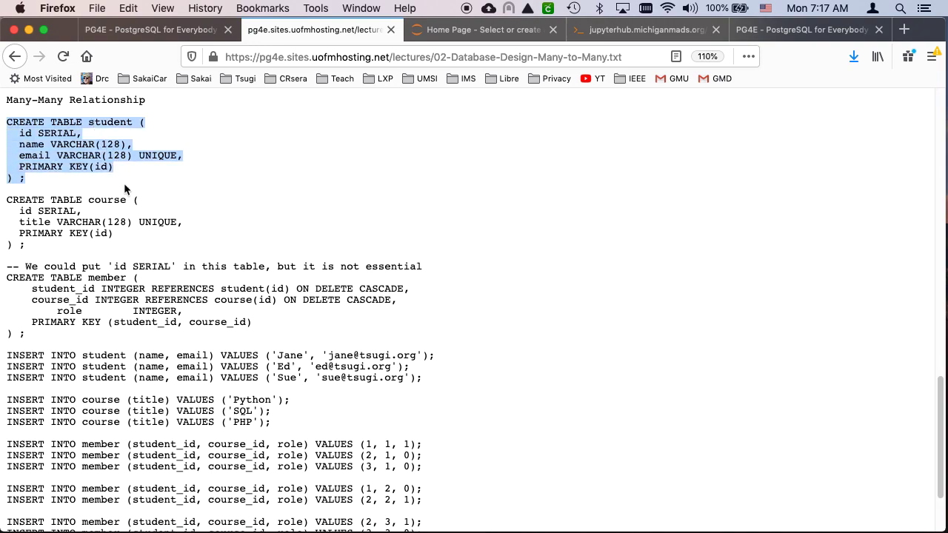
mouse_move(44, 134)
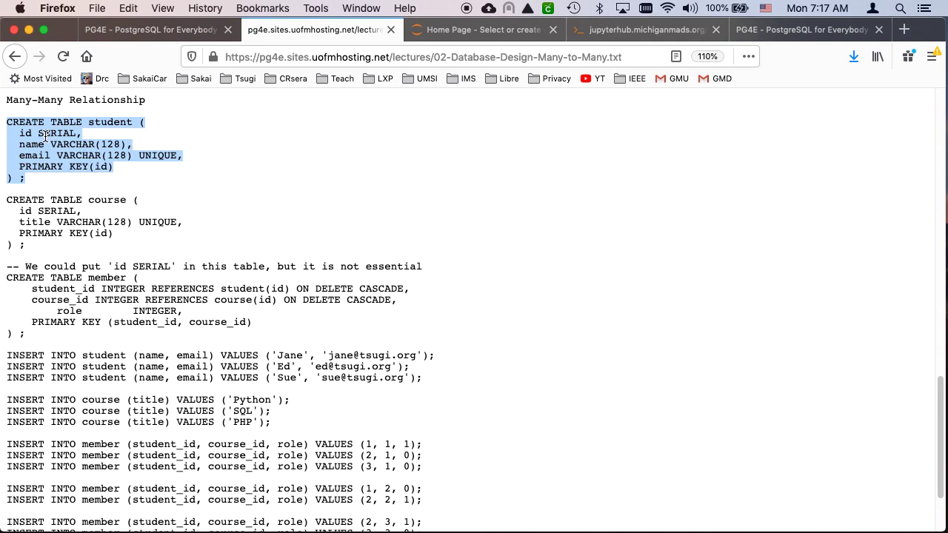
mouse_move(51, 144)
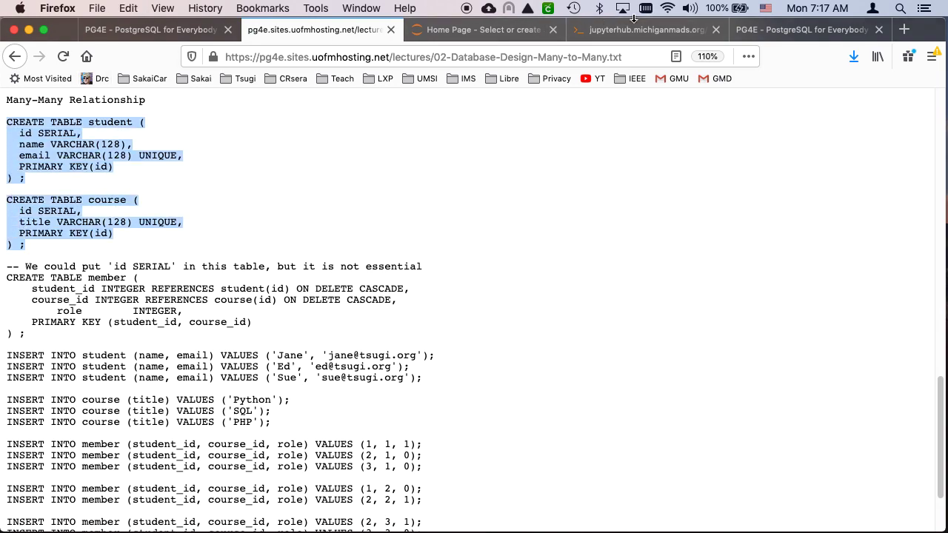
click(644, 29)
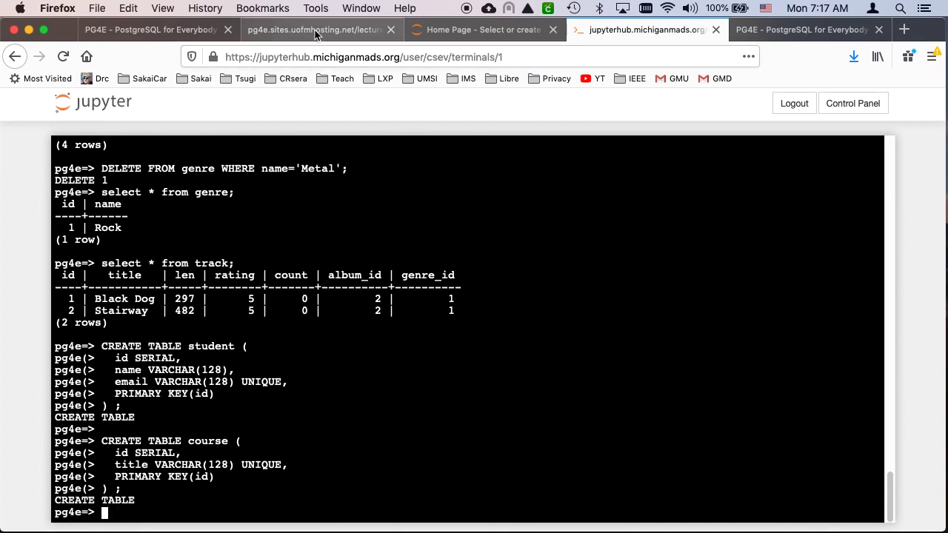
click(315, 30)
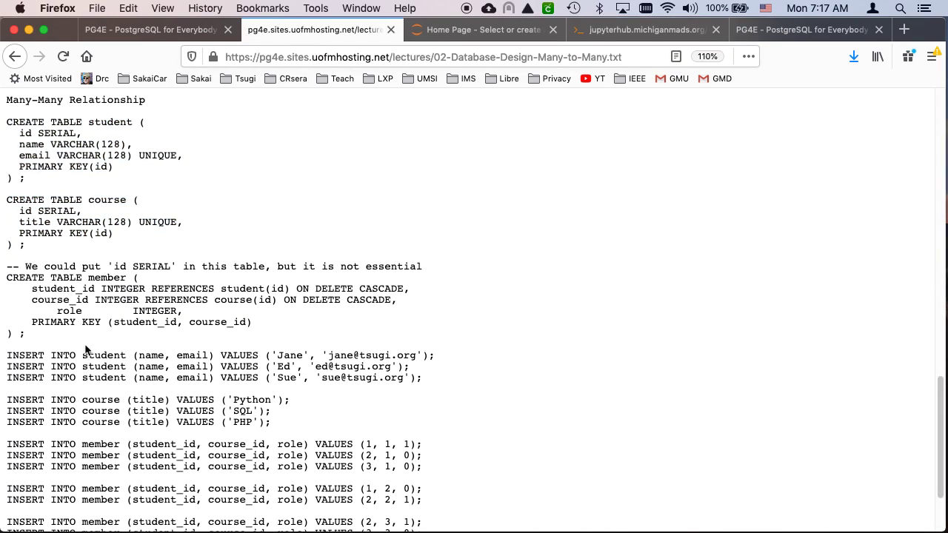
Select the CREATE TABLE member statement, highlighting its student_id and course_id reference lines.
drag(6, 277, 25, 334)
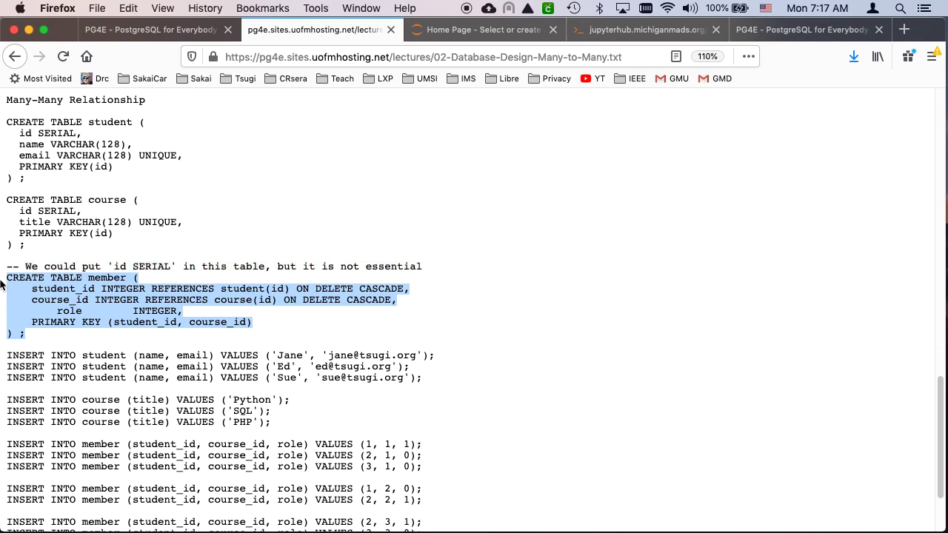
mouse_move(4, 295)
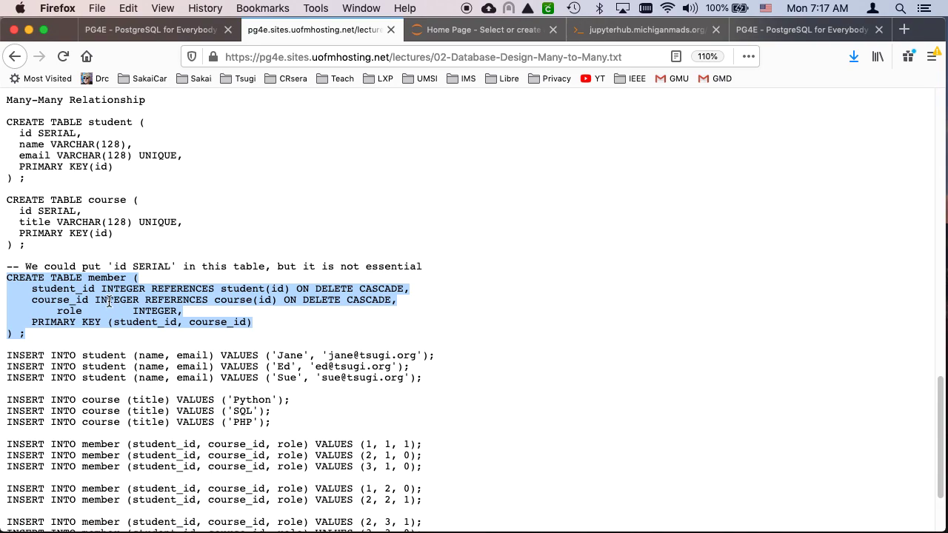
click(404, 306)
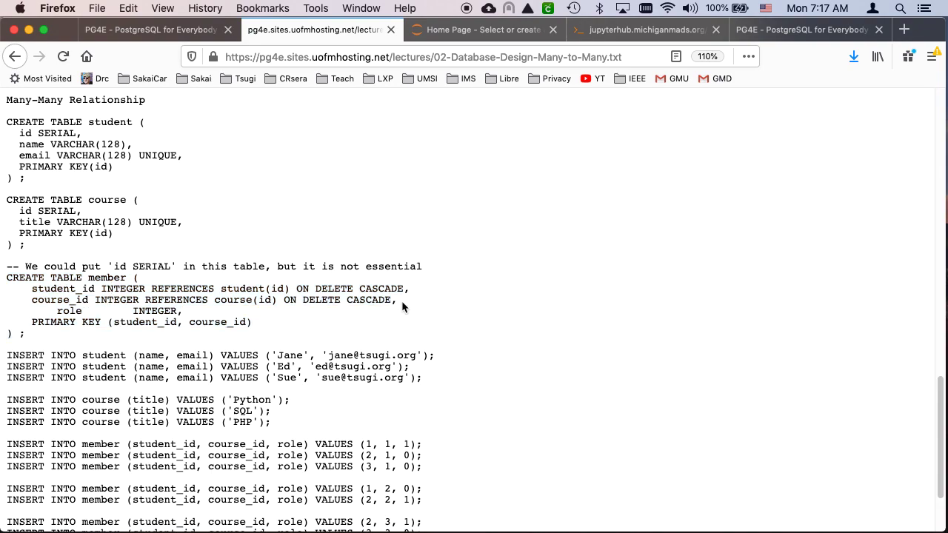
drag(31, 288, 396, 300)
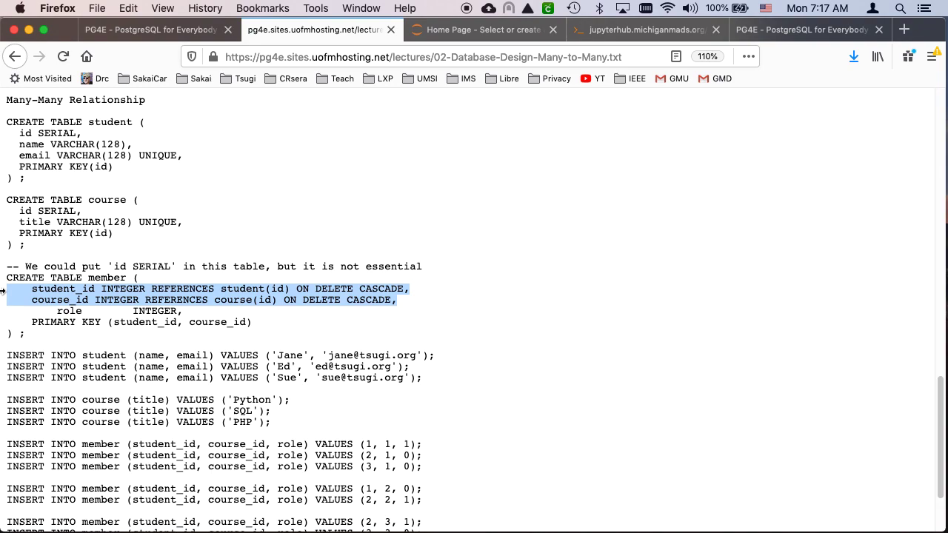
mouse_move(184, 282)
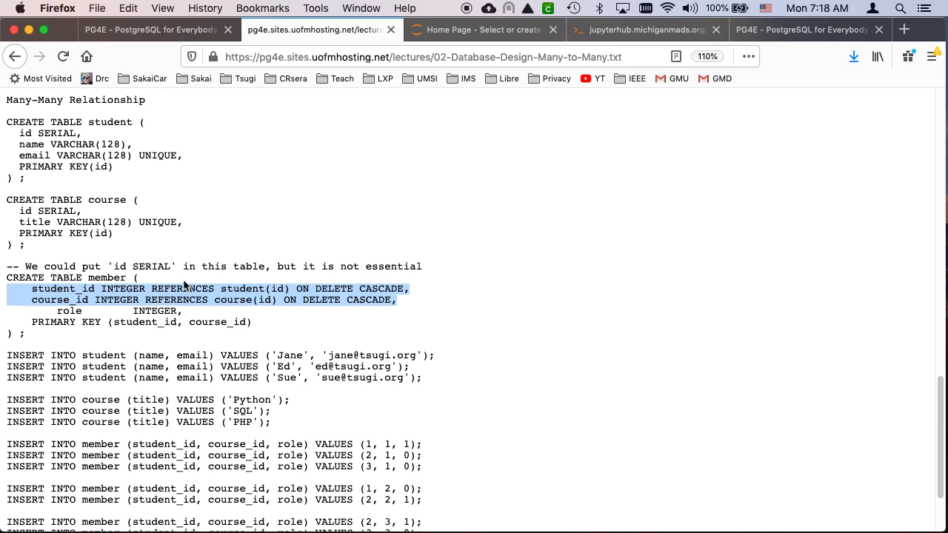
click(267, 328)
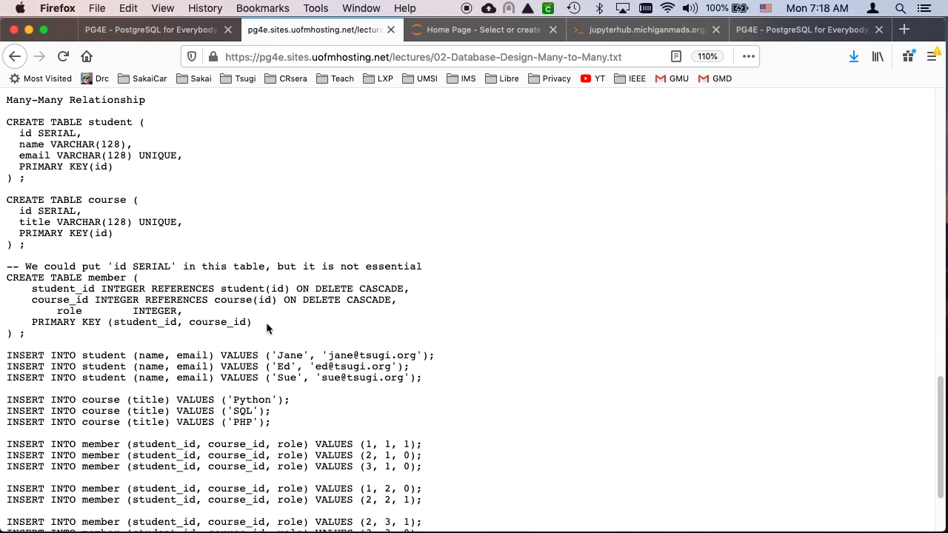
mouse_move(120, 322)
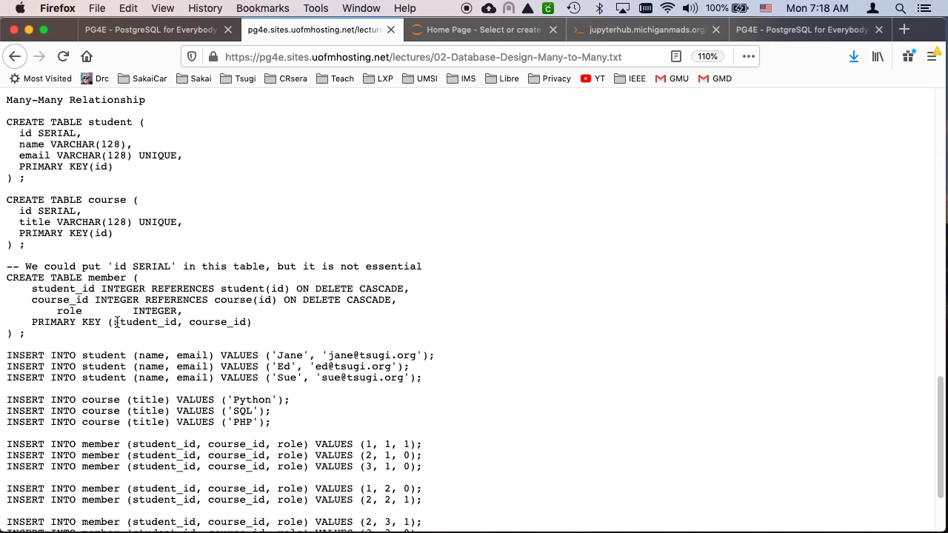
drag(113, 322, 248, 322)
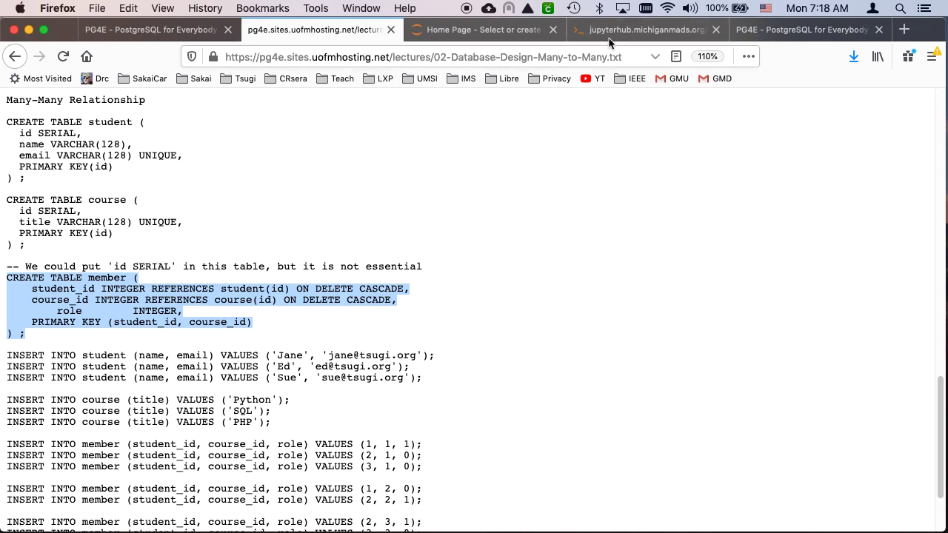
Create the member table in psql with cascading foreign keys and a composite primary key.
click(643, 29)
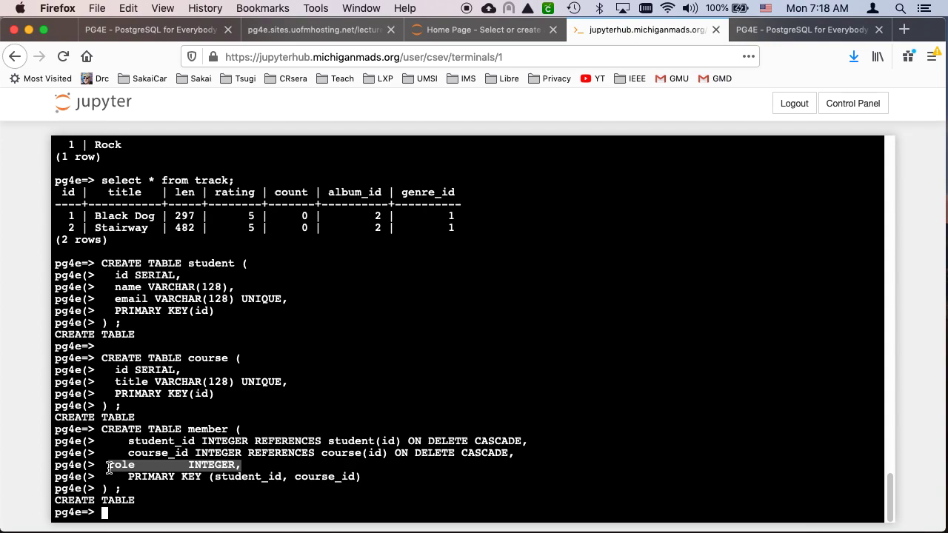
mouse_move(279, 399)
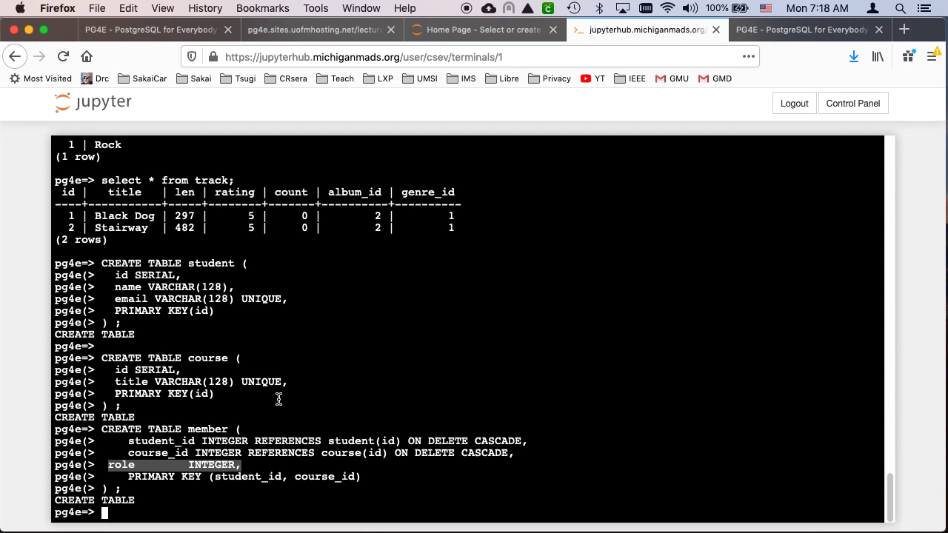
mouse_move(294, 477)
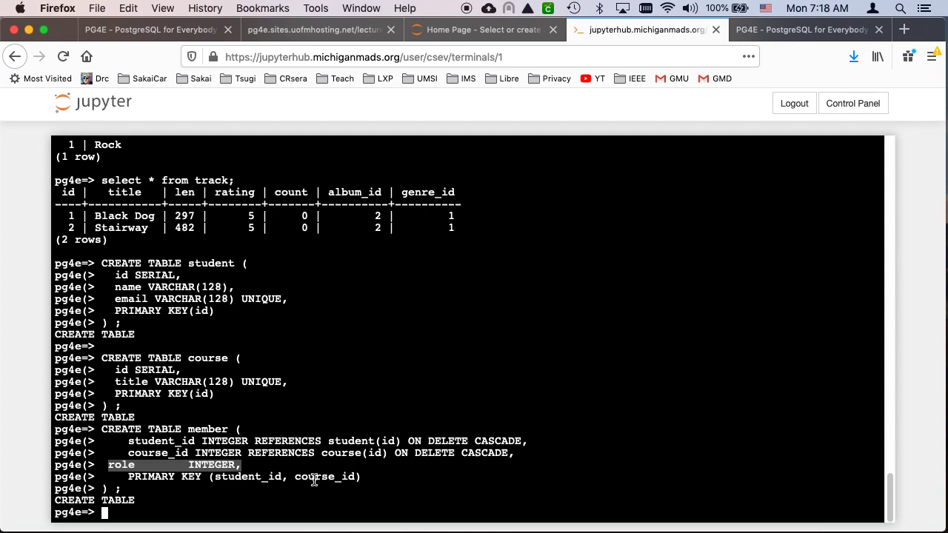
mouse_move(253, 382)
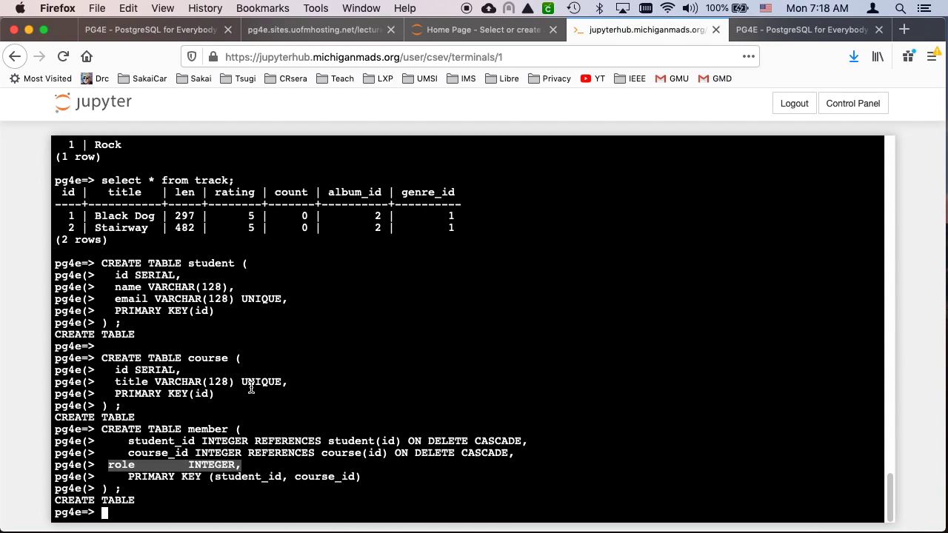
mouse_move(468, 29)
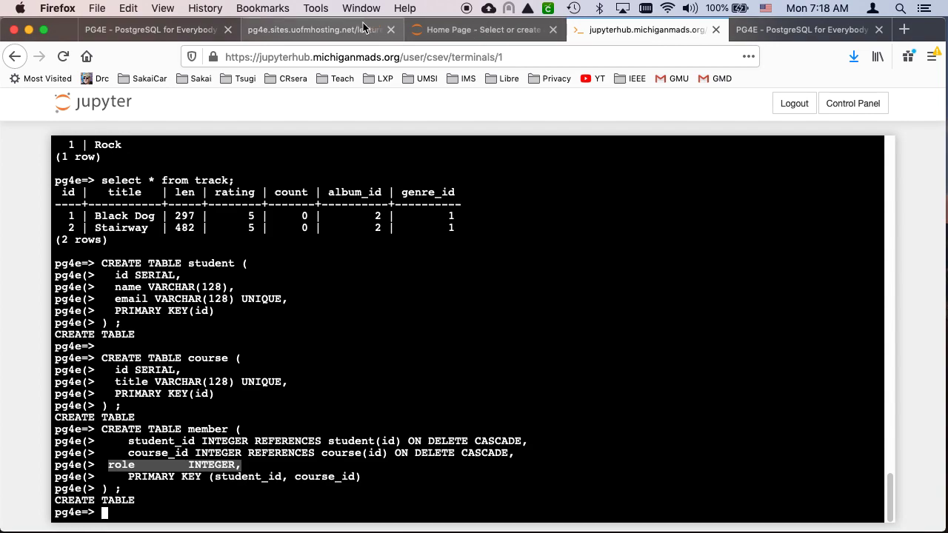
Insert students Jane, Ed and Sue and courses Python, SQL and PHP, then select both tables.
click(326, 30)
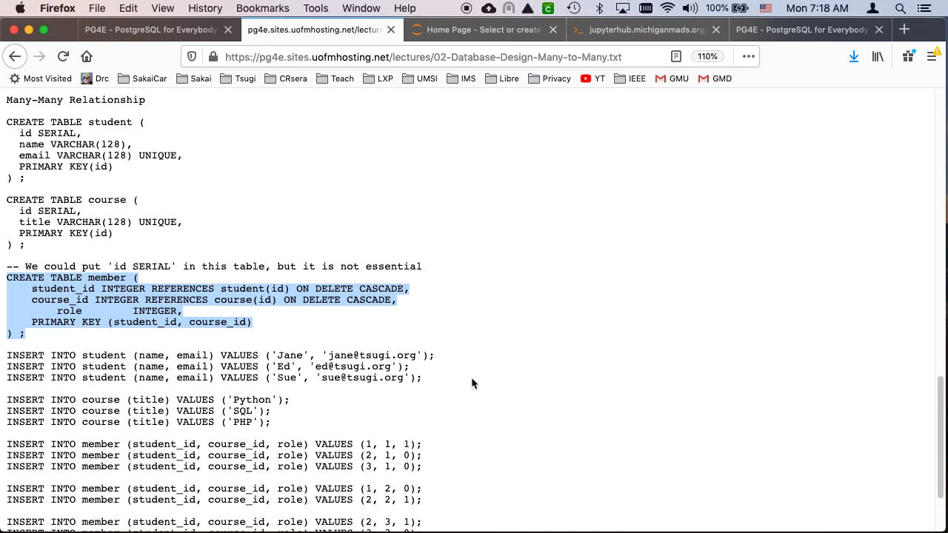
click(282, 423)
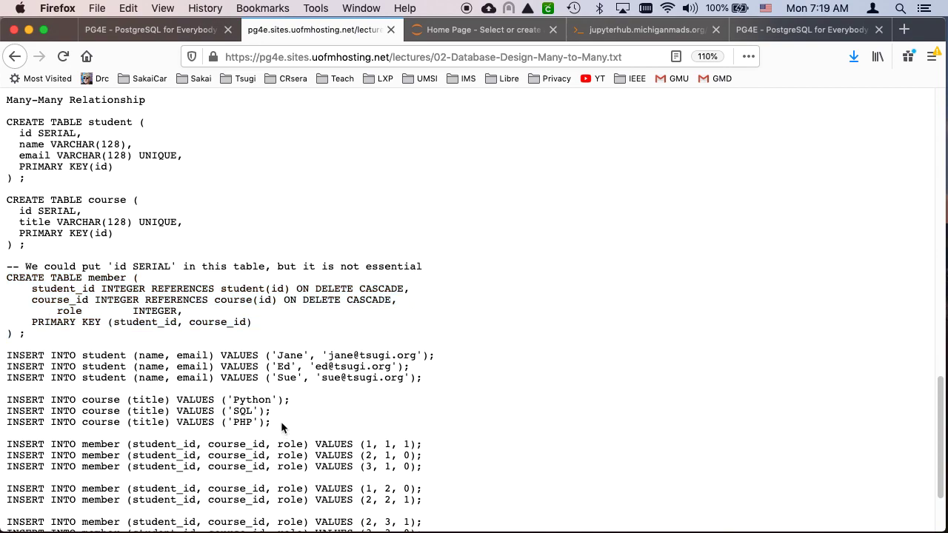
drag(6, 355, 272, 422)
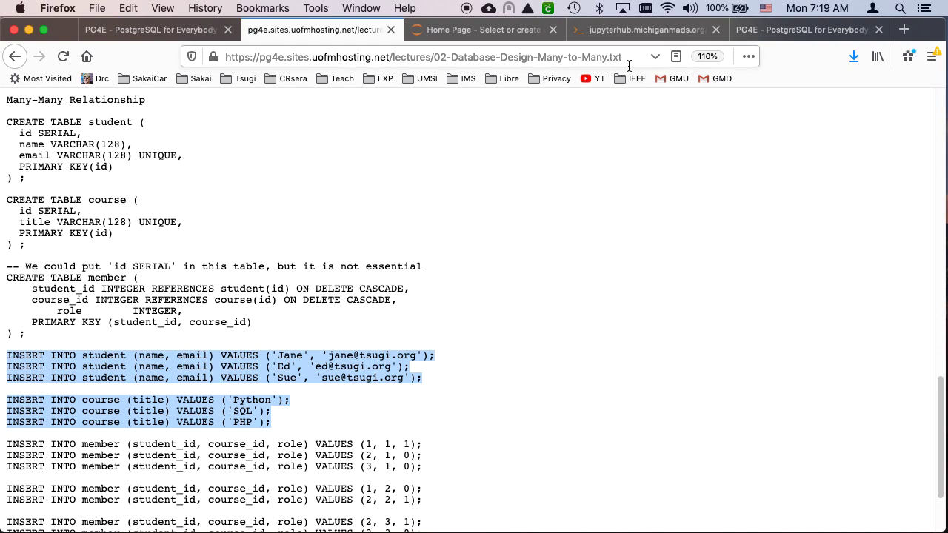
click(645, 30)
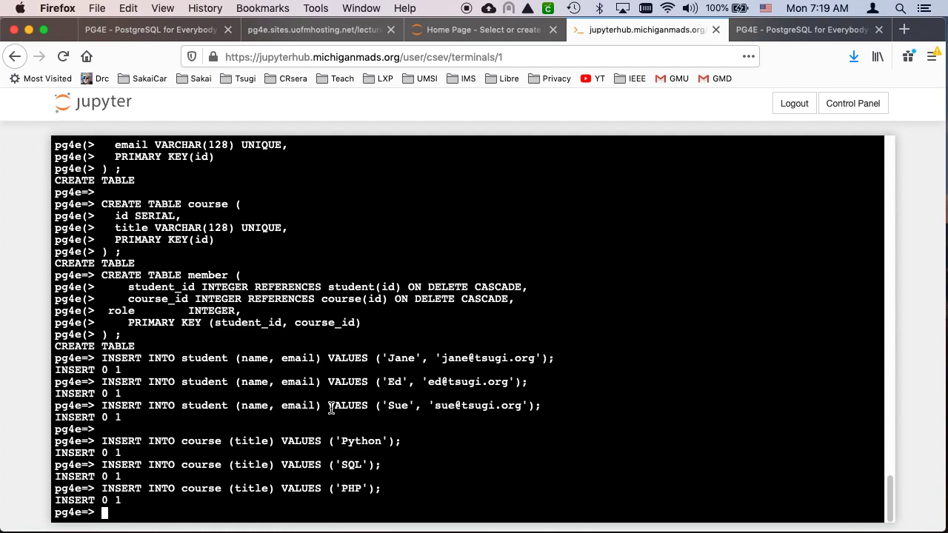
mouse_move(432, 158)
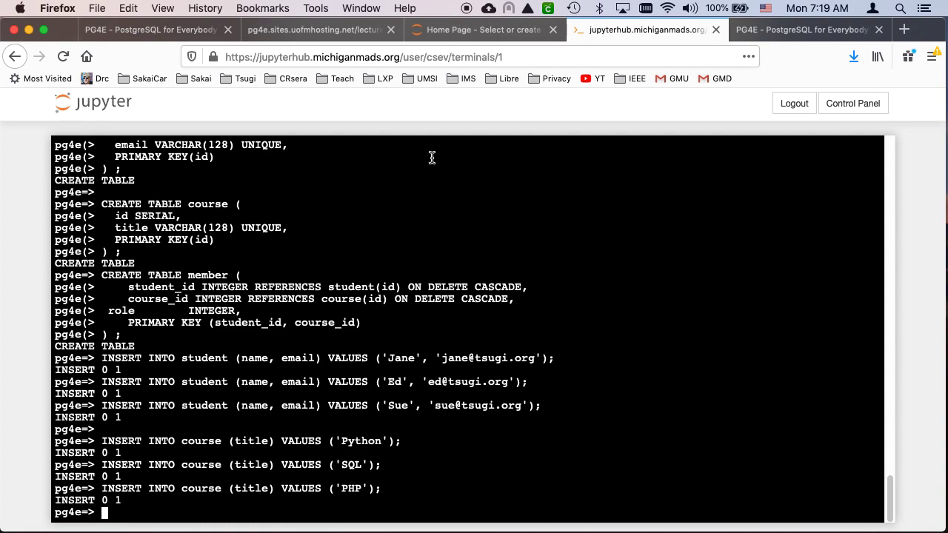
text(selec t)
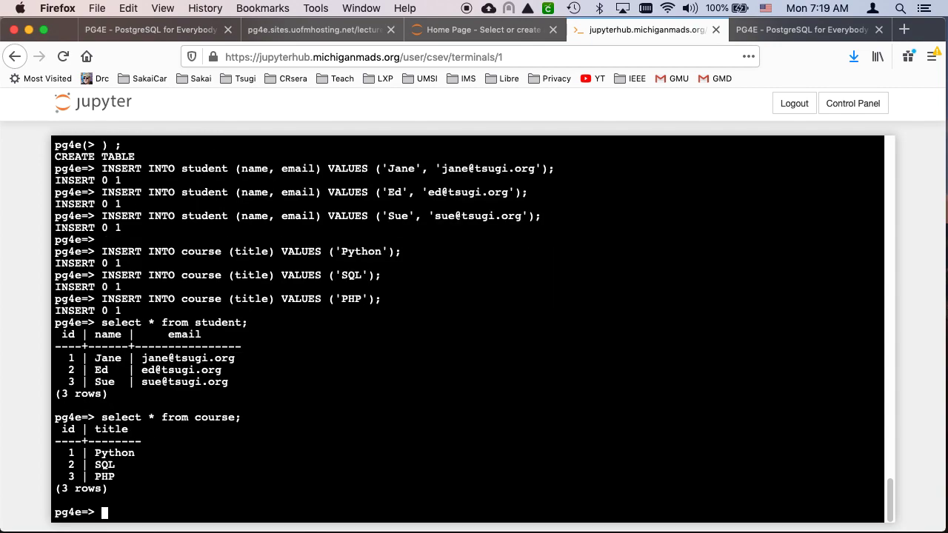
mouse_move(408, 183)
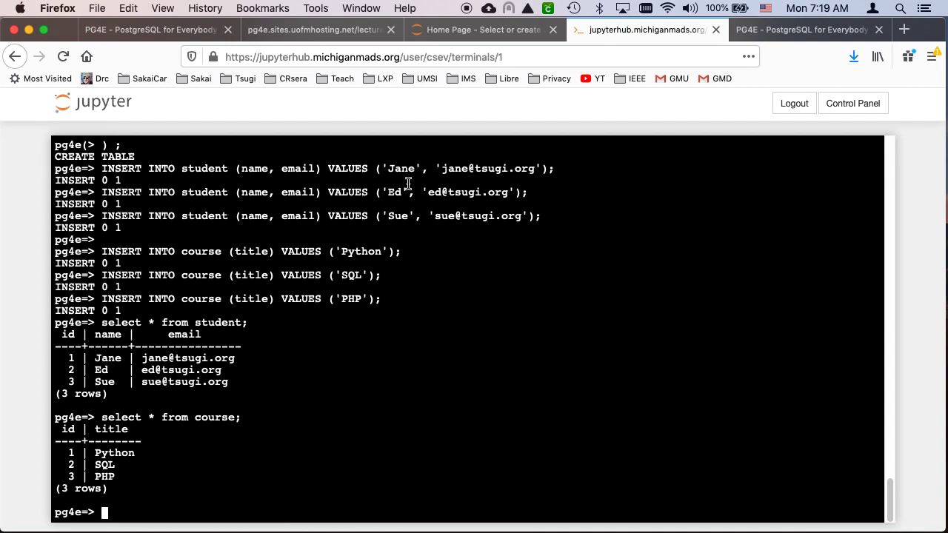
mouse_move(70, 359)
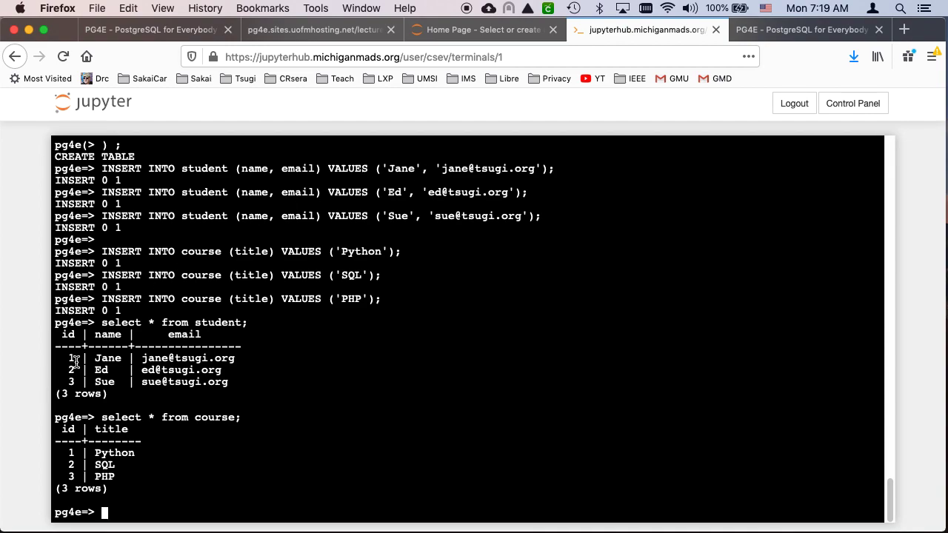
mouse_move(66, 370)
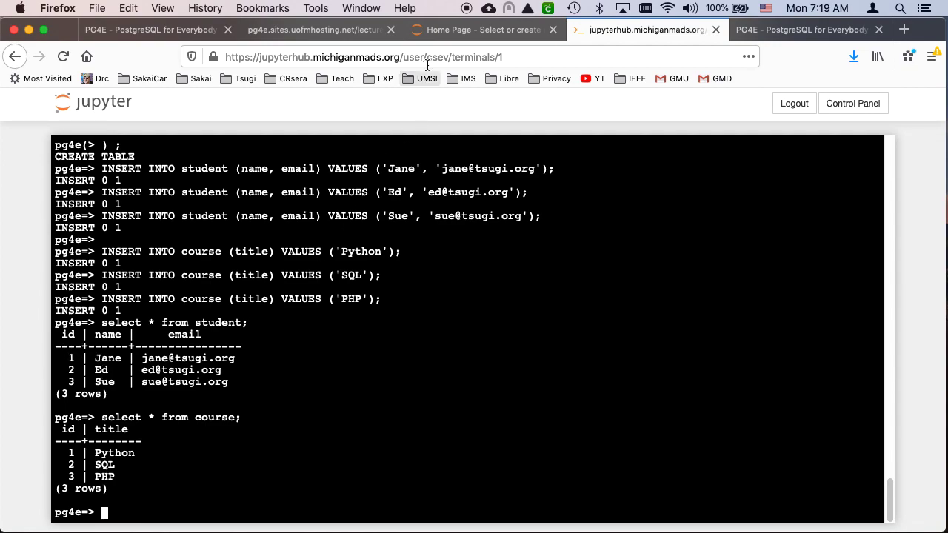
Select the seven INSERT INTO member lines in the handout.
click(319, 30)
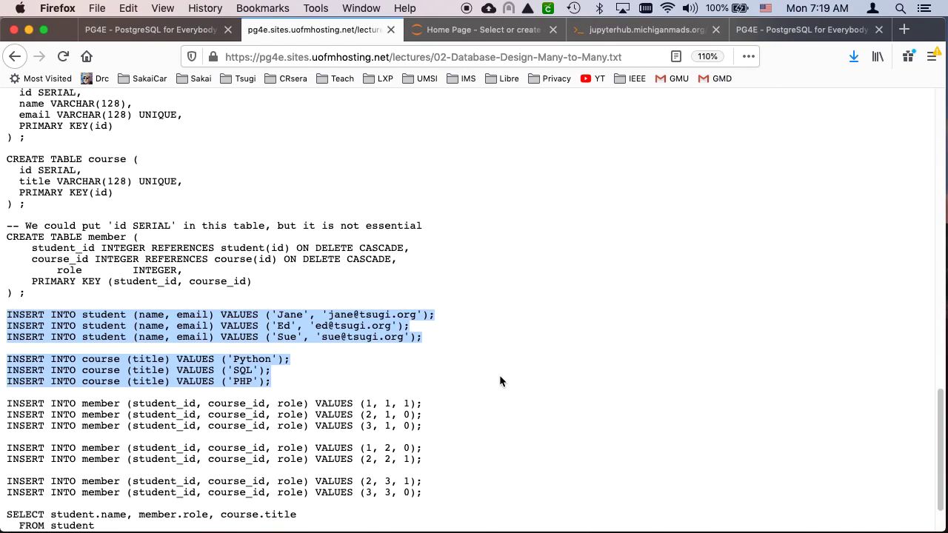
scroll(down, 3)
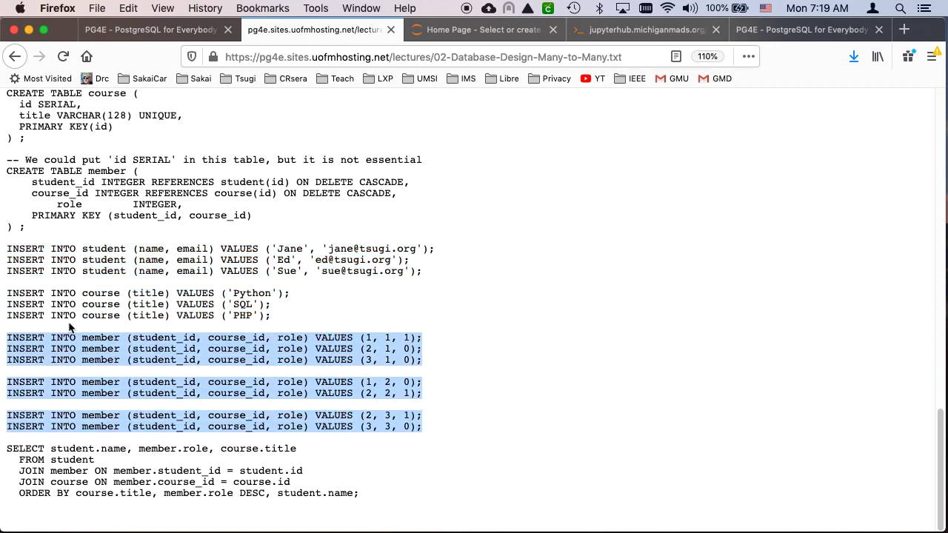
mouse_move(2, 339)
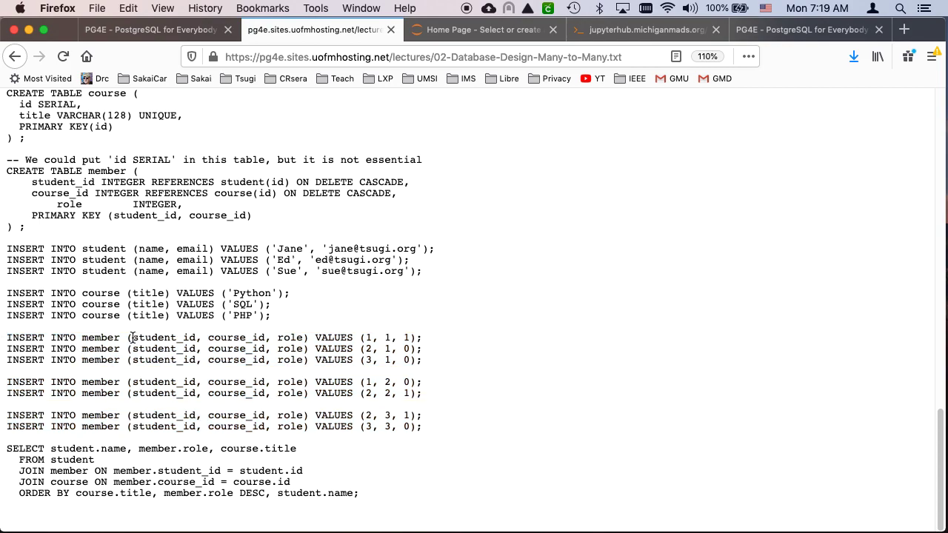
drag(132, 337, 273, 337)
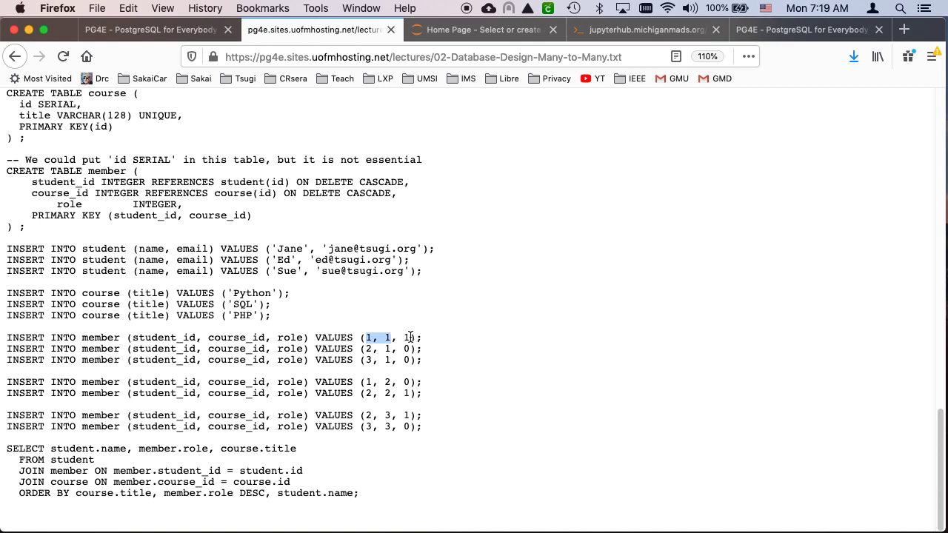
click(405, 337)
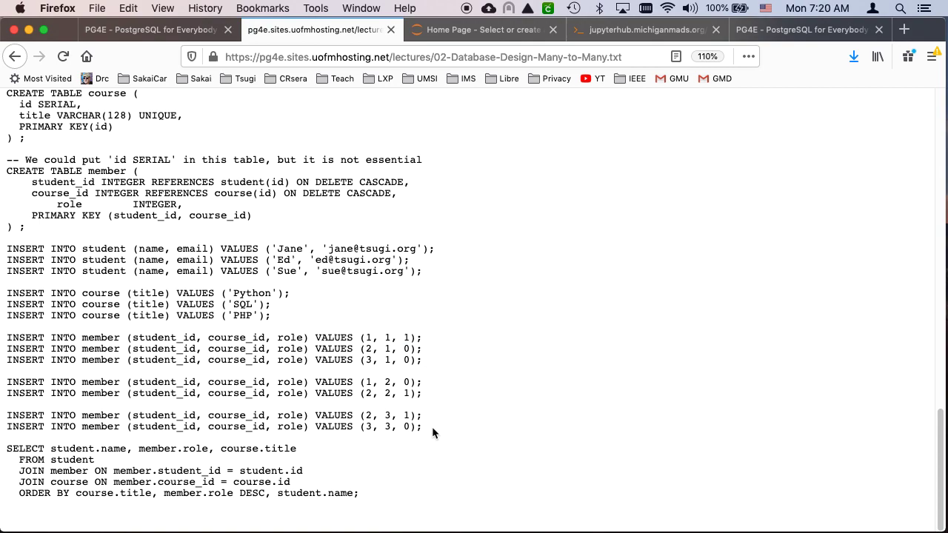
drag(8, 337, 422, 427)
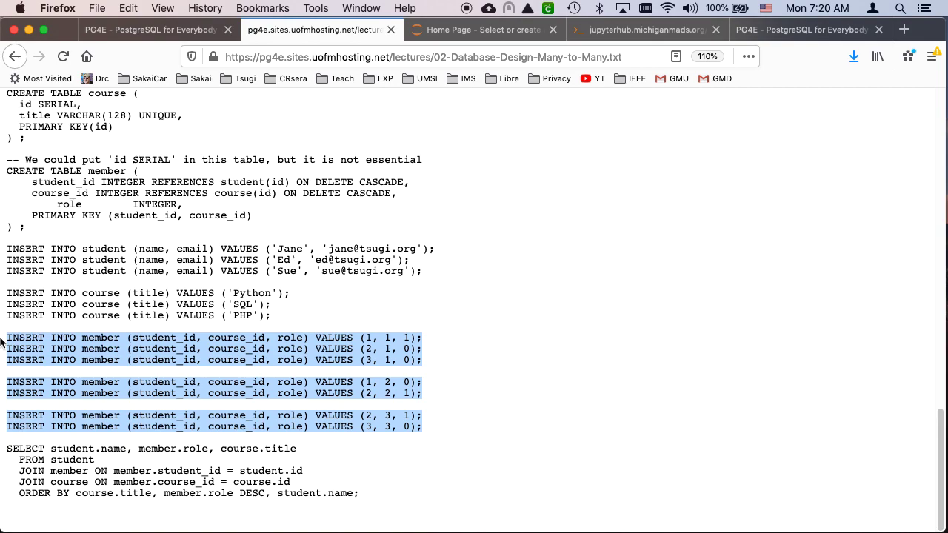
mouse_move(4, 337)
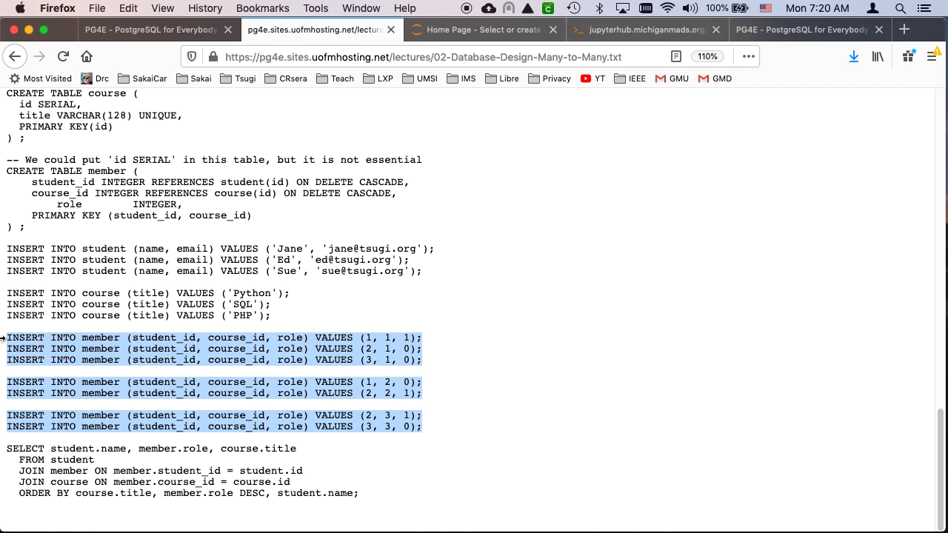
Paste the seven member inserts into psql and run select * from member.
click(641, 30)
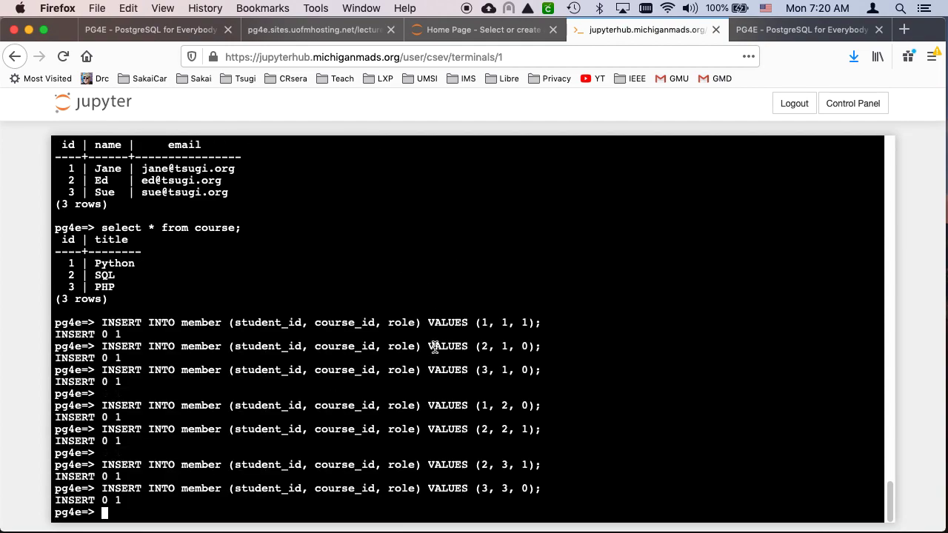
text(select * from member;)
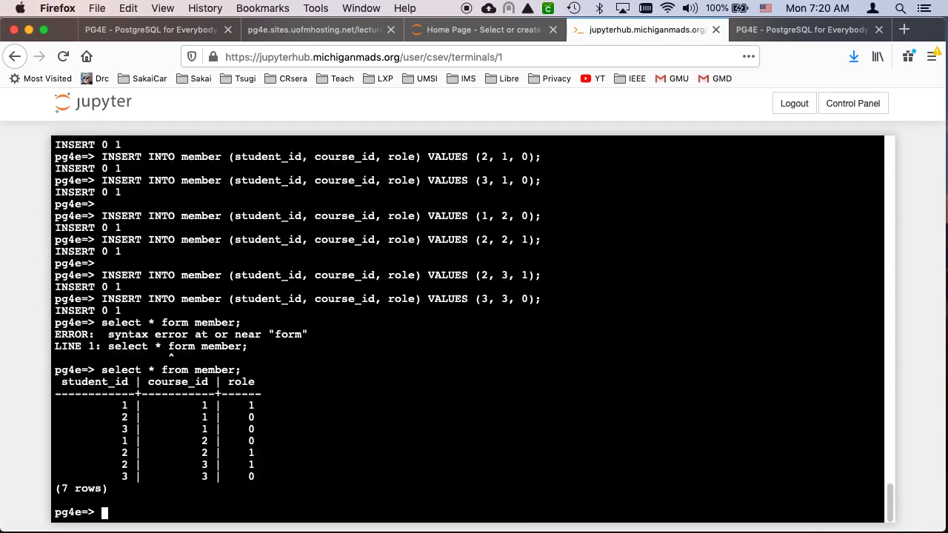
mouse_move(112, 417)
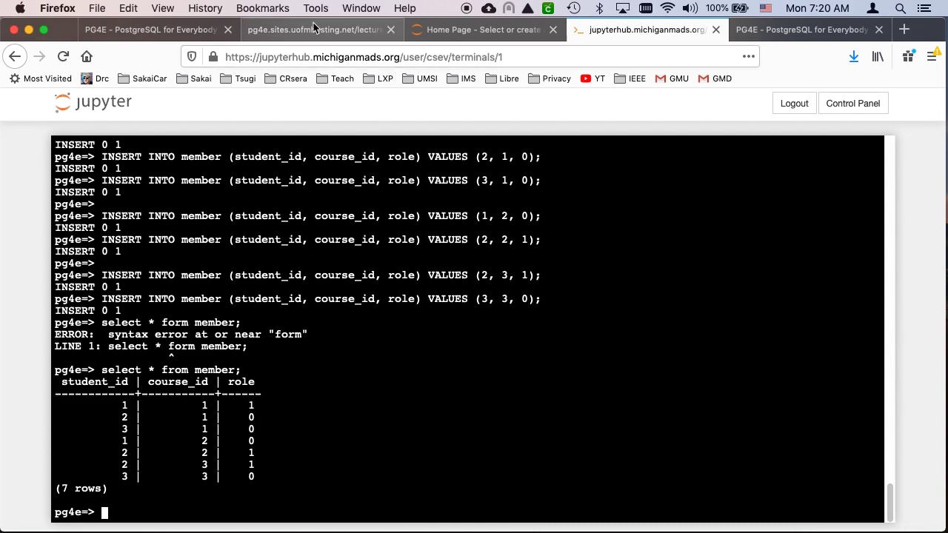
Return to the handout and copy the student–member–course join query.
click(322, 29)
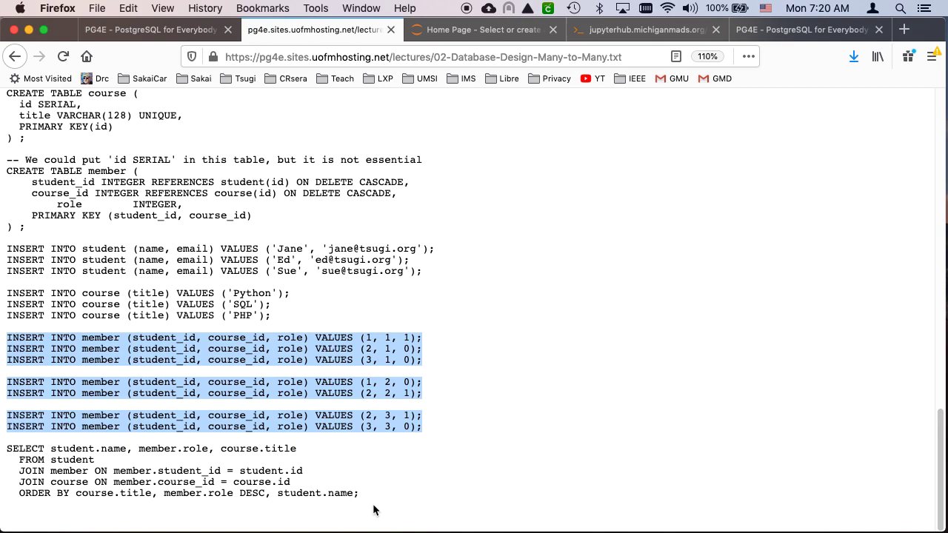
mouse_move(374, 509)
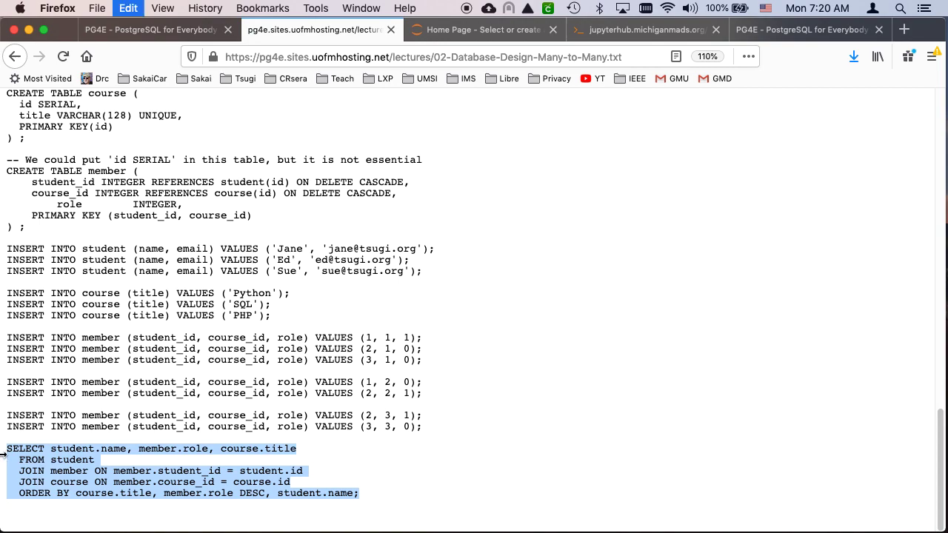
mouse_move(47, 475)
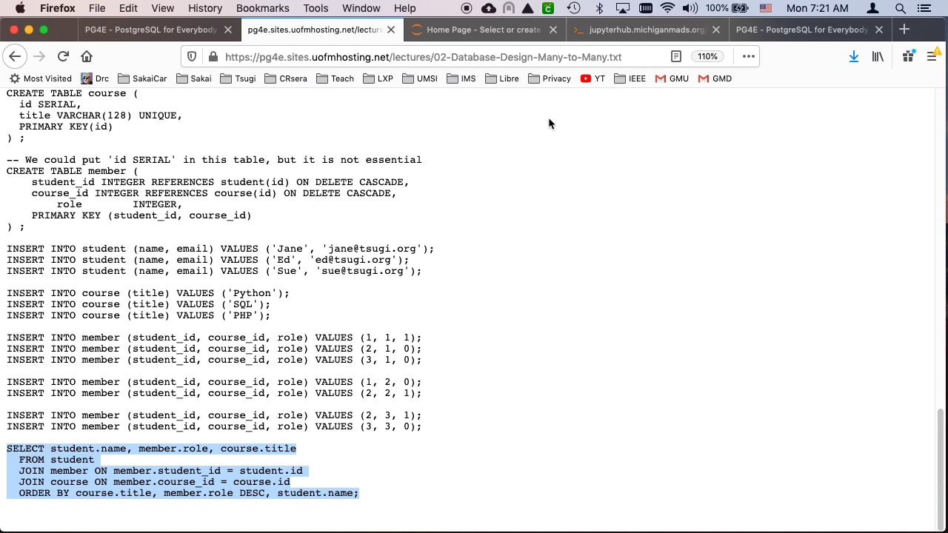
Run the name, role and course title join in psql, then reselect the handout's member inserts.
click(645, 30)
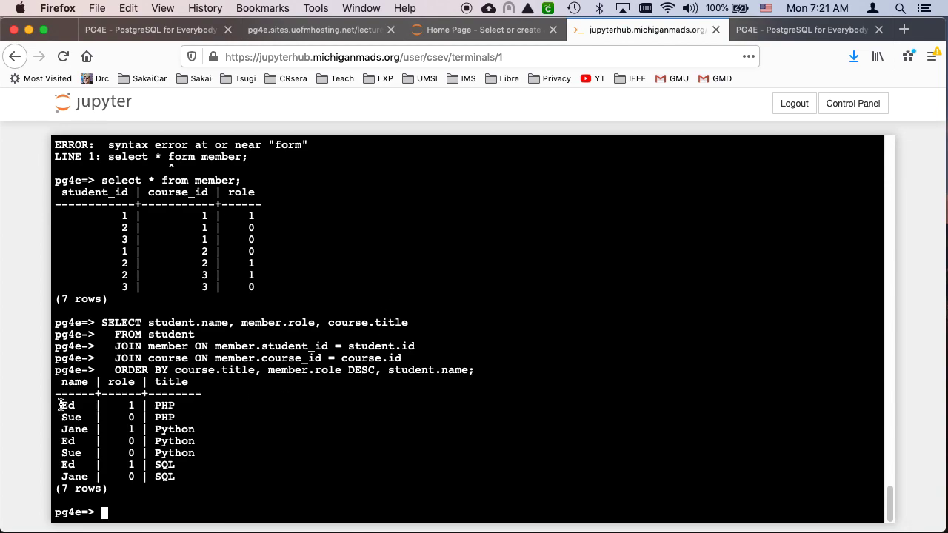
mouse_move(301, 505)
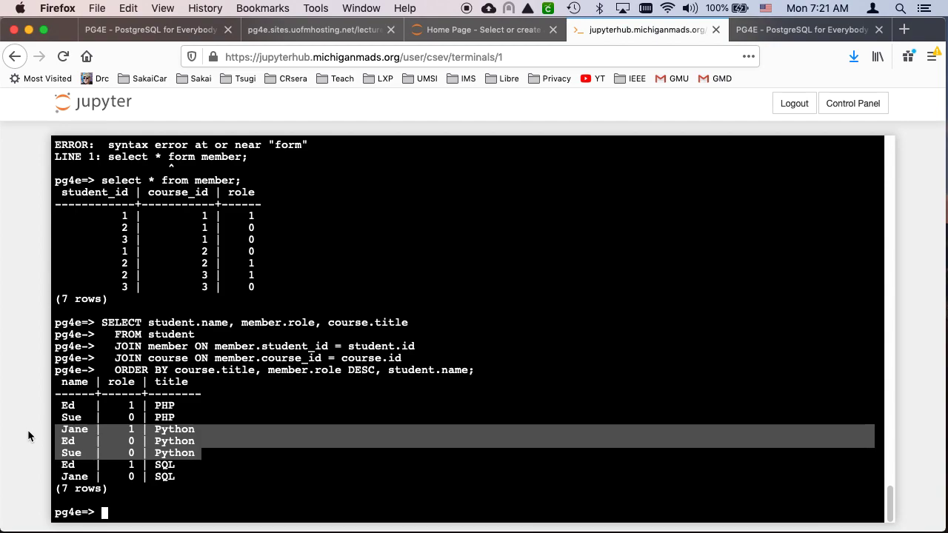
mouse_move(185, 458)
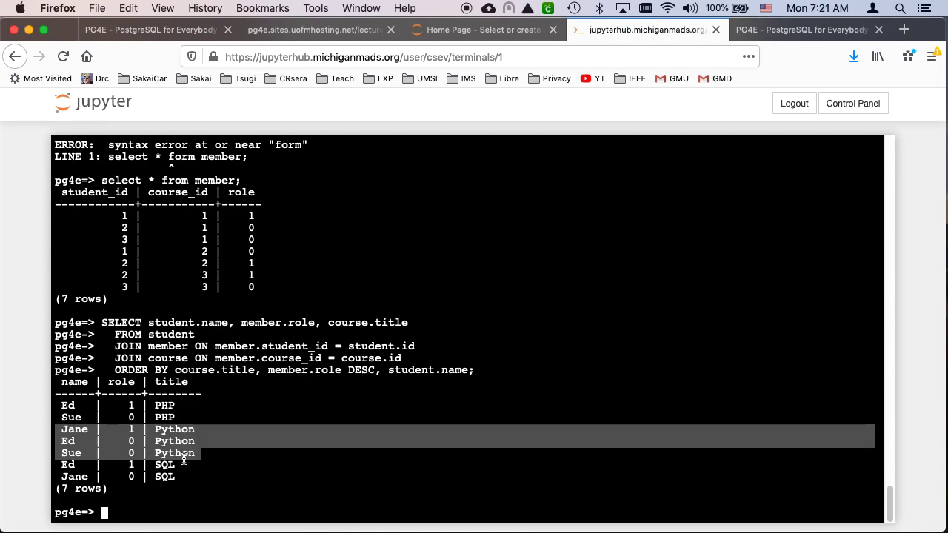
mouse_move(264, 248)
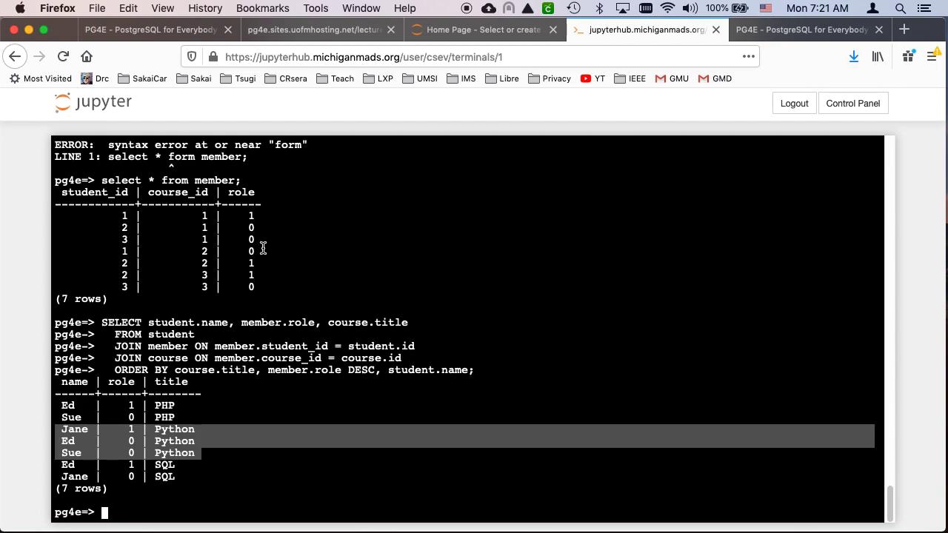
click(319, 29)
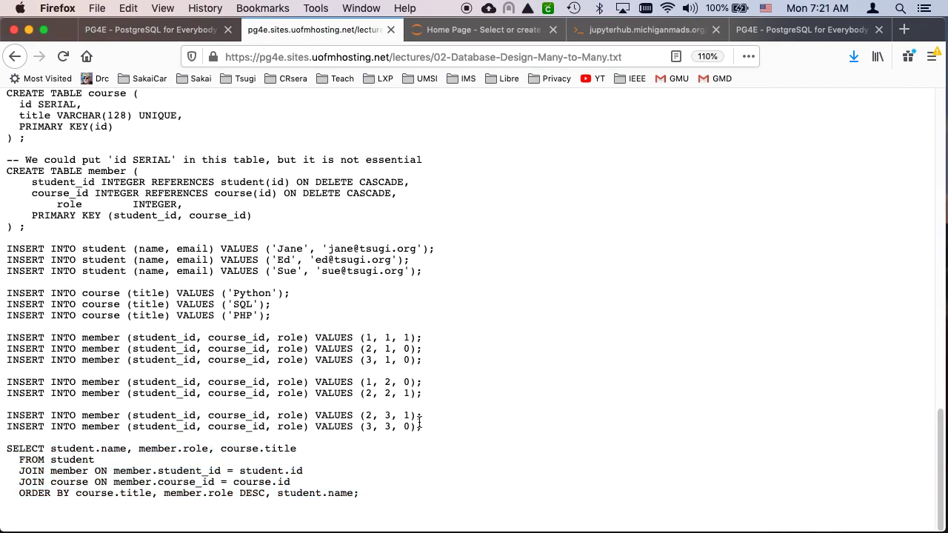
drag(7, 337, 423, 427)
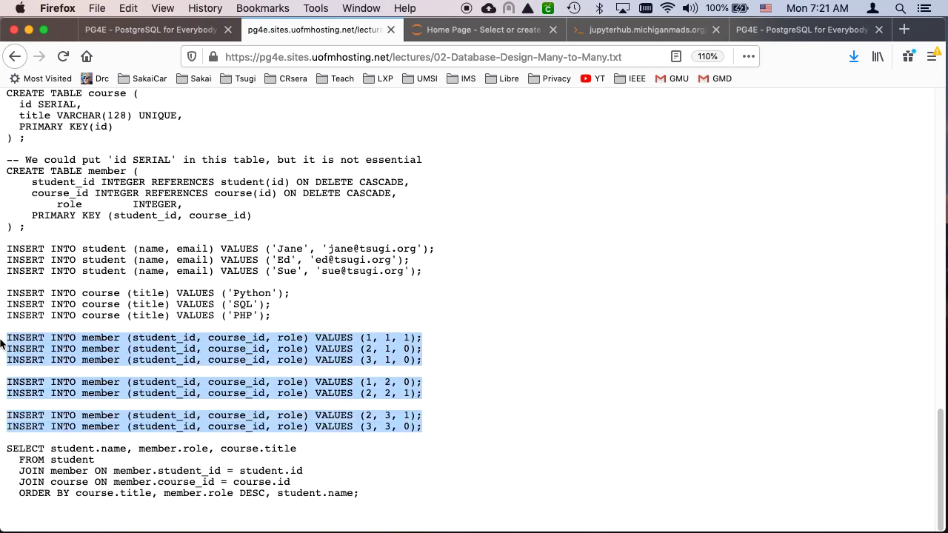